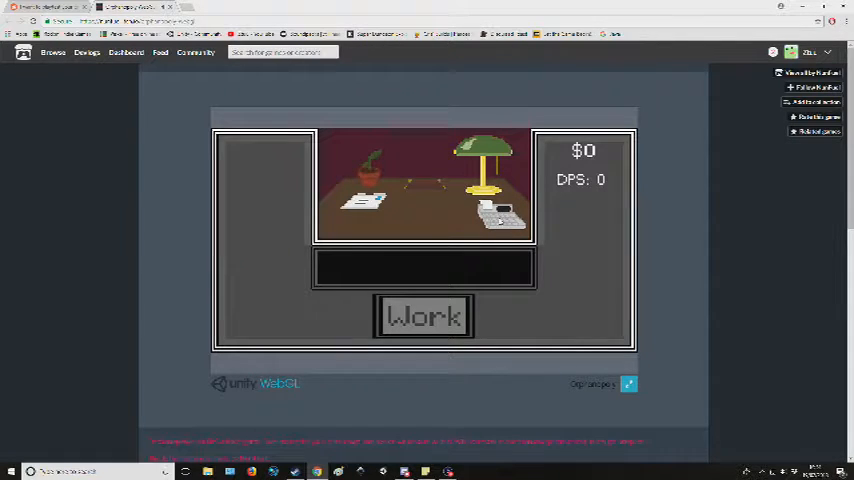
- Work six times to earn the first dollars while the boring-job complaint plays out
click(424, 316)
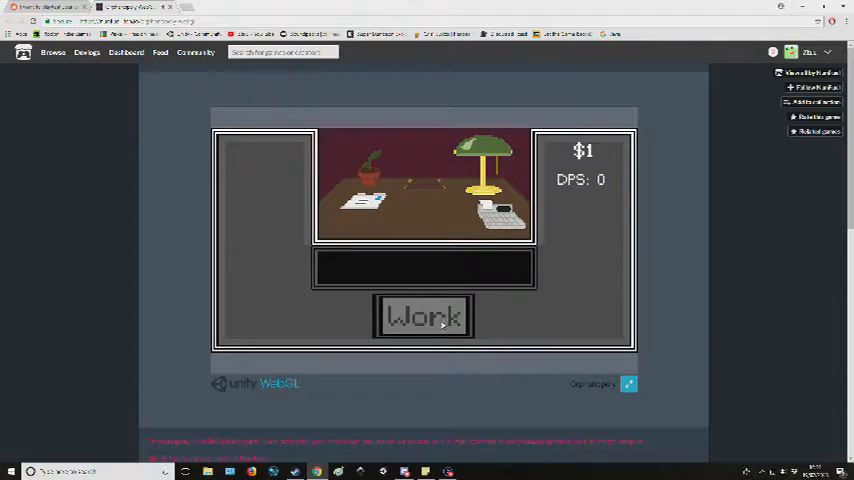
click(424, 316)
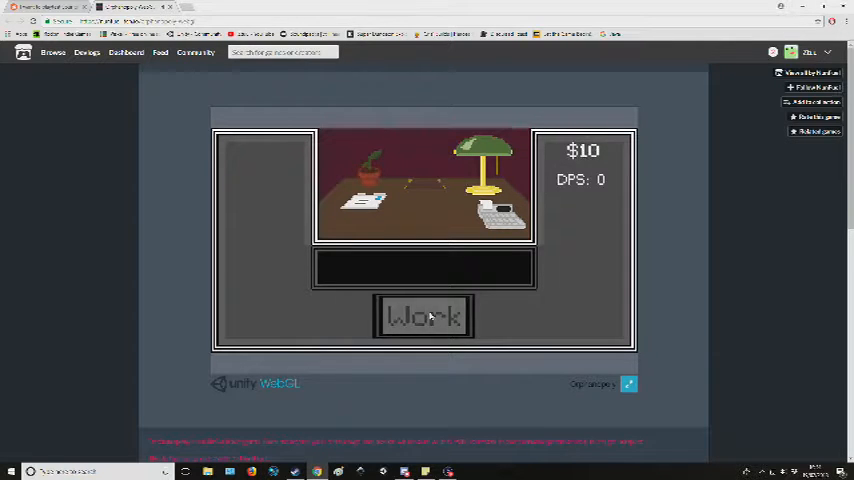
click(424, 316)
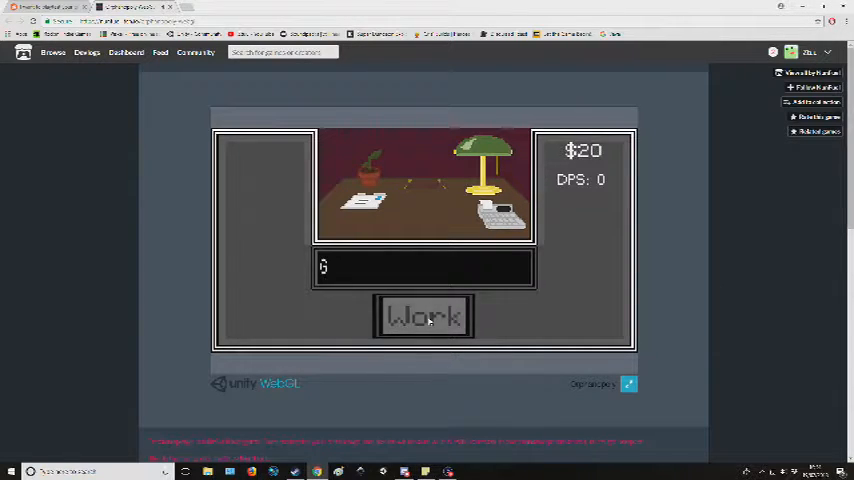
click(424, 316)
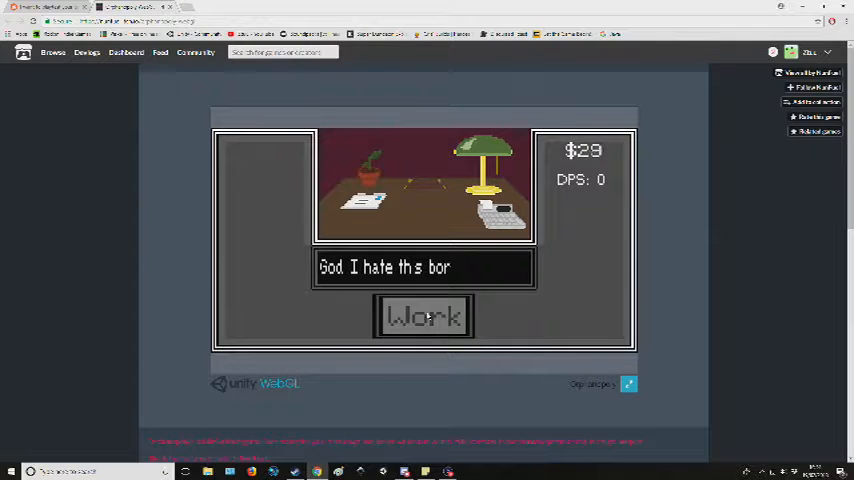
click(424, 316)
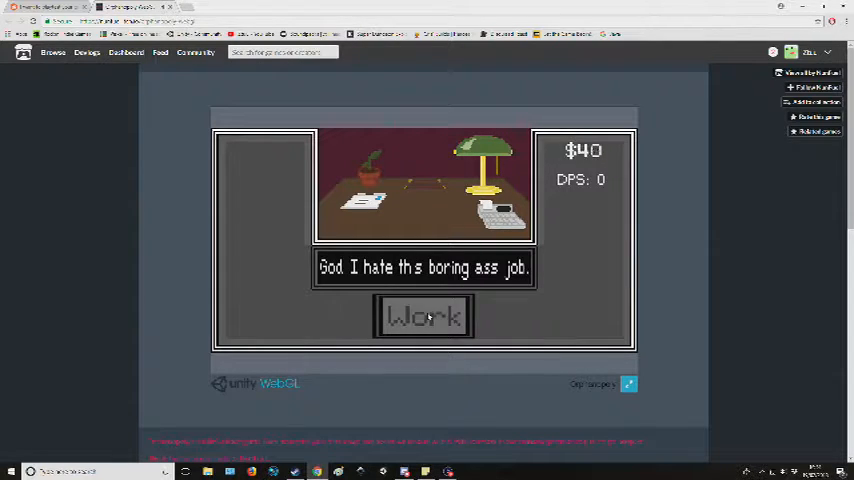
click(424, 316)
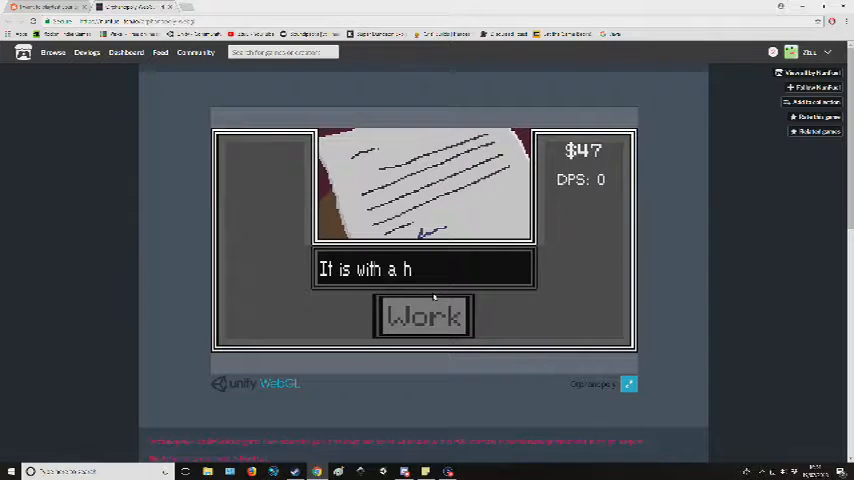
- Keep working through the old orphanage's begging letter until Sister Egret's signature appears
click(424, 316)
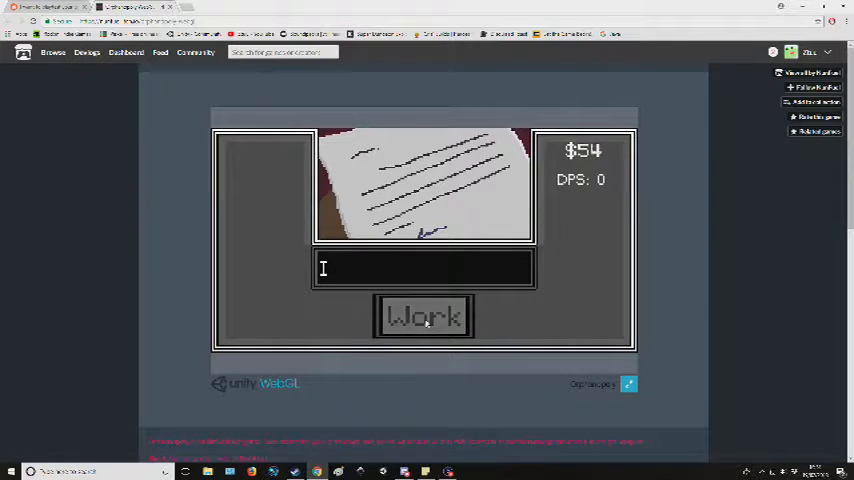
click(424, 316)
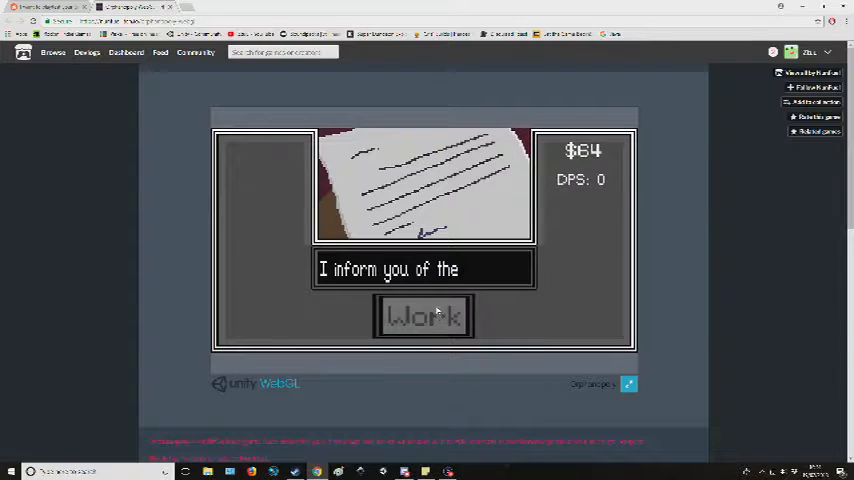
click(424, 316)
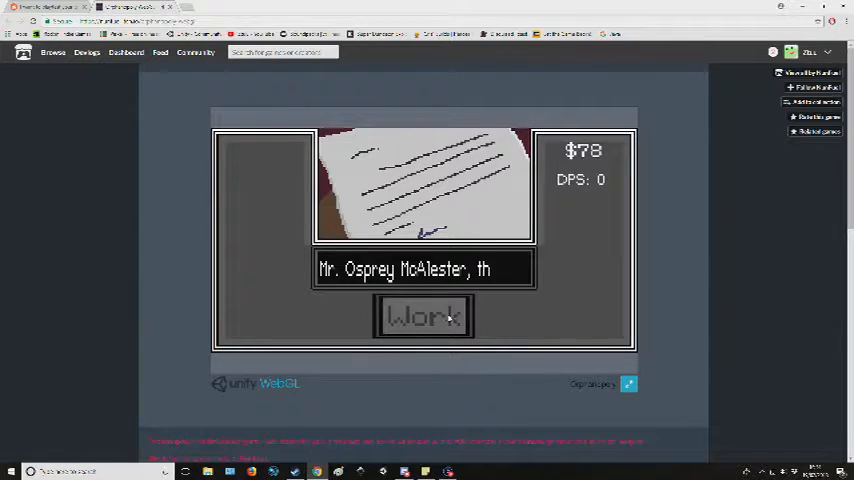
click(424, 316)
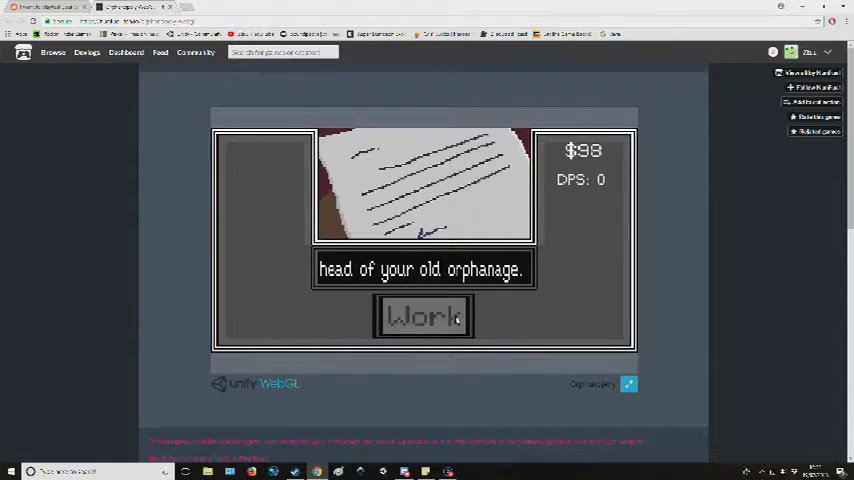
click(424, 316)
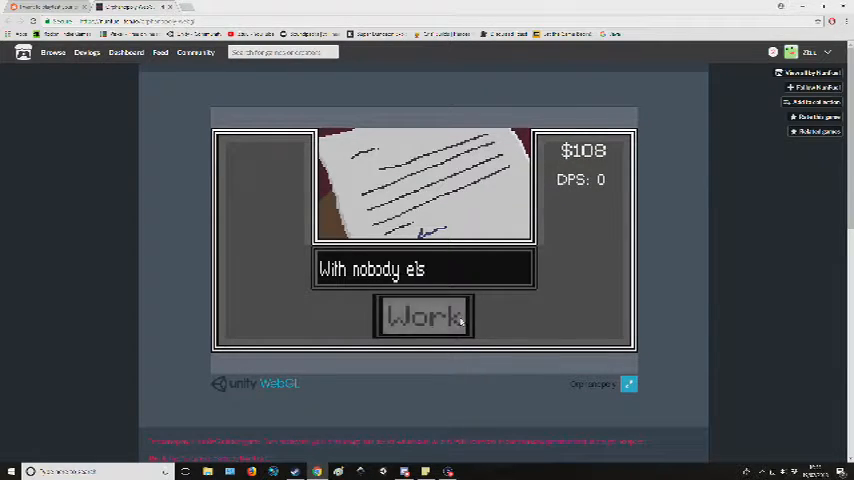
click(424, 316)
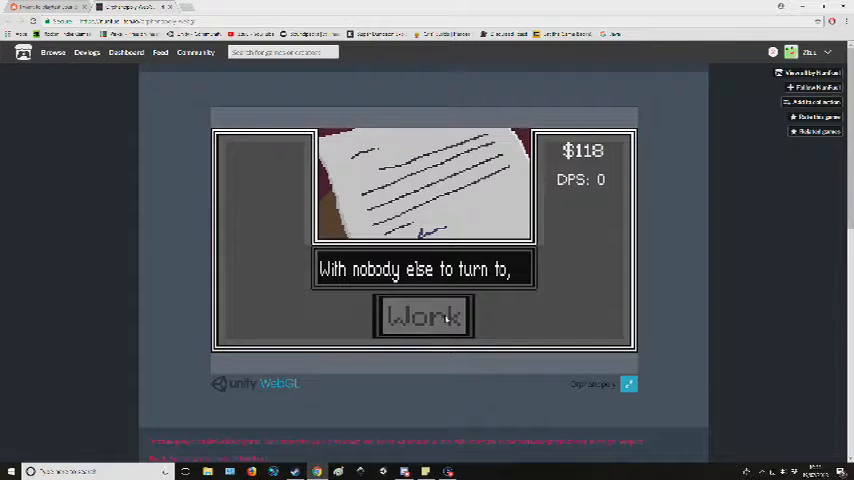
click(424, 316)
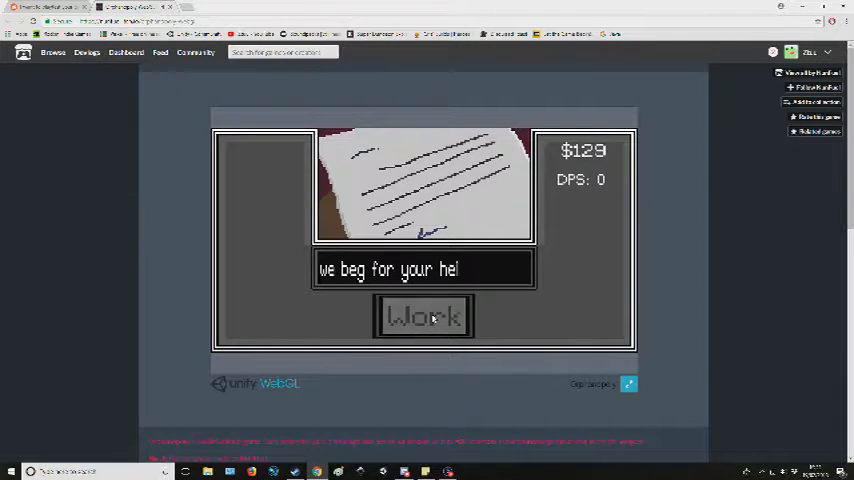
click(424, 316)
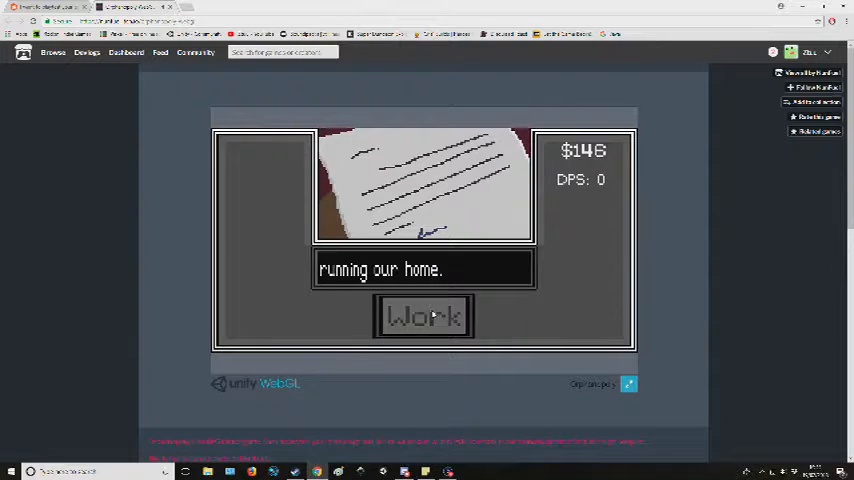
click(424, 316)
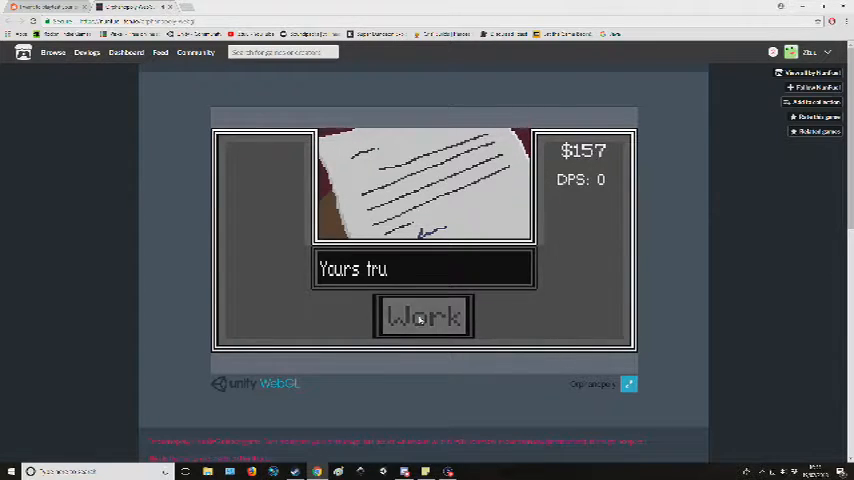
click(424, 316)
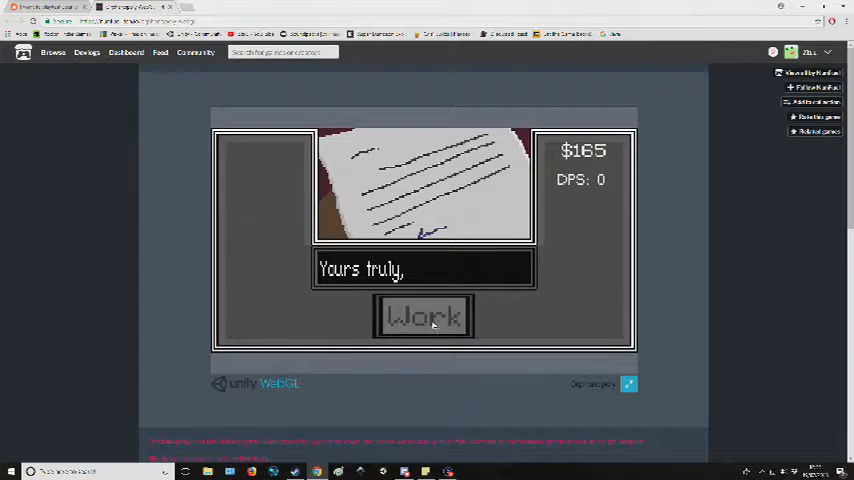
click(424, 316)
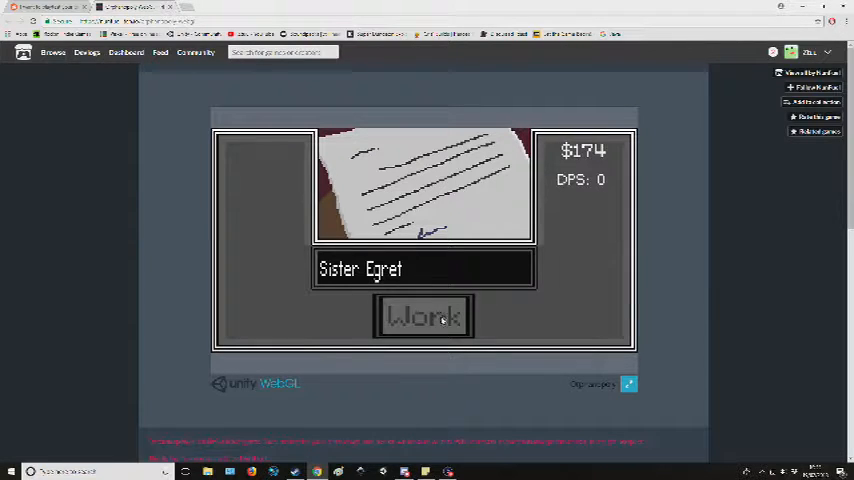
click(424, 316)
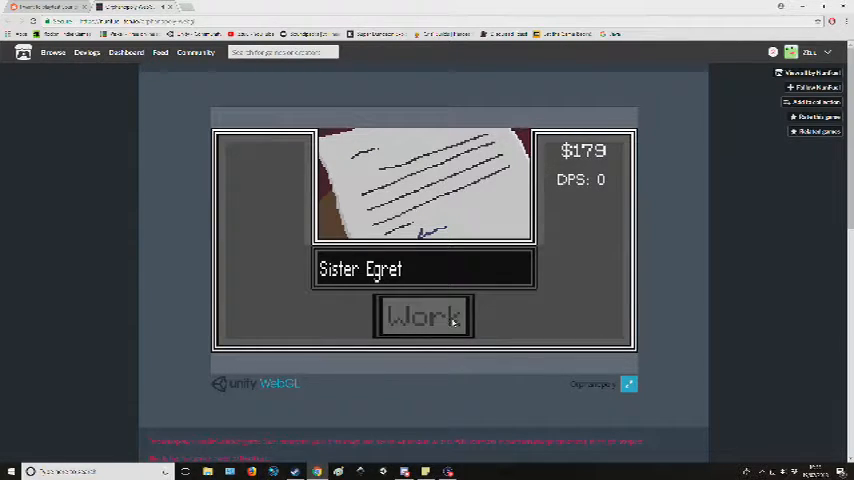
click(424, 316)
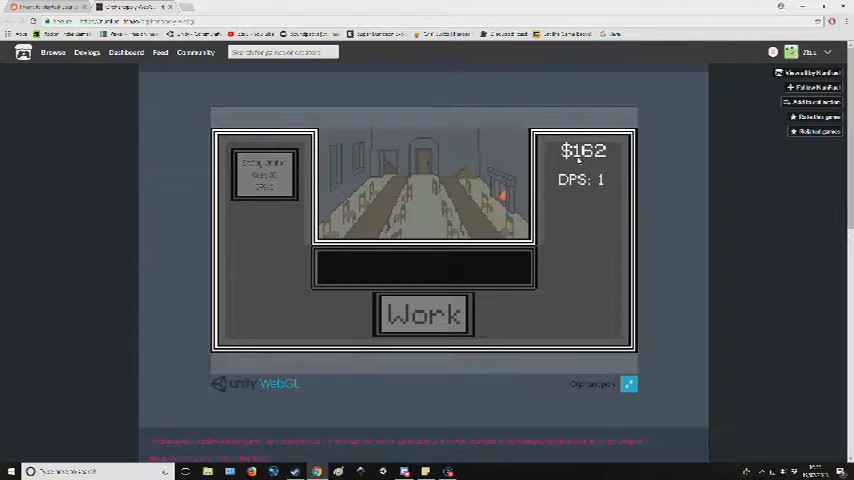
- Buy the left-panel upgrade for 5 per second, work on, and answer the hurt child's break request
click(264, 176)
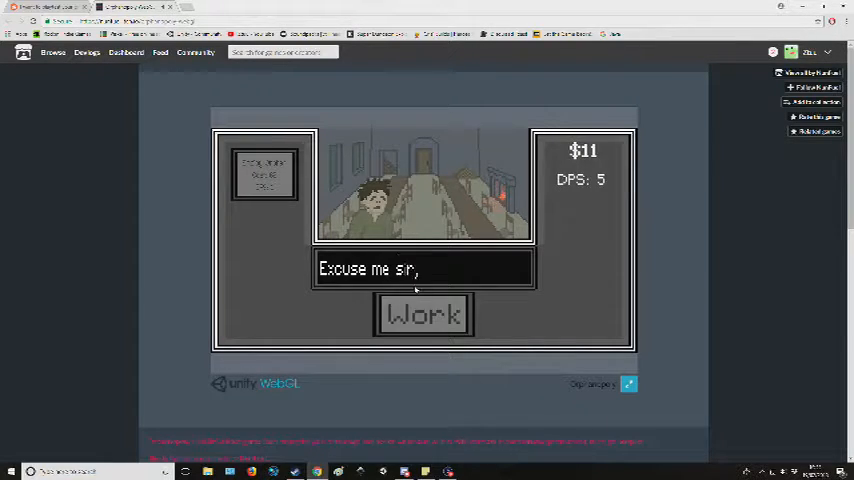
click(424, 314)
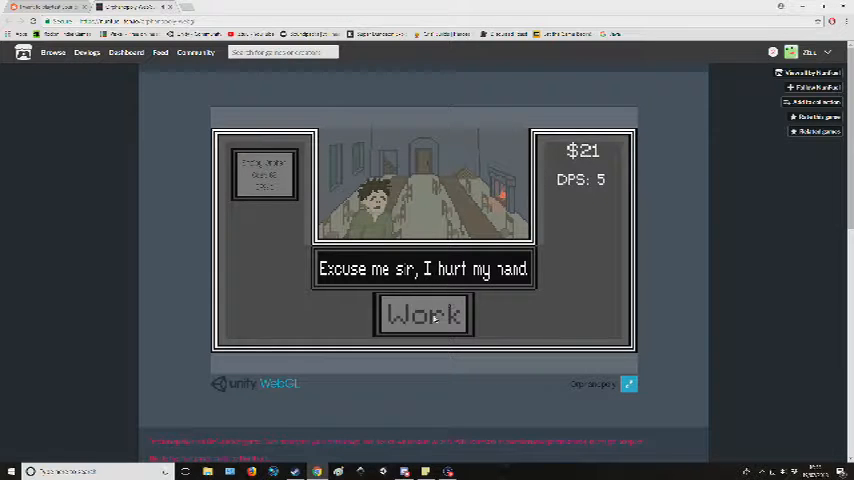
click(424, 314)
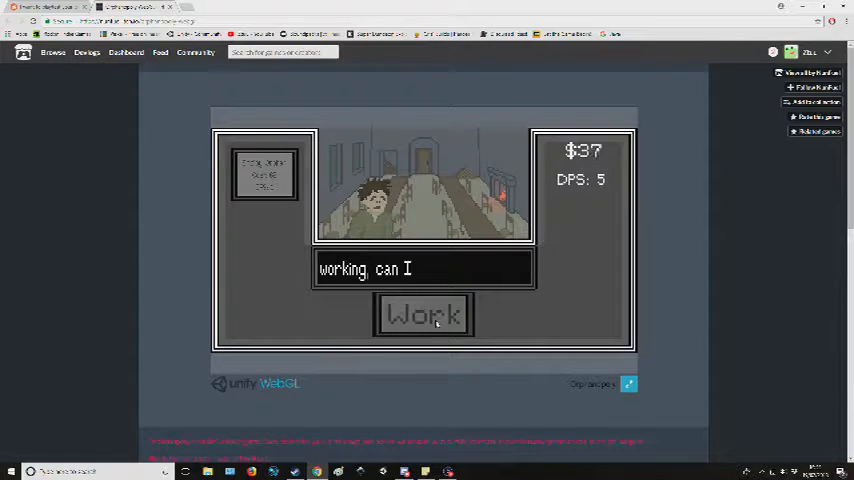
click(422, 316)
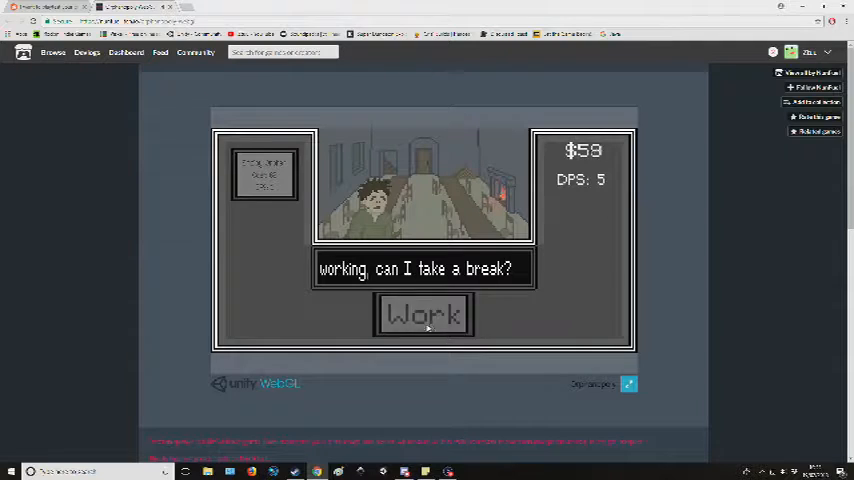
click(424, 316)
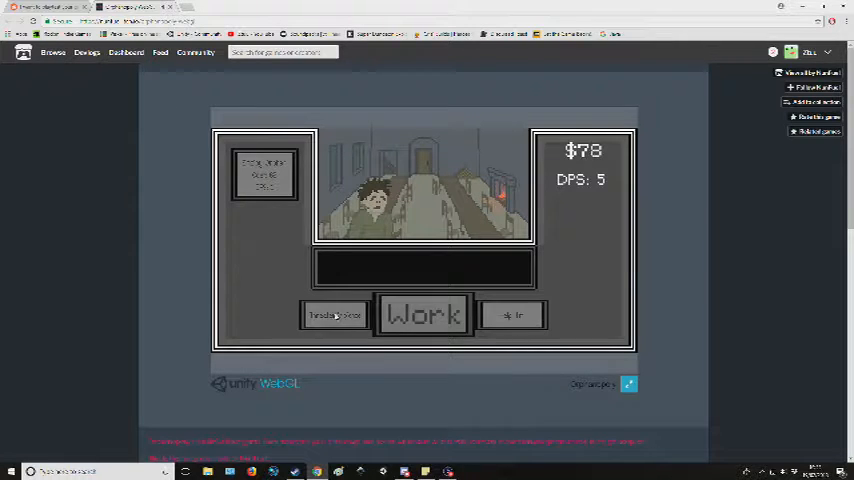
click(424, 316)
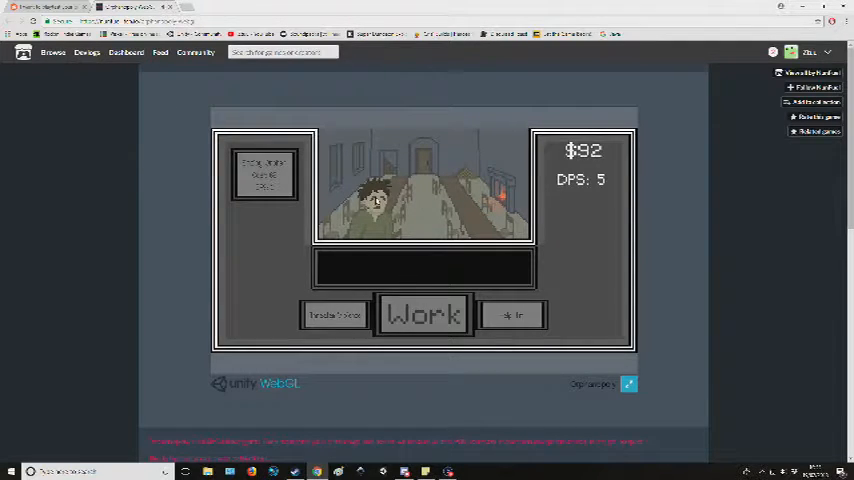
click(424, 316)
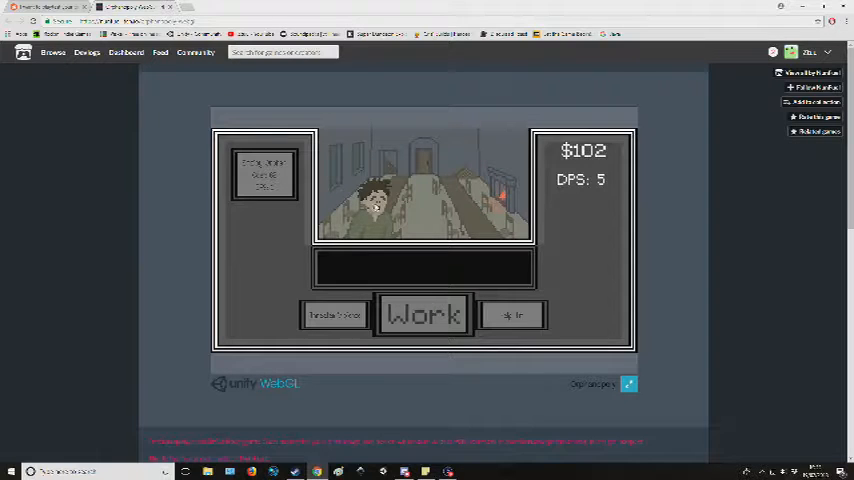
click(424, 314)
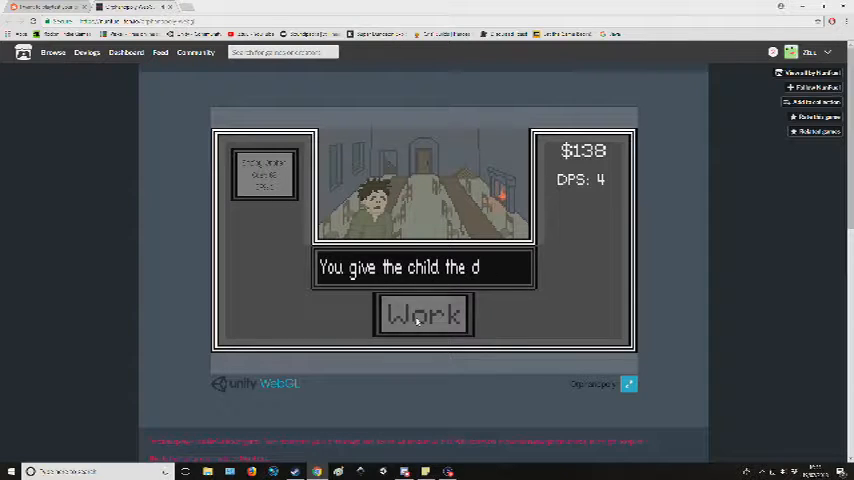
- Work through the business-suffers narration, then buy the upgrade raising income to 9 per second
click(422, 314)
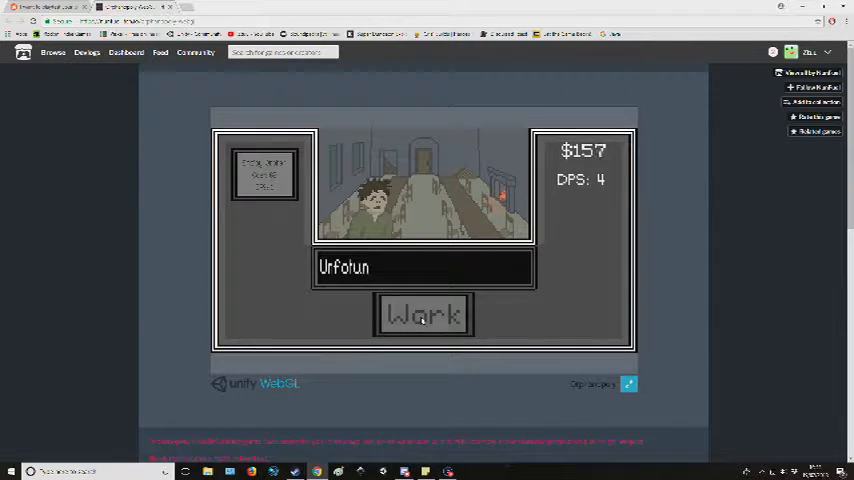
click(424, 314)
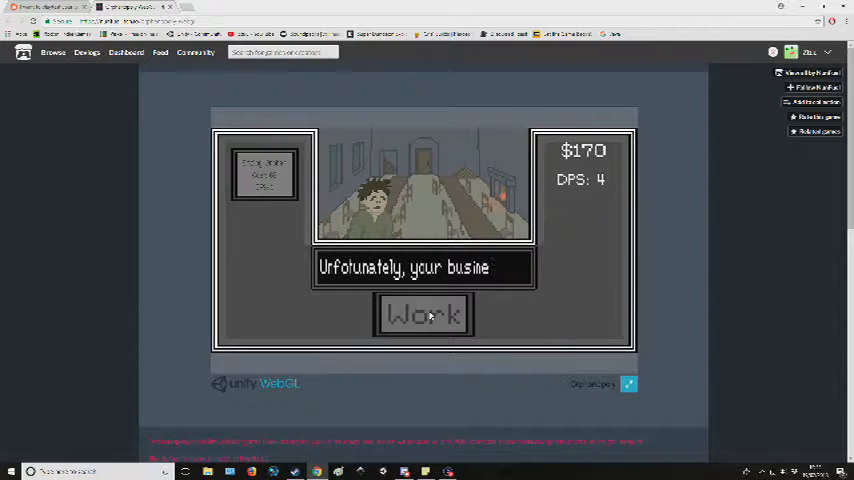
click(422, 314)
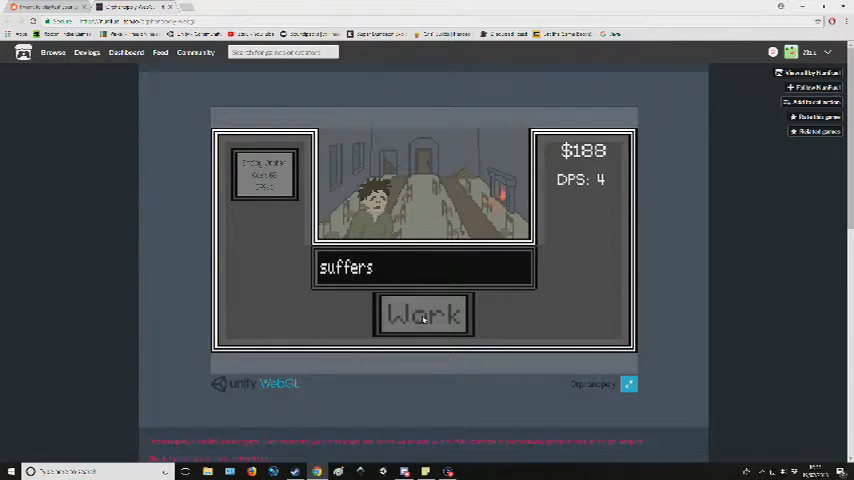
click(422, 314)
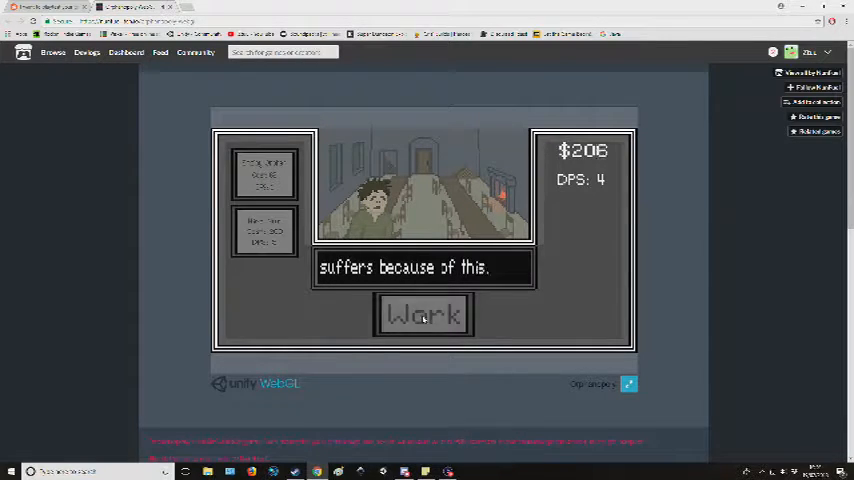
click(424, 316)
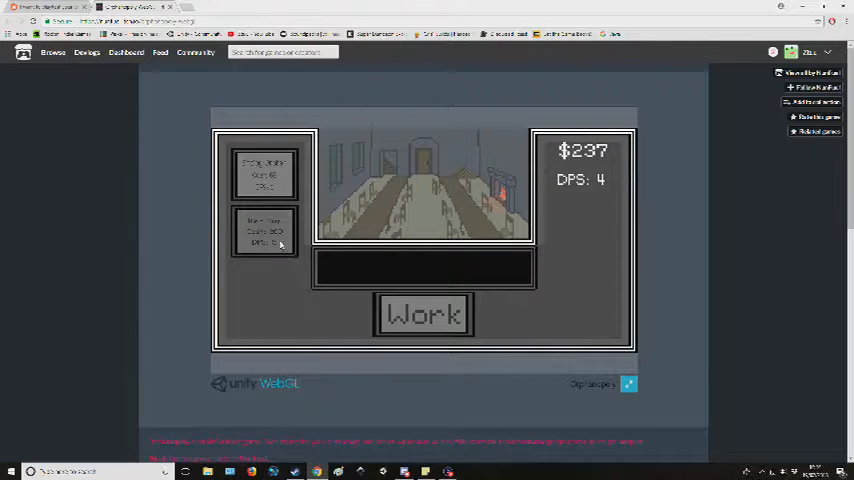
click(264, 232)
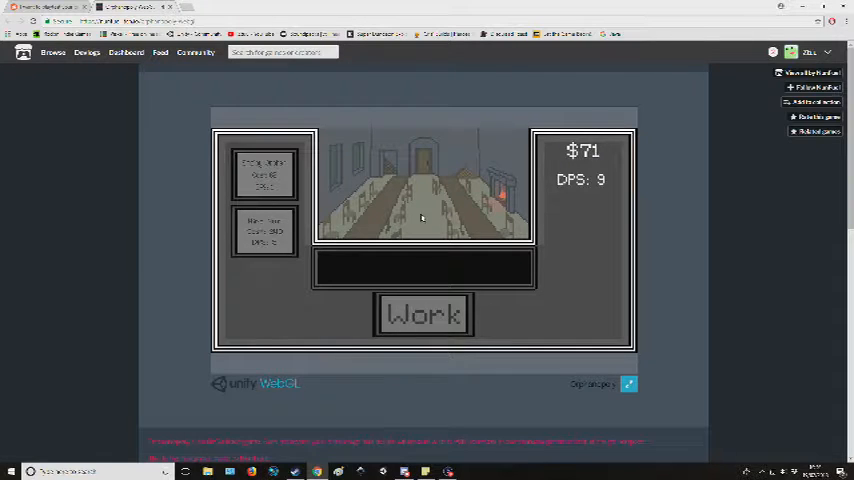
- Work and buy two more upgrades to push income toward 19 per second
click(422, 314)
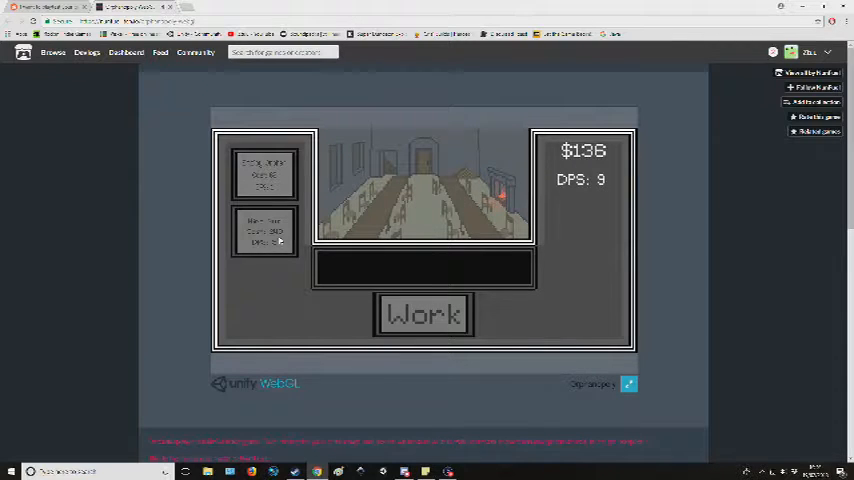
click(422, 314)
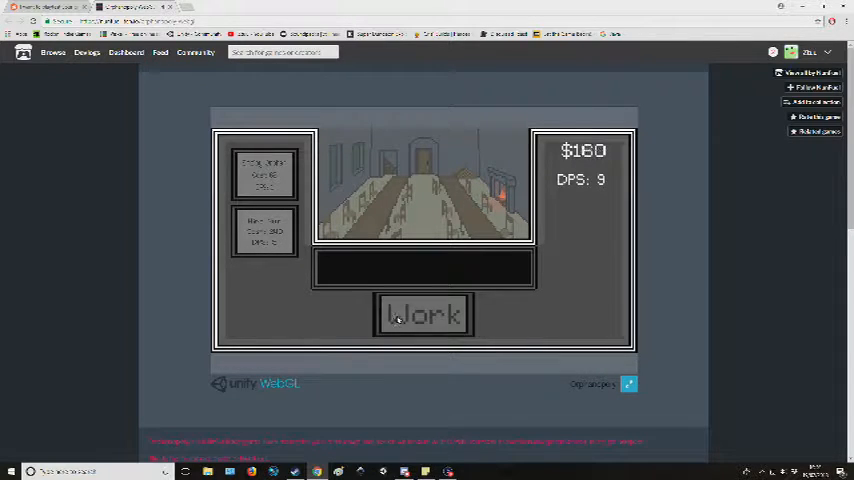
click(424, 316)
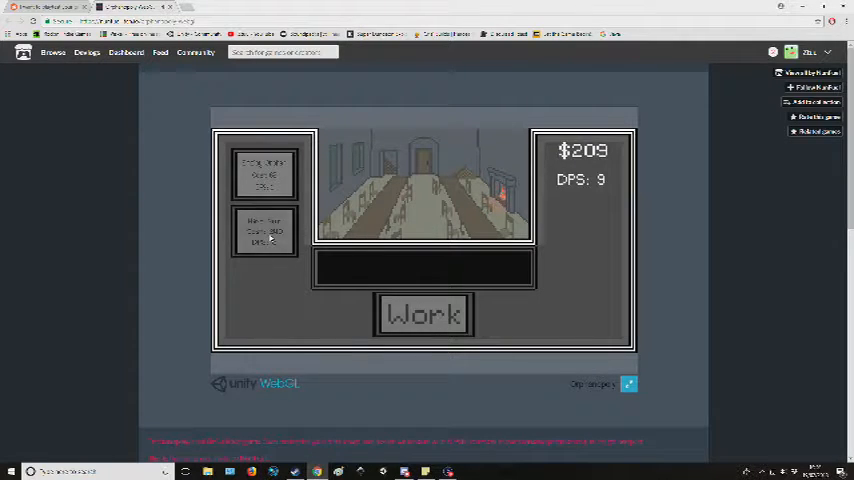
click(424, 314)
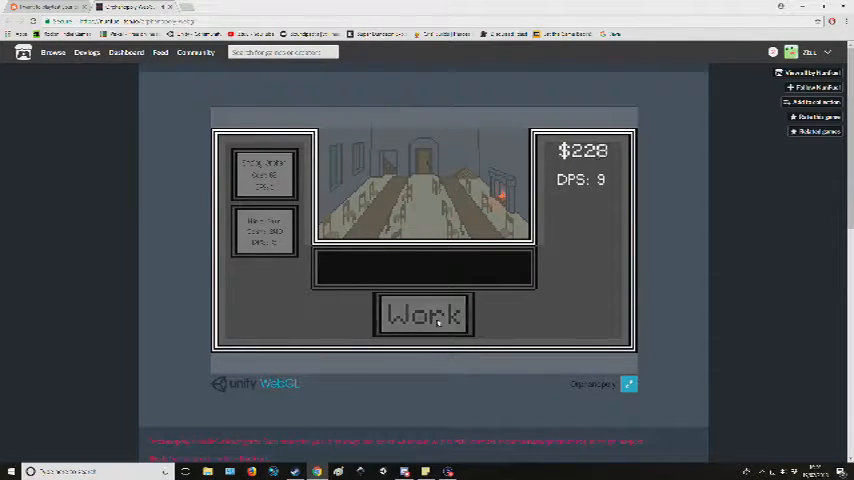
click(424, 314)
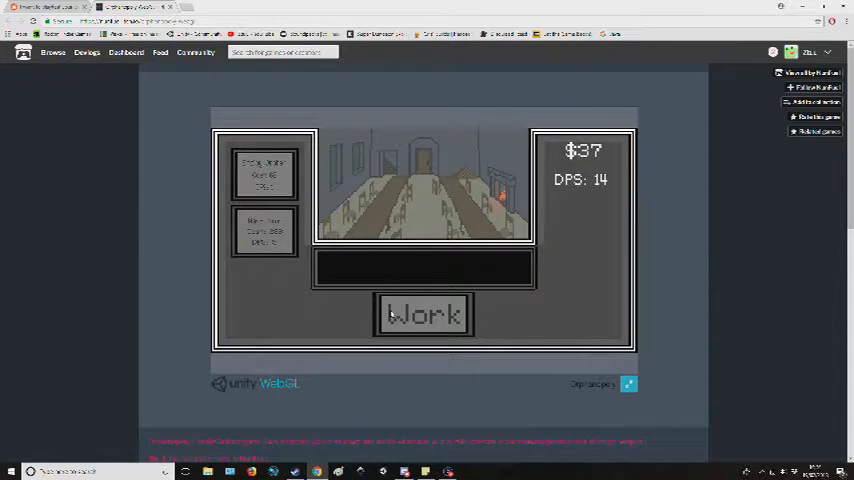
click(424, 314)
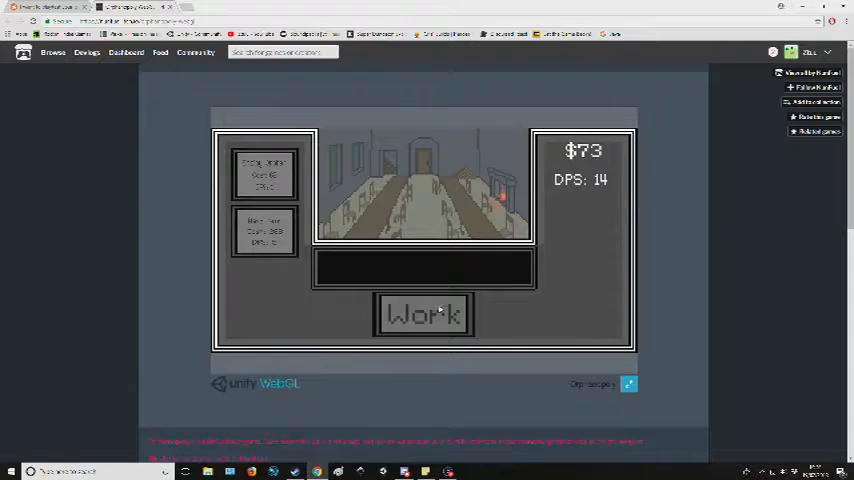
click(422, 314)
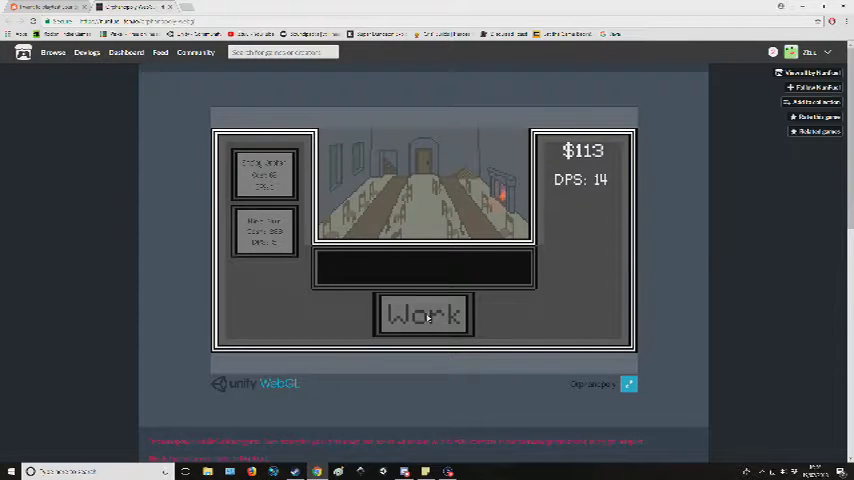
click(422, 314)
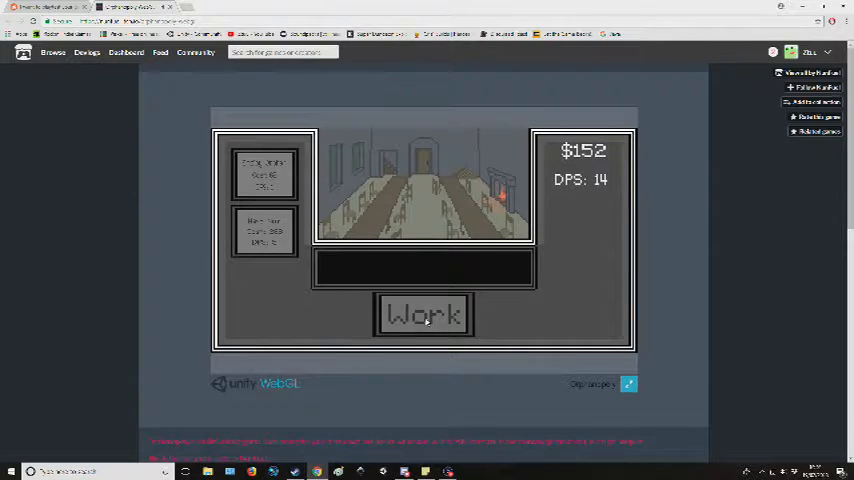
click(424, 314)
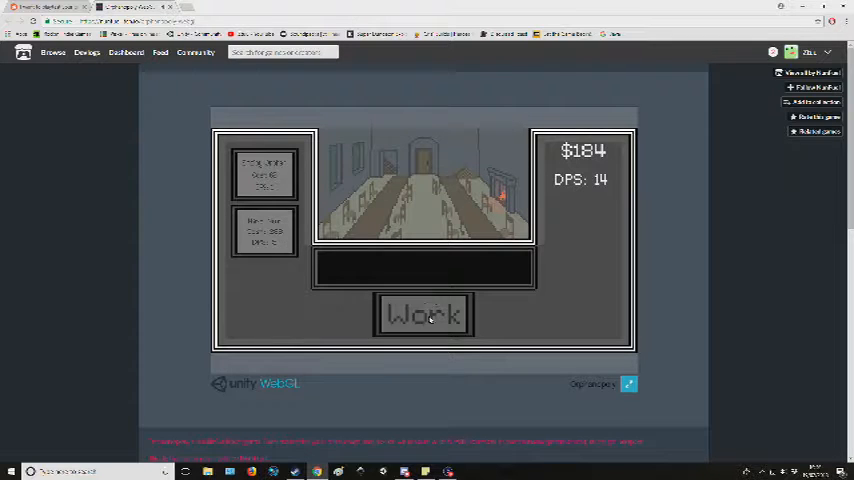
click(424, 314)
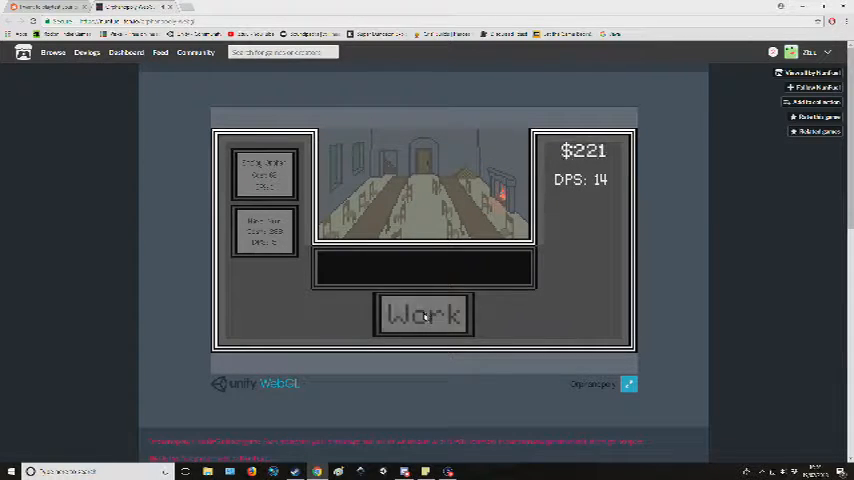
click(424, 316)
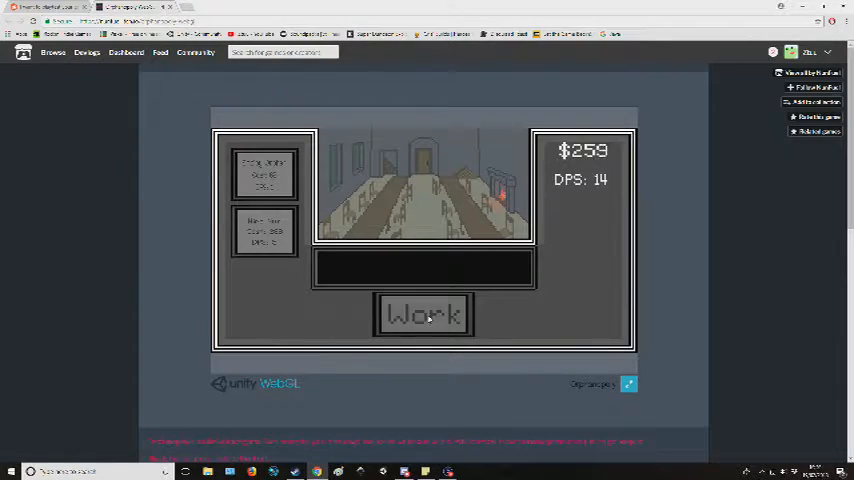
click(424, 314)
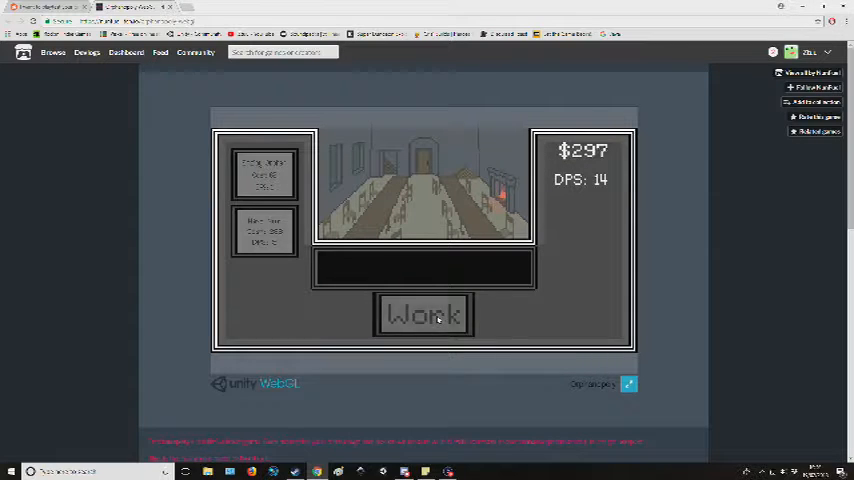
click(424, 314)
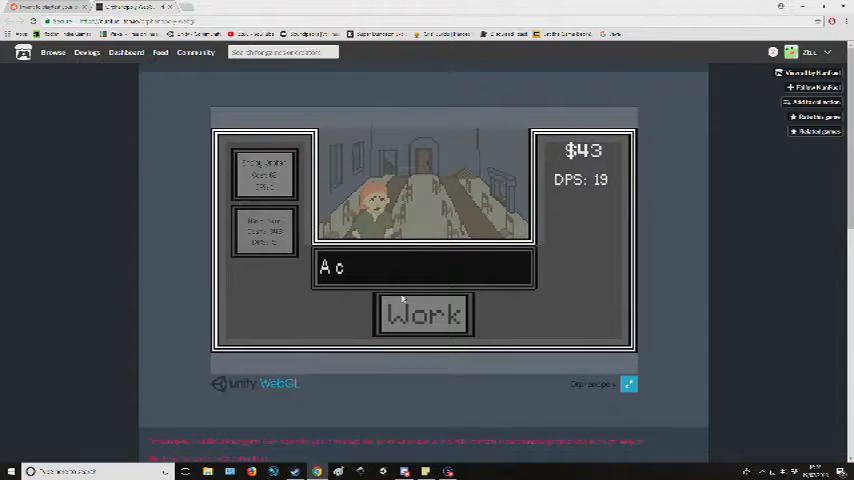
- Answer the cold child's report that the fire is gone and keep working up to $502
click(424, 314)
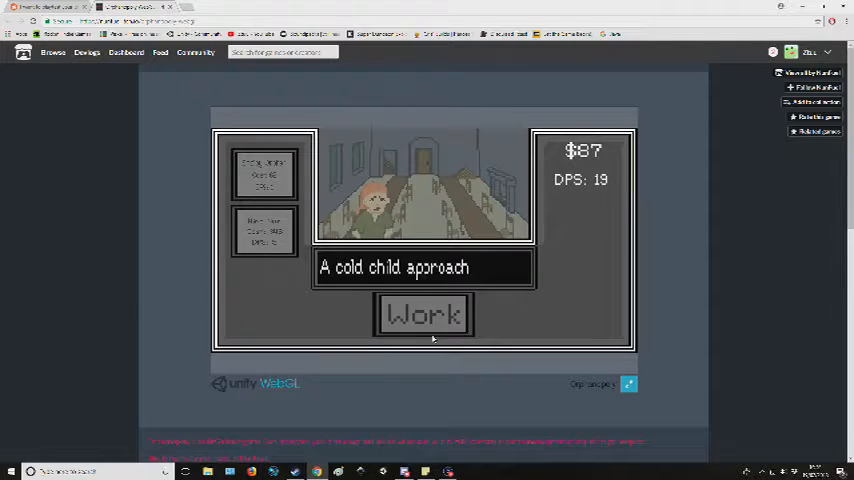
click(422, 314)
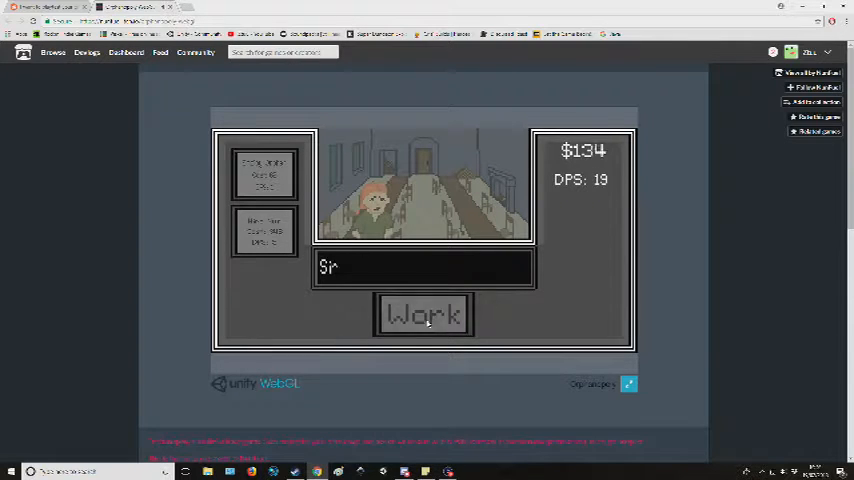
click(424, 314)
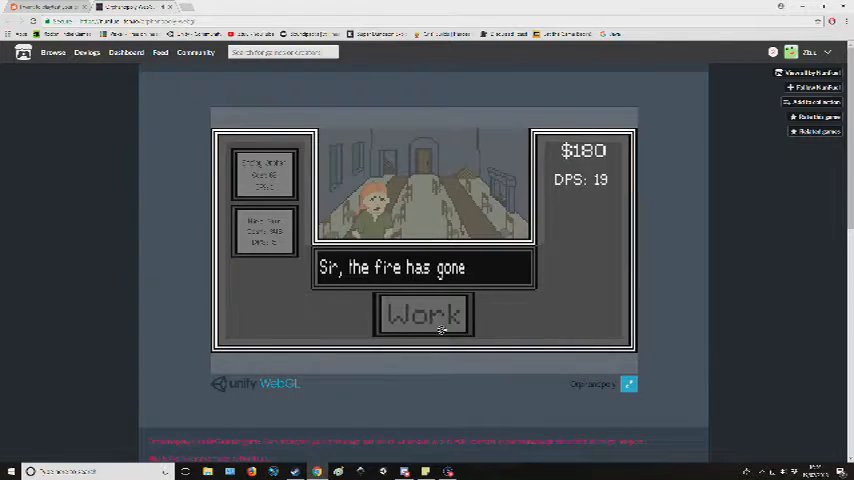
click(424, 314)
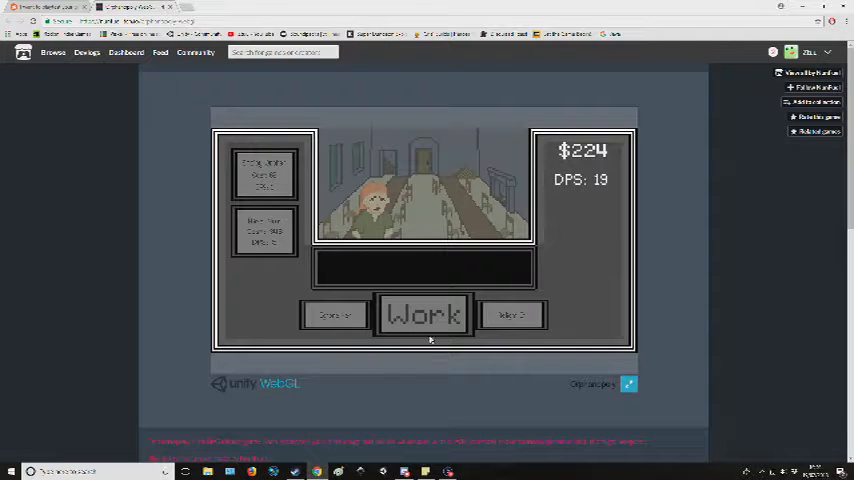
click(424, 316)
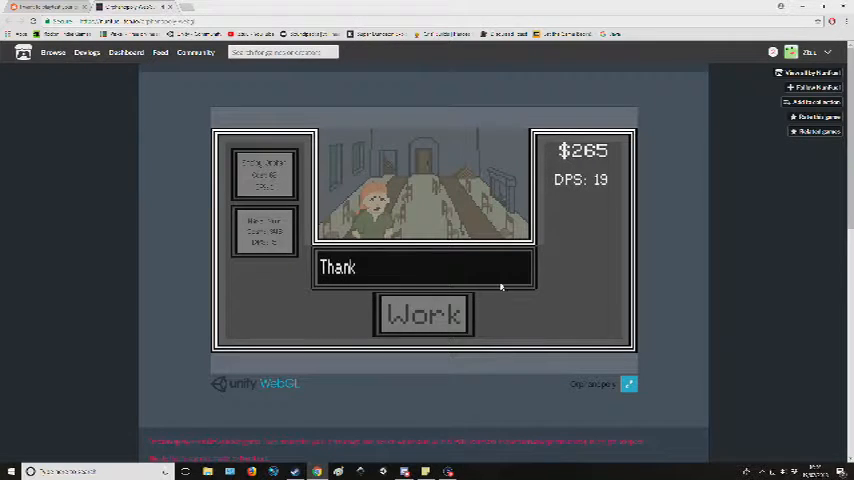
click(424, 314)
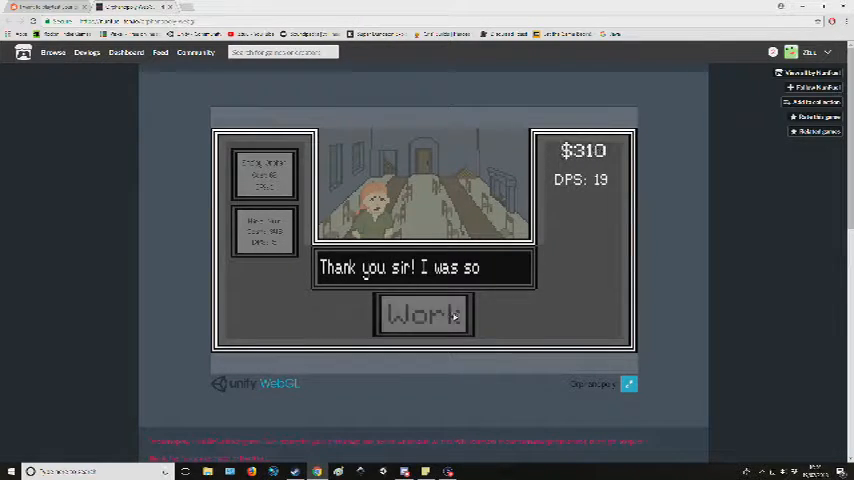
click(422, 316)
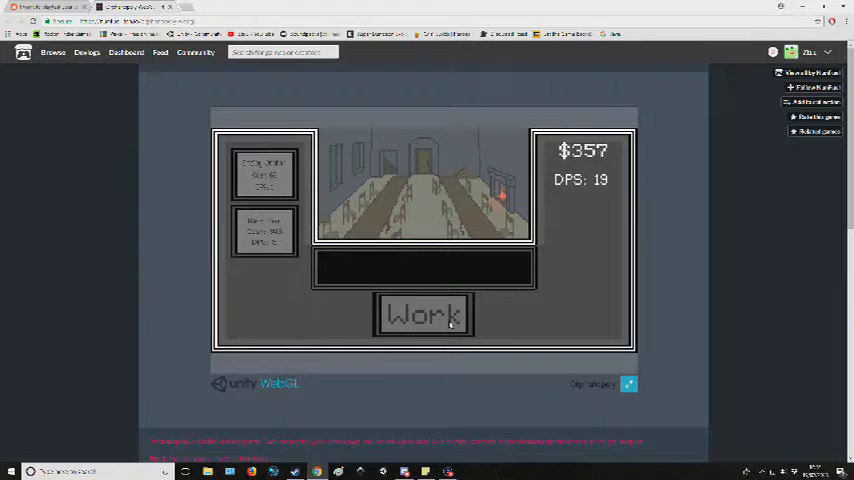
click(424, 314)
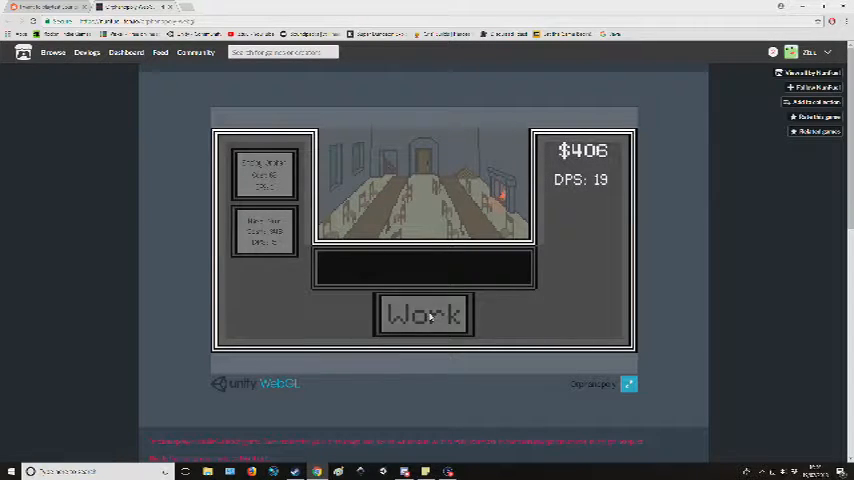
click(424, 314)
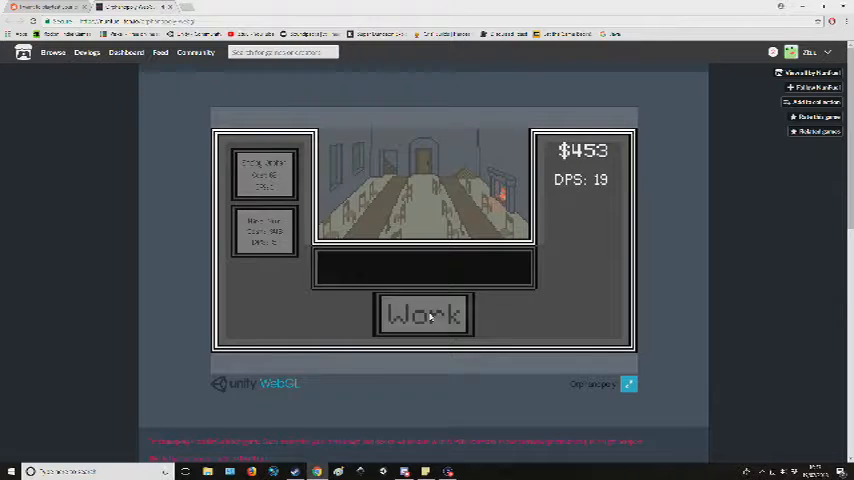
click(424, 314)
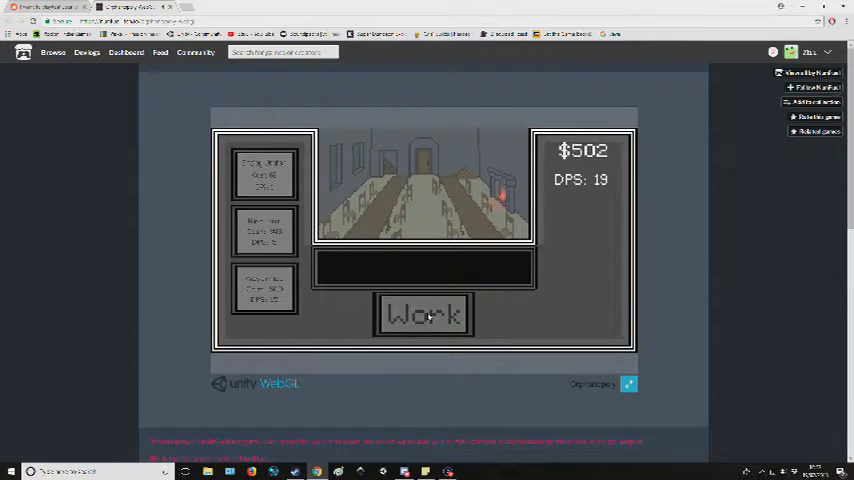
- Buy the newly unlocked third upgrade and work to rebuild savings
click(424, 314)
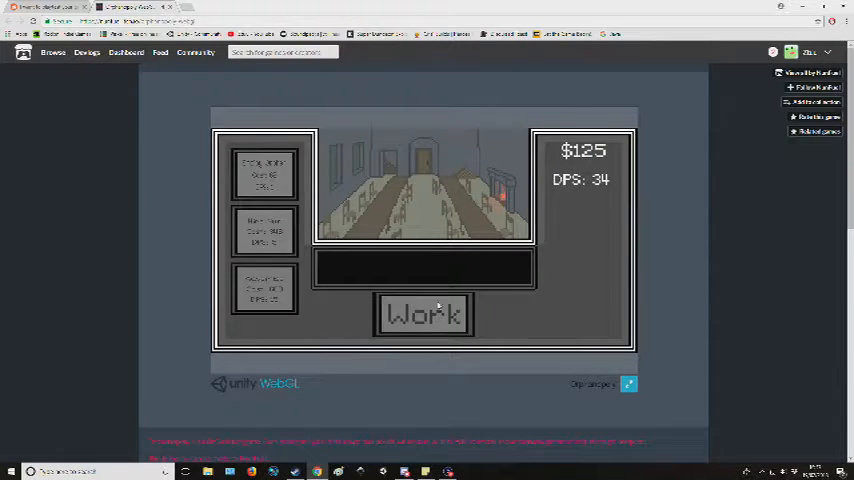
click(424, 316)
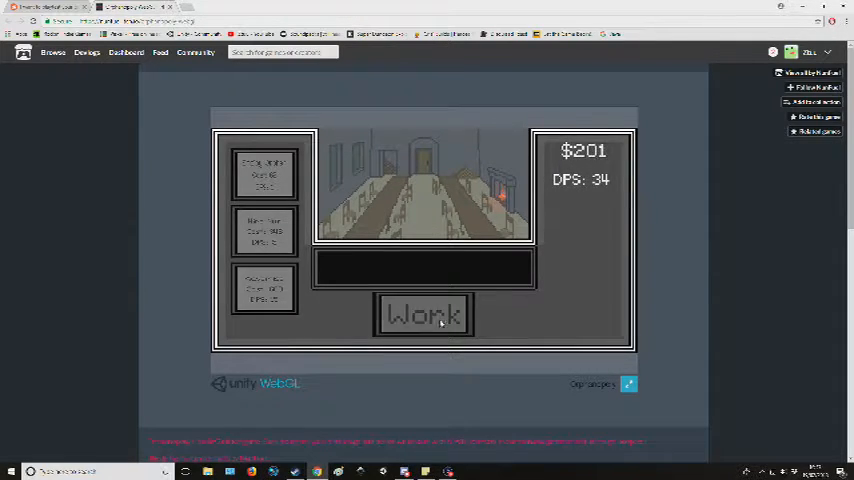
click(424, 314)
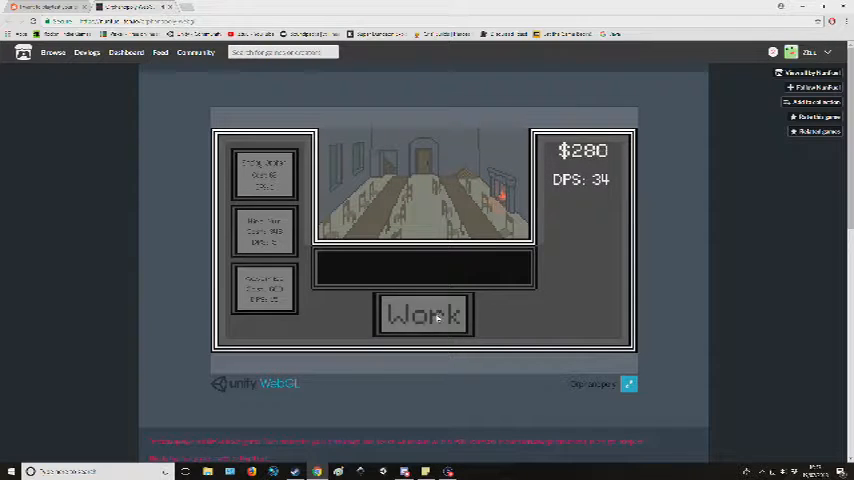
click(424, 316)
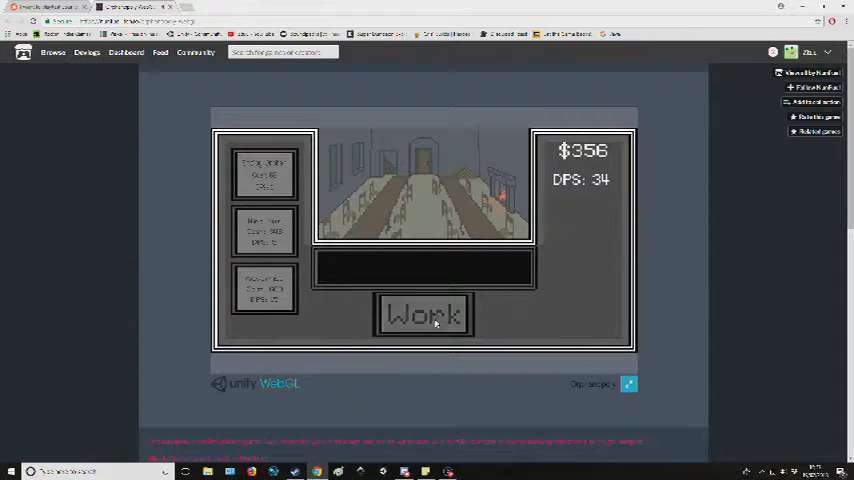
click(424, 314)
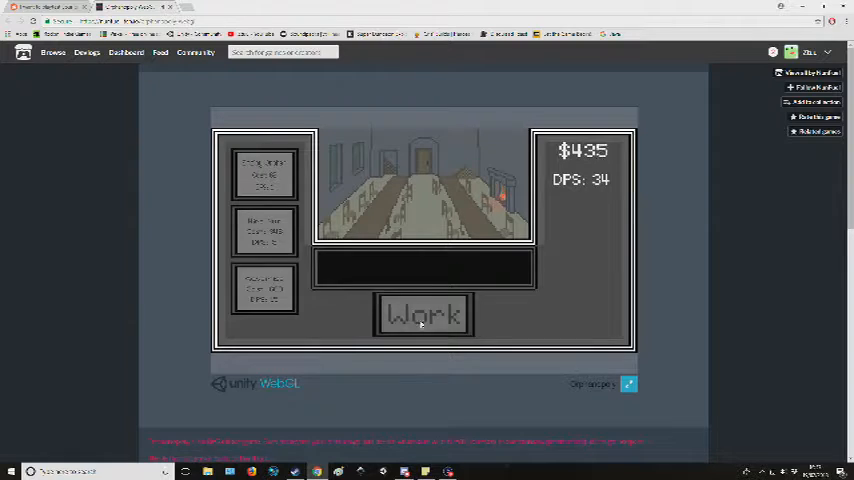
click(424, 314)
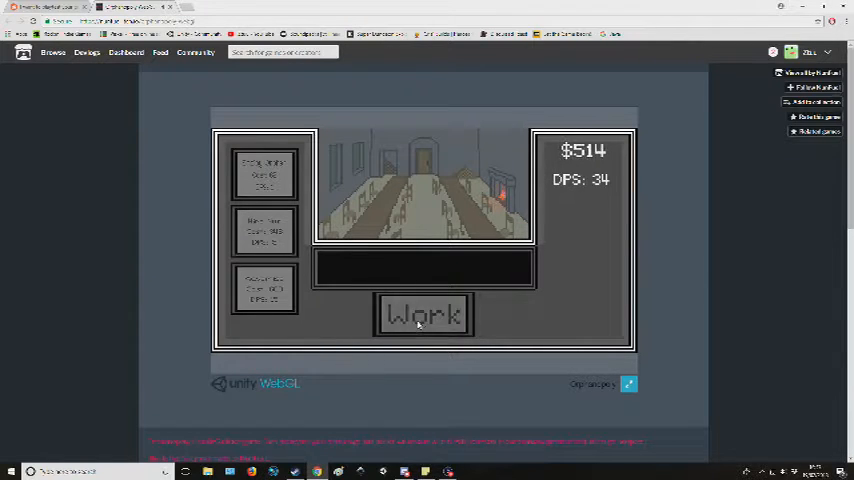
click(422, 314)
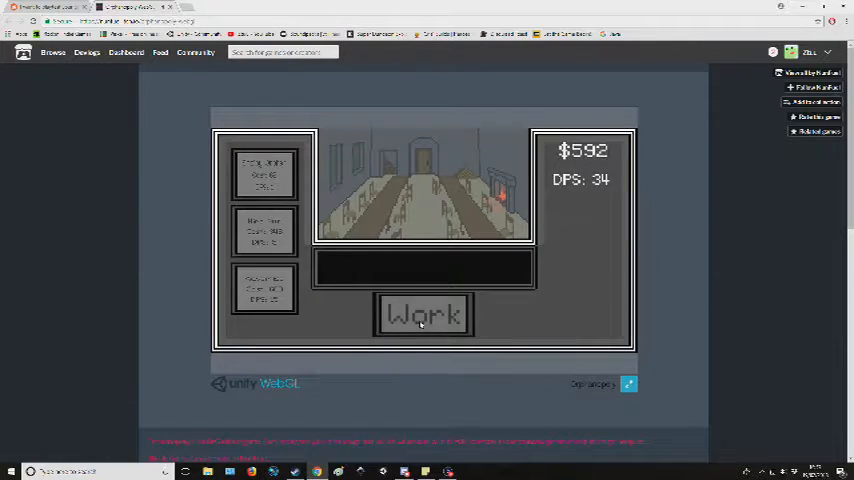
- Buy the upgrade raising income to 49 per second and work savings back to $712
click(422, 316)
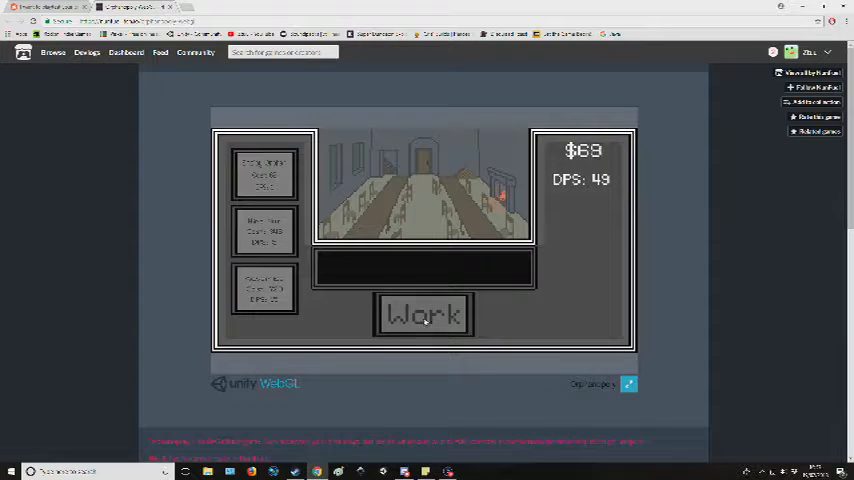
click(424, 314)
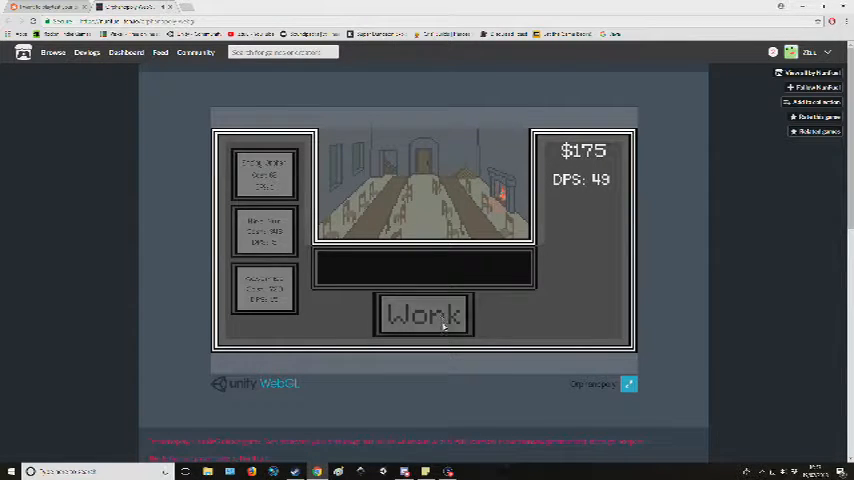
click(424, 314)
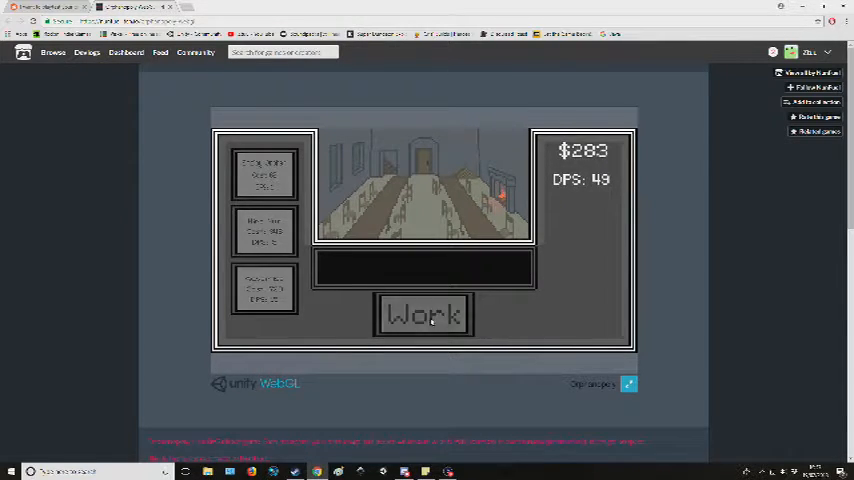
click(424, 314)
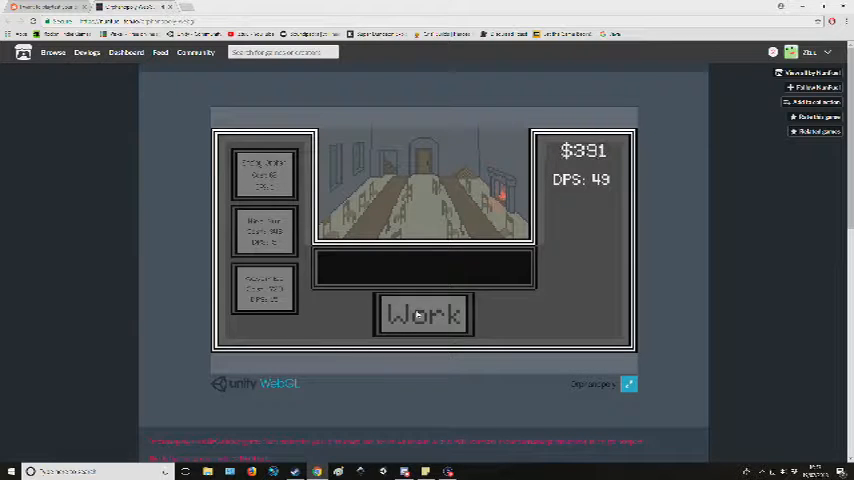
click(424, 314)
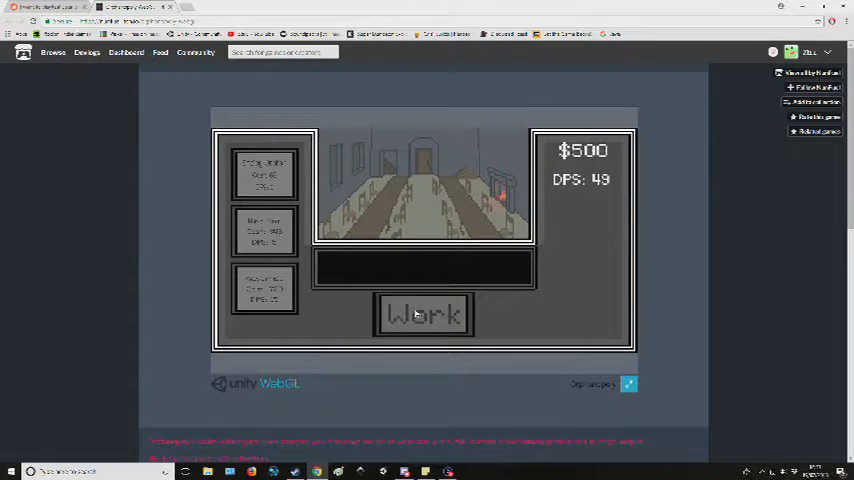
click(424, 314)
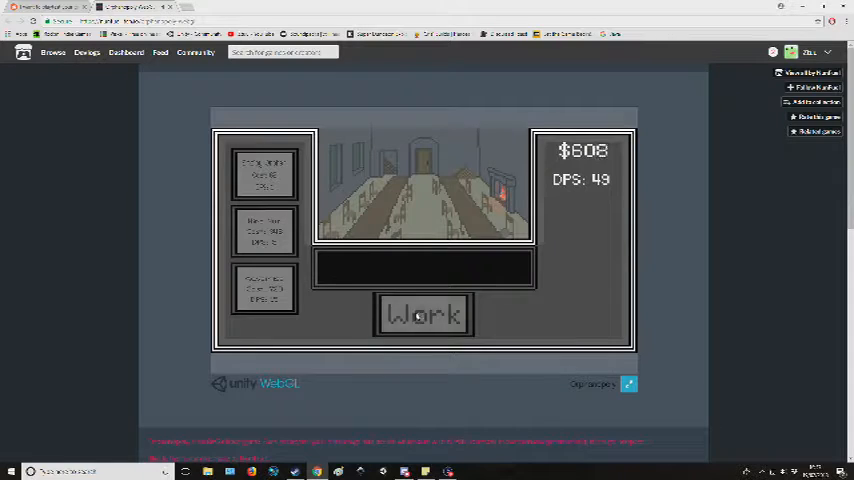
click(422, 314)
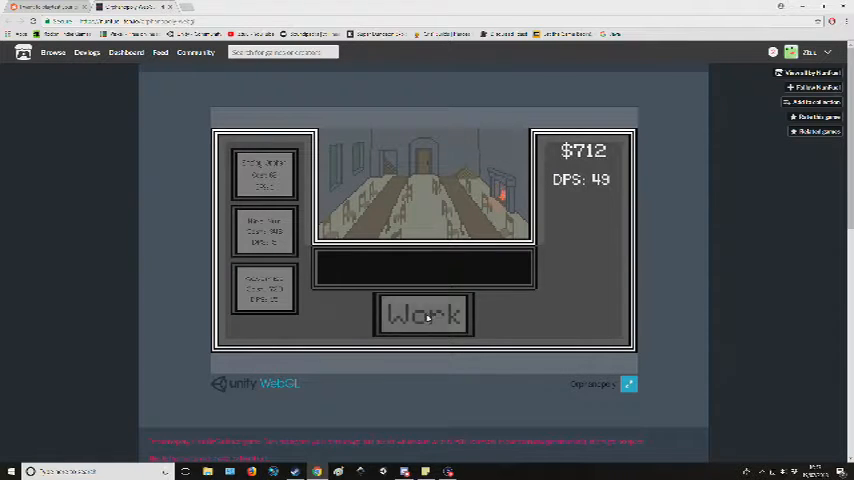
- Buy the 64-per-second upgrade, work through the expansion narration, and expand to the new area
click(424, 314)
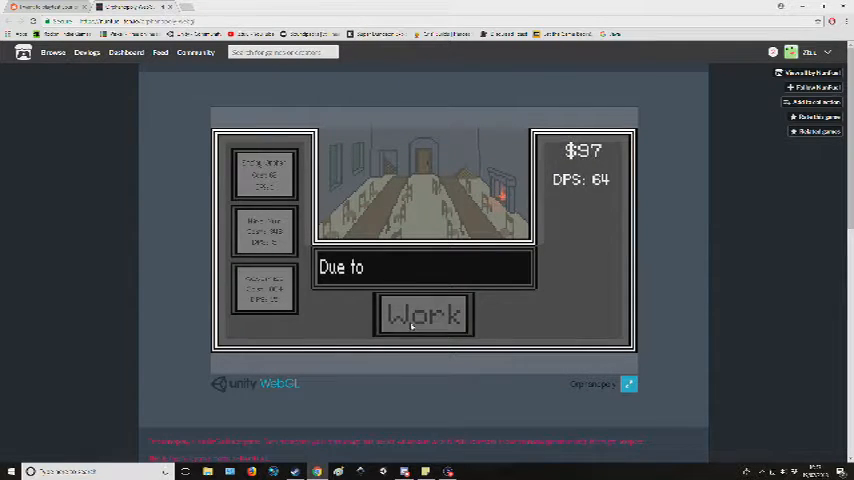
click(424, 314)
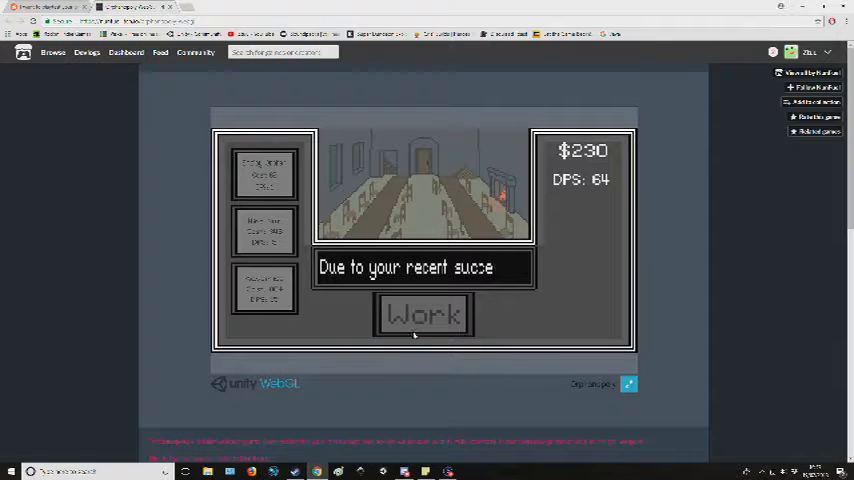
click(422, 314)
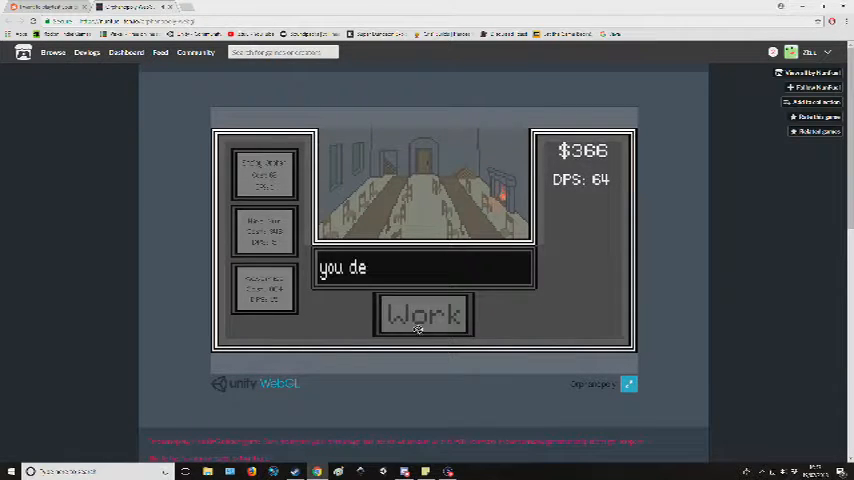
click(424, 316)
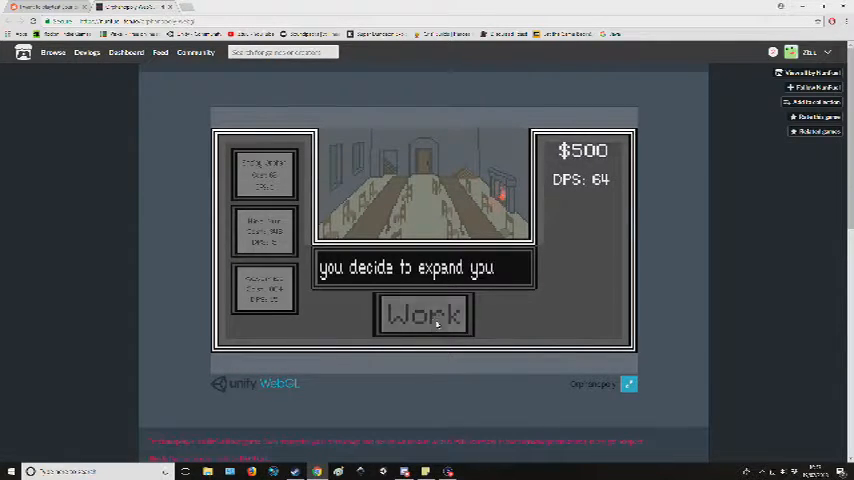
click(422, 316)
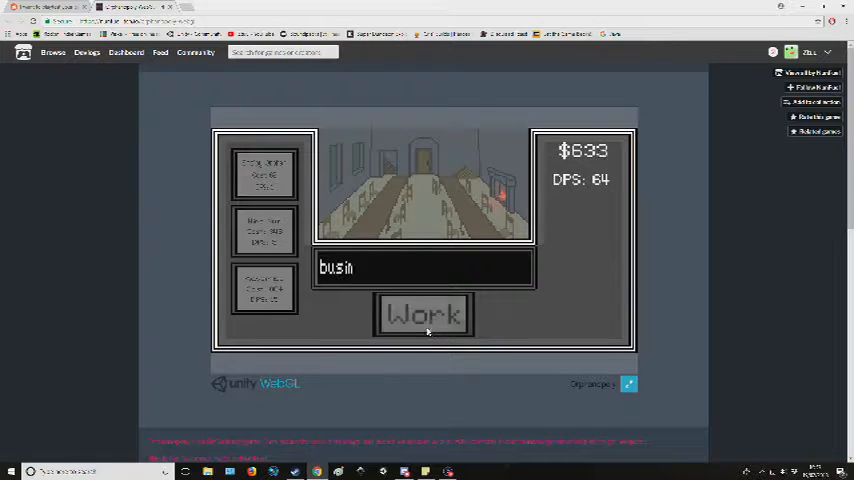
click(422, 316)
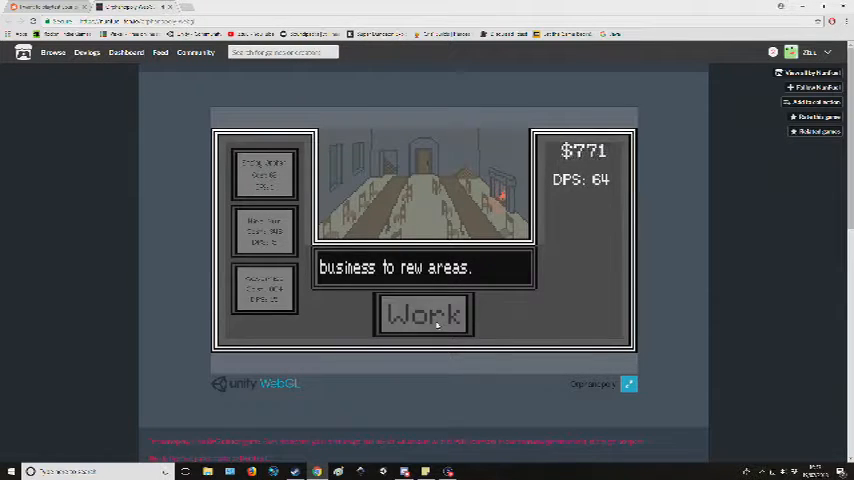
click(422, 314)
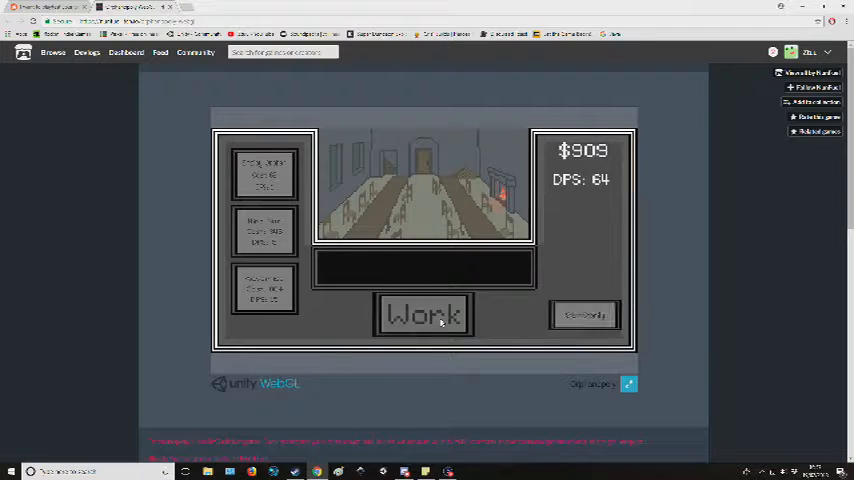
click(424, 314)
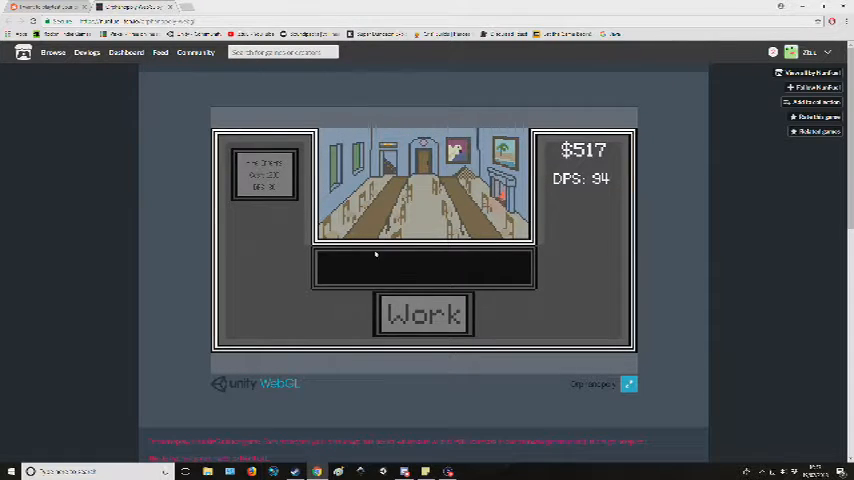
- Work in the colourful new hall and buy the upgrade raising income to 124 per second
click(424, 312)
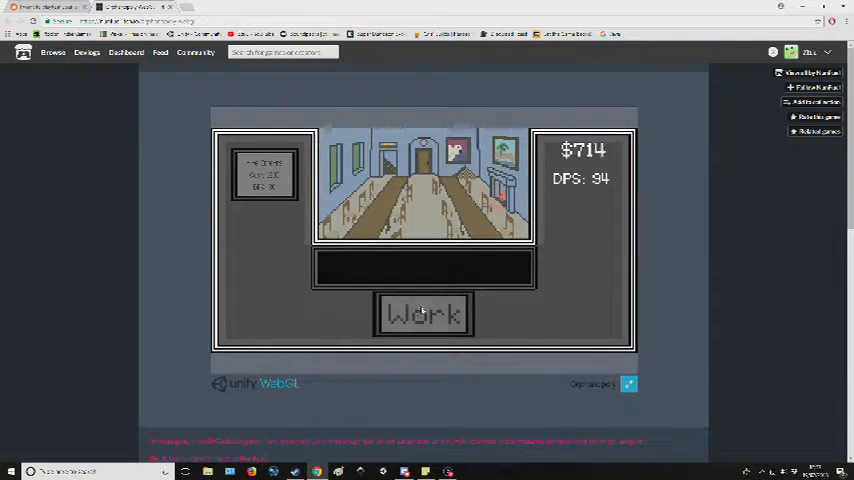
click(424, 312)
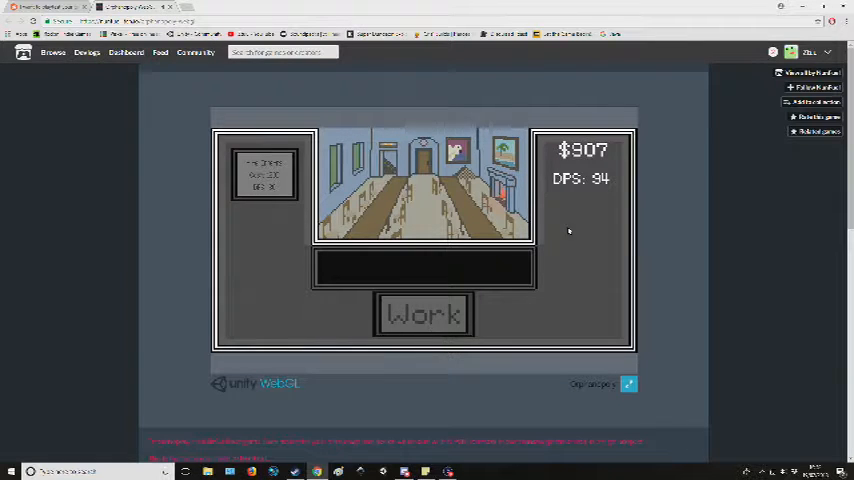
click(424, 312)
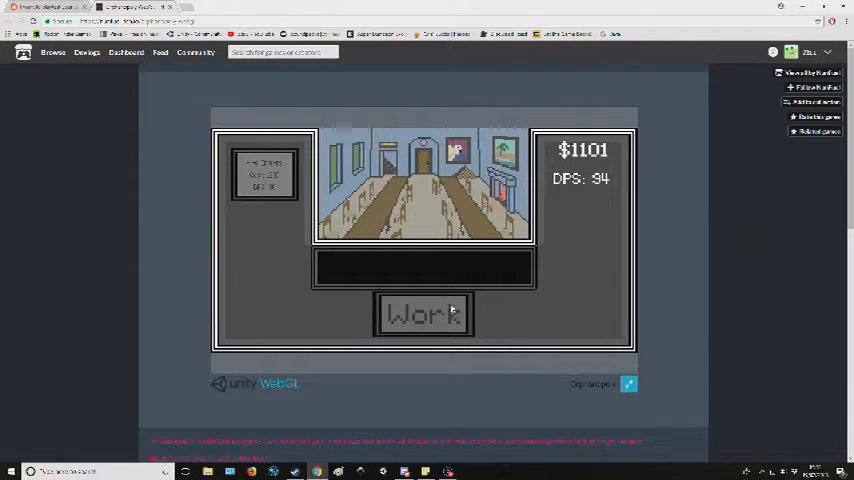
click(424, 314)
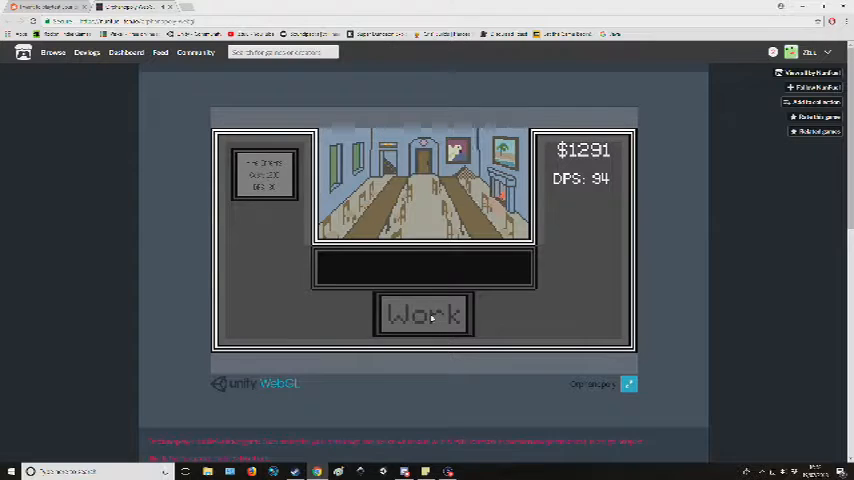
click(422, 314)
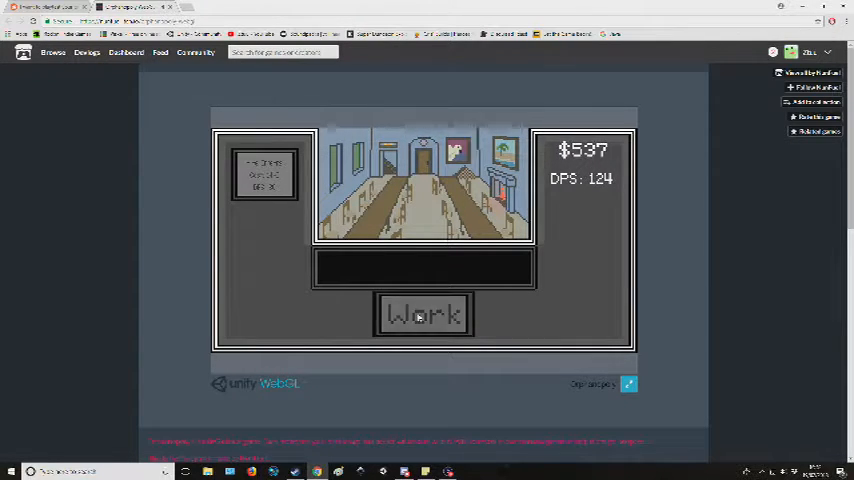
click(422, 314)
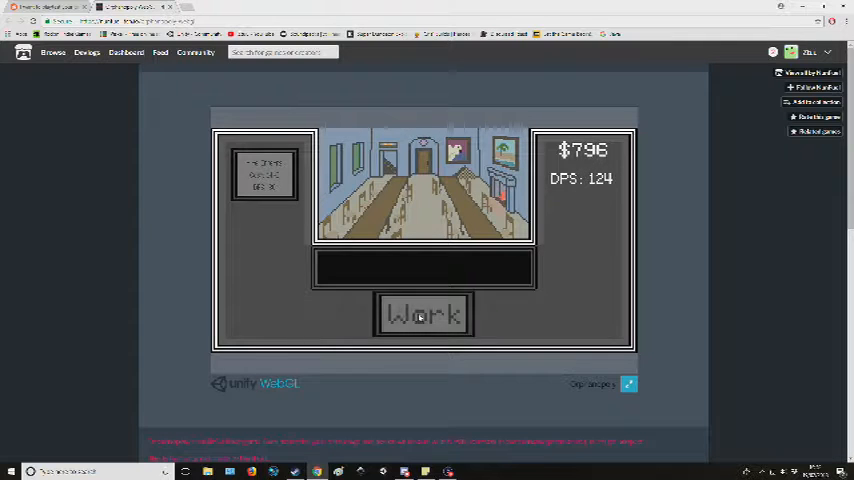
click(422, 314)
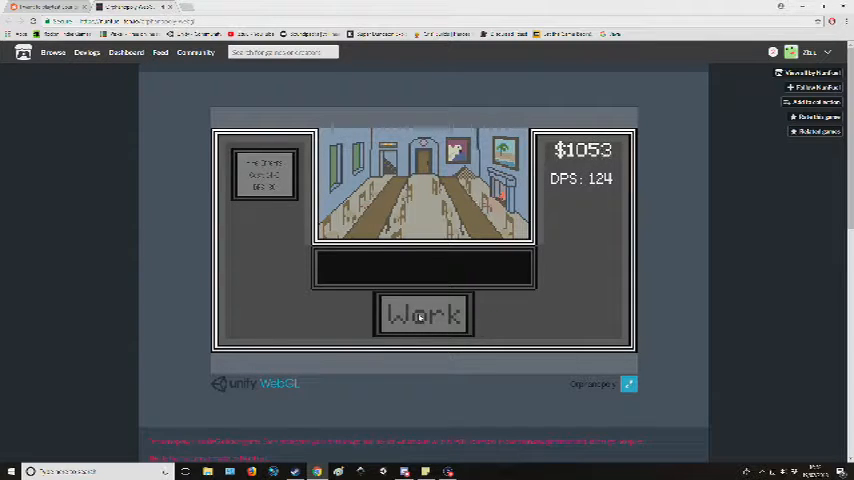
click(424, 314)
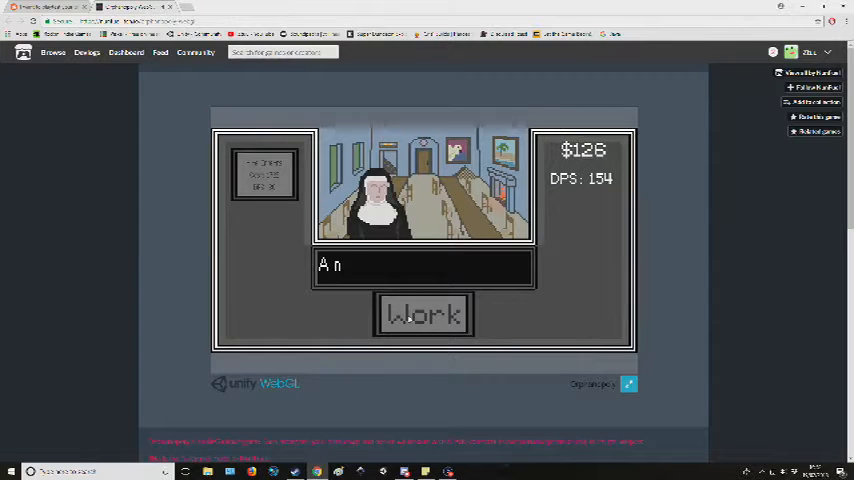
- Keep working until savings pass $4,000 and the nun appears
click(424, 314)
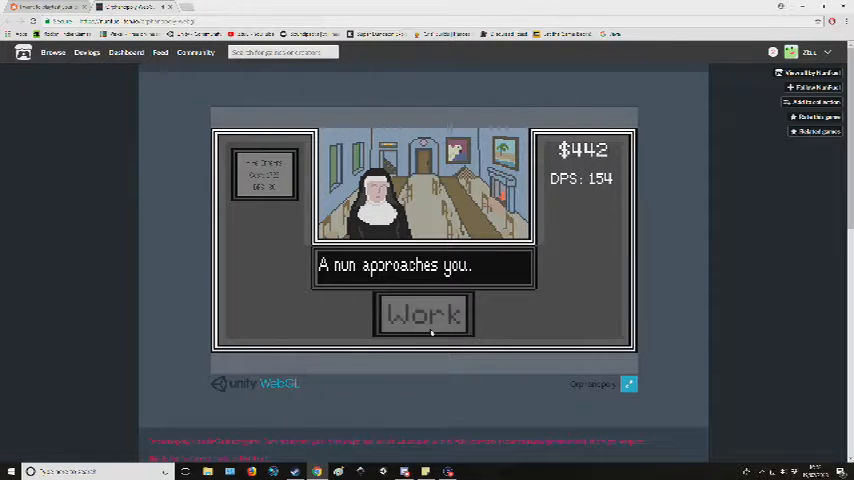
click(424, 314)
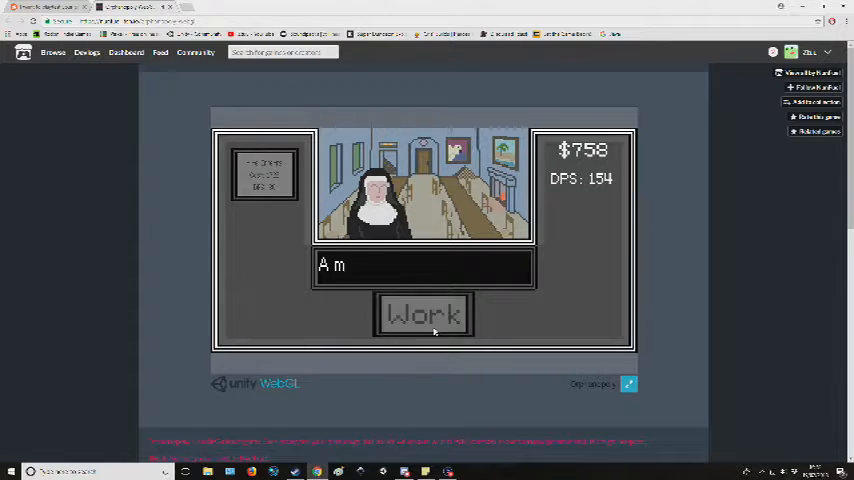
click(424, 314)
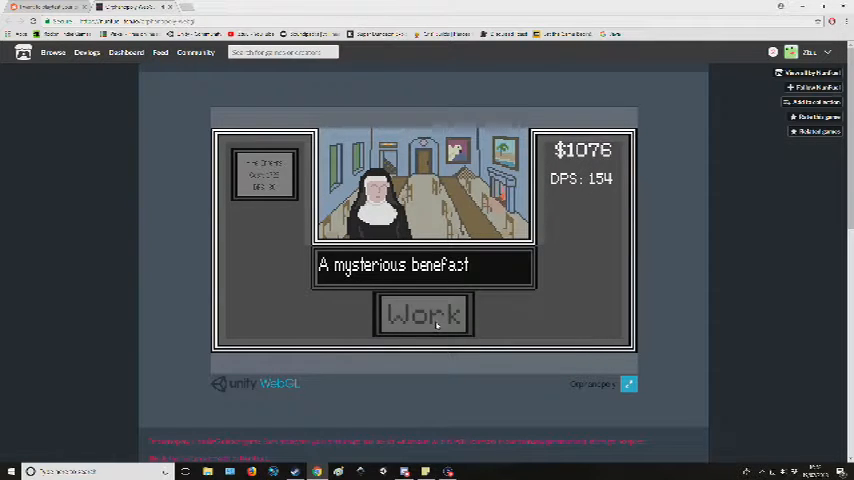
click(424, 314)
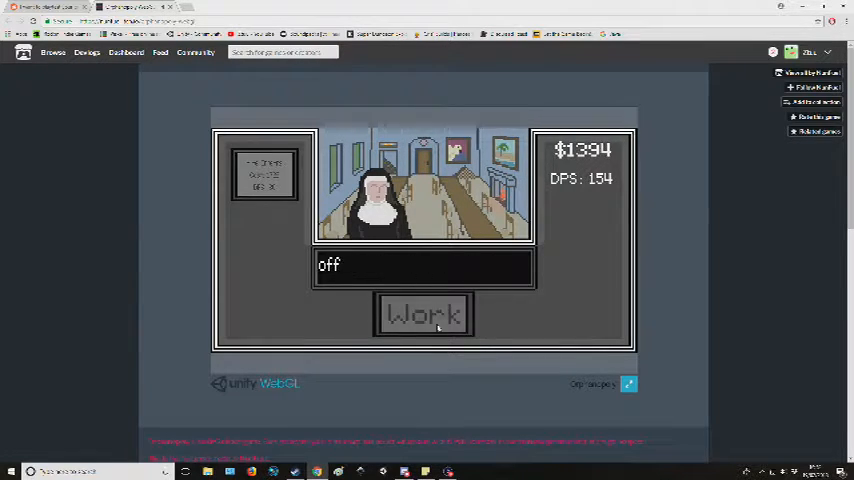
click(424, 314)
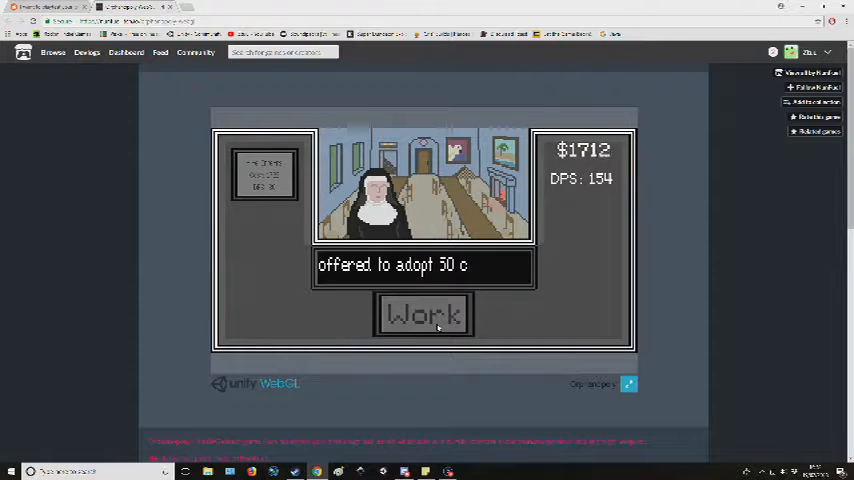
click(422, 314)
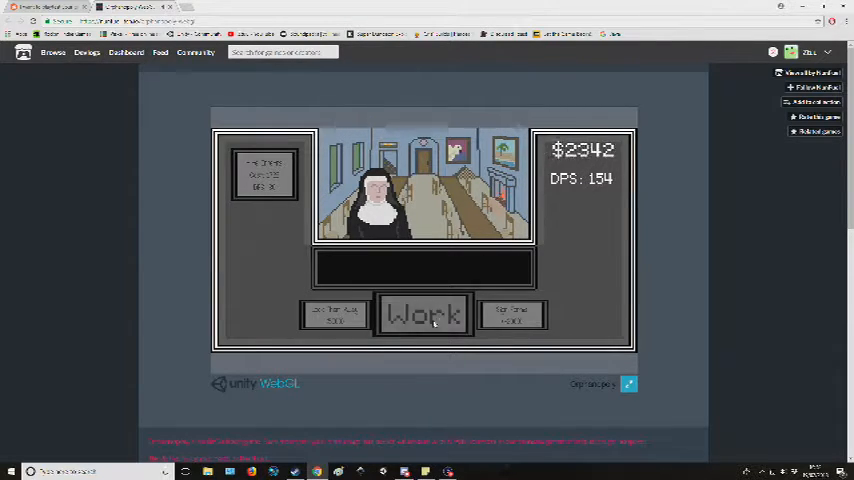
click(424, 314)
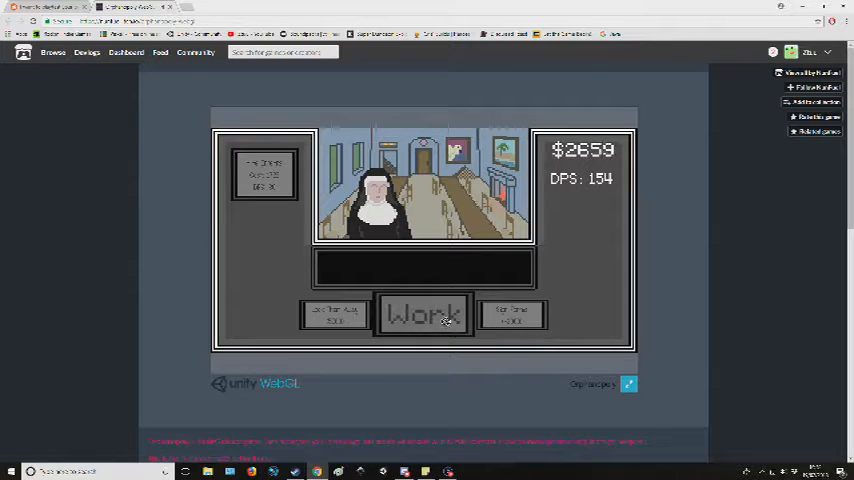
click(424, 314)
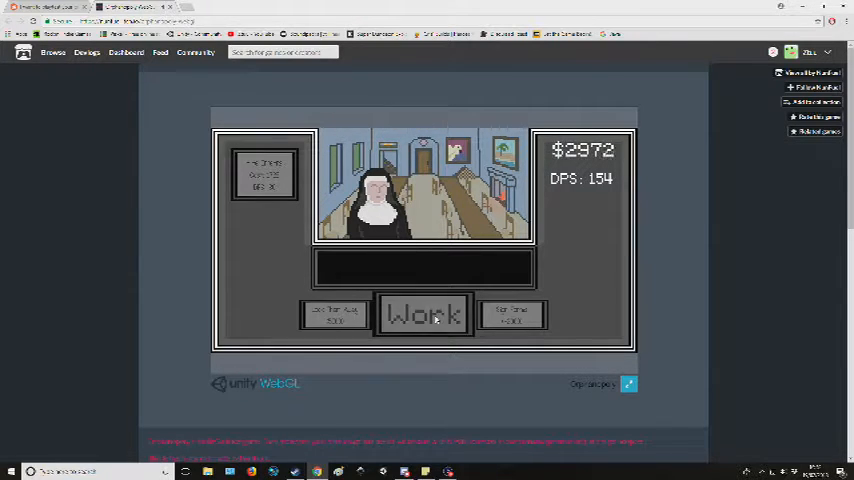
click(424, 314)
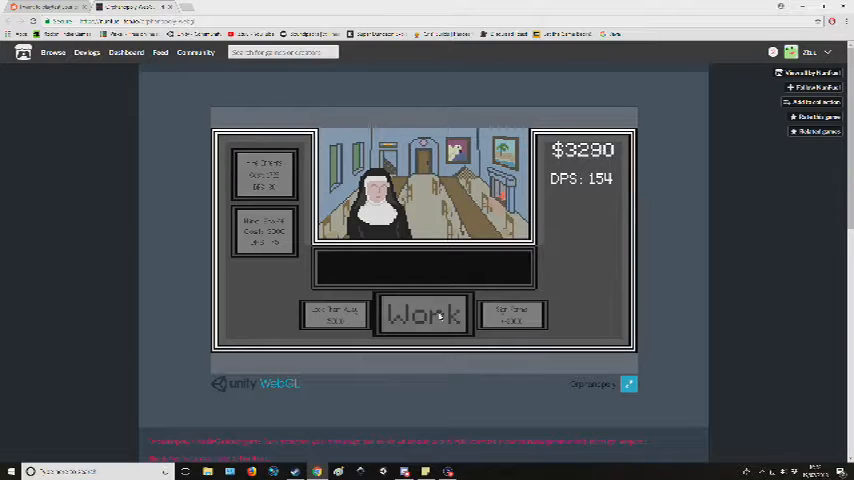
click(424, 314)
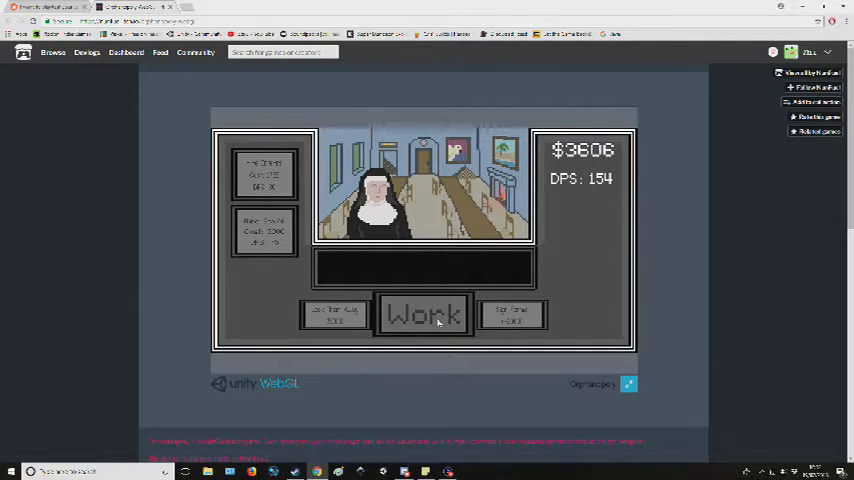
click(424, 314)
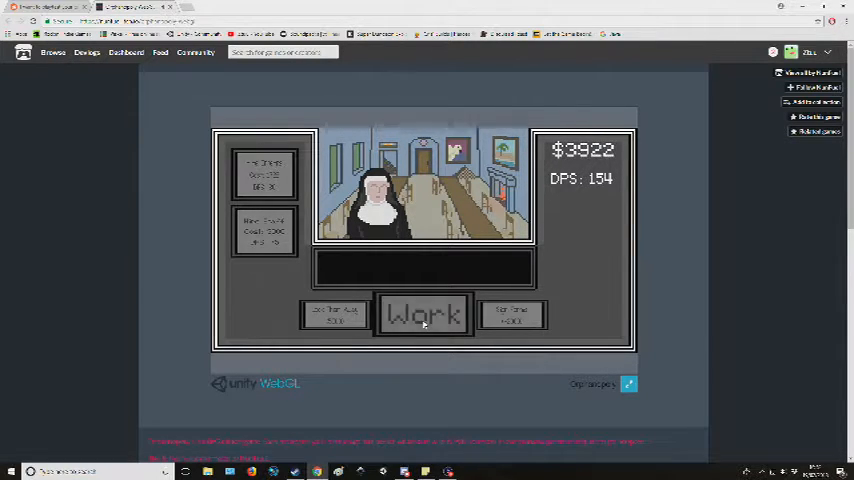
click(424, 316)
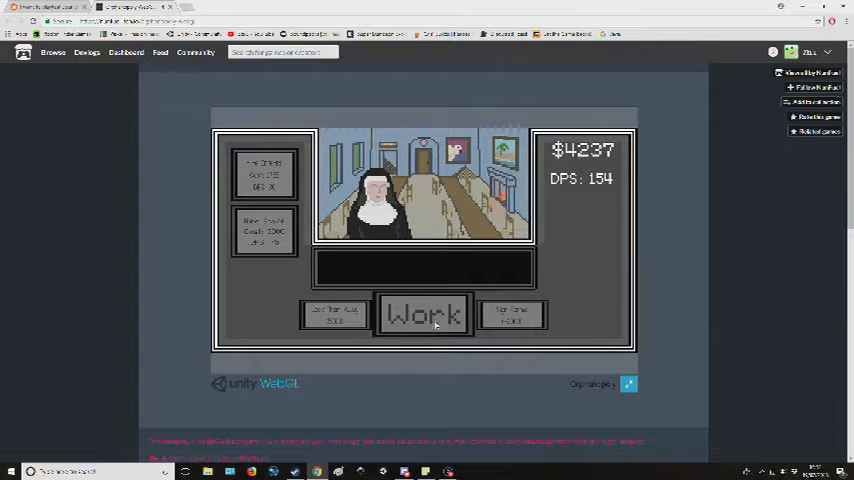
click(424, 314)
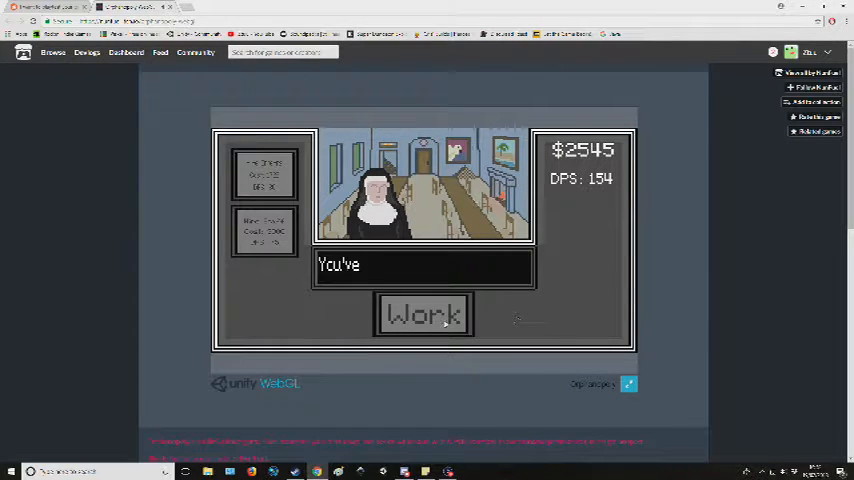
- Advance the nun's dialogue about what you've just given to its end
click(424, 314)
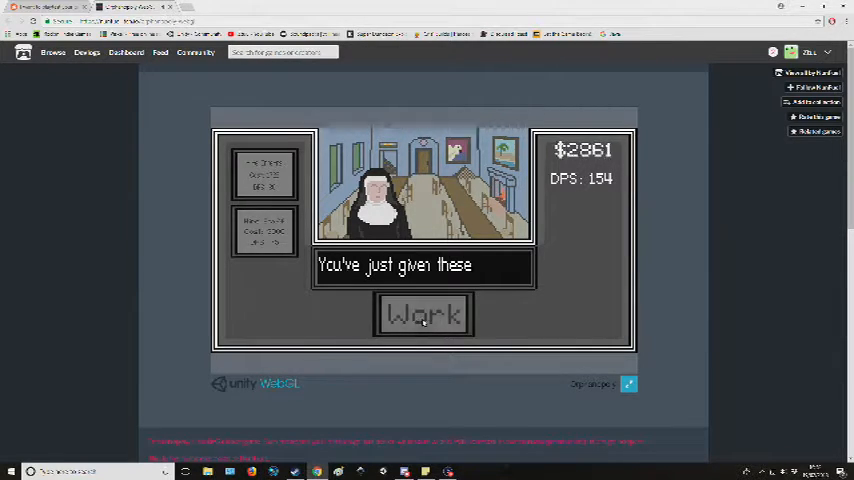
click(422, 314)
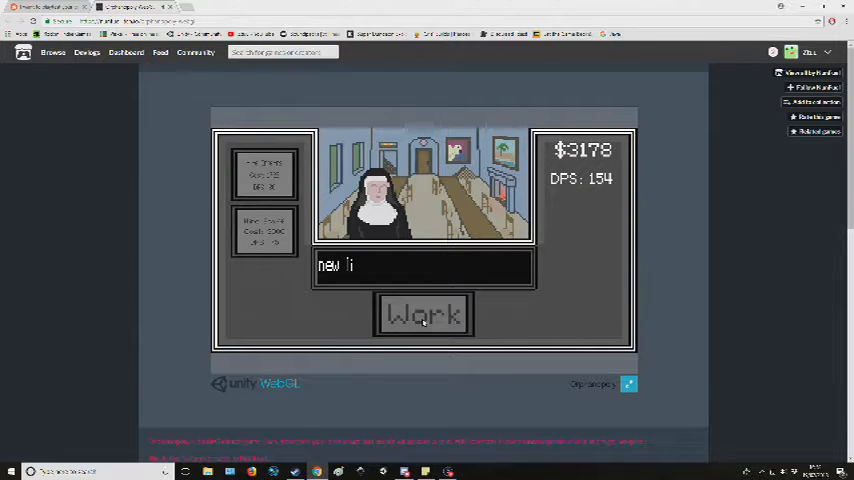
click(422, 314)
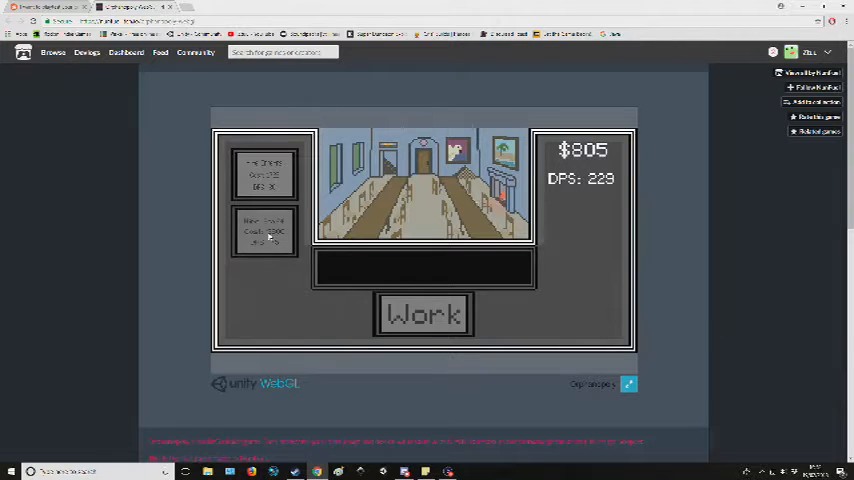
- Work in the empty hall at 229 per second until savings pass $5,000
click(424, 314)
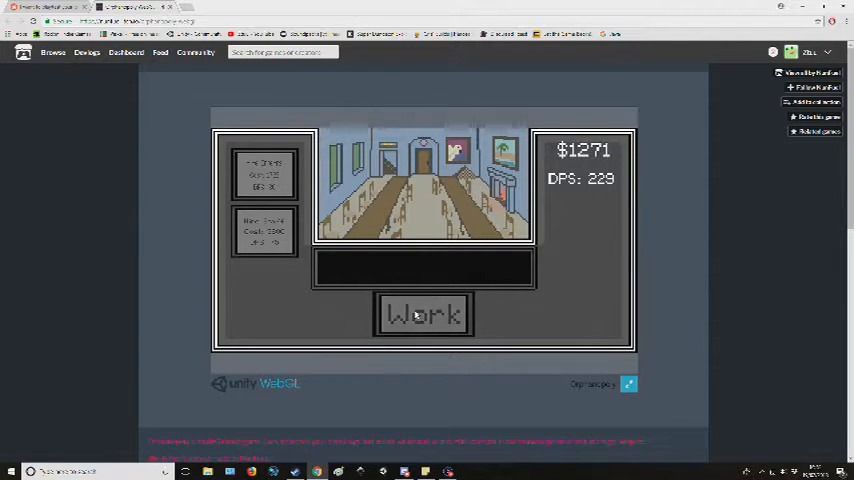
click(424, 314)
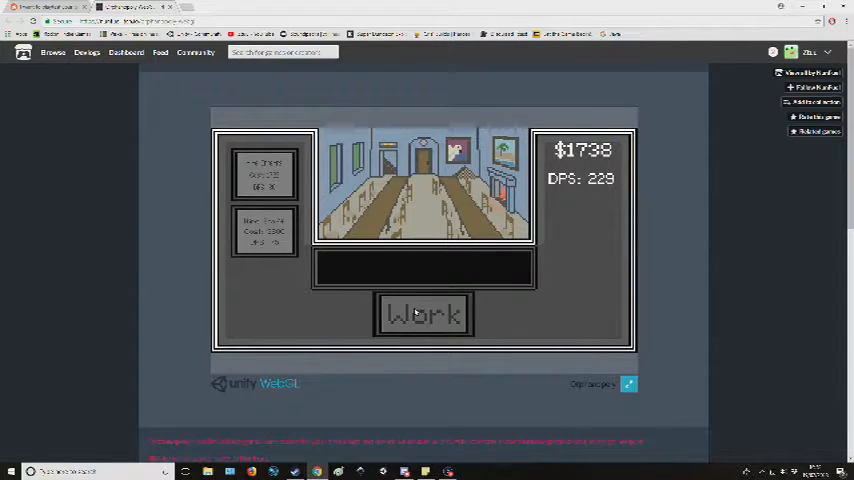
click(424, 314)
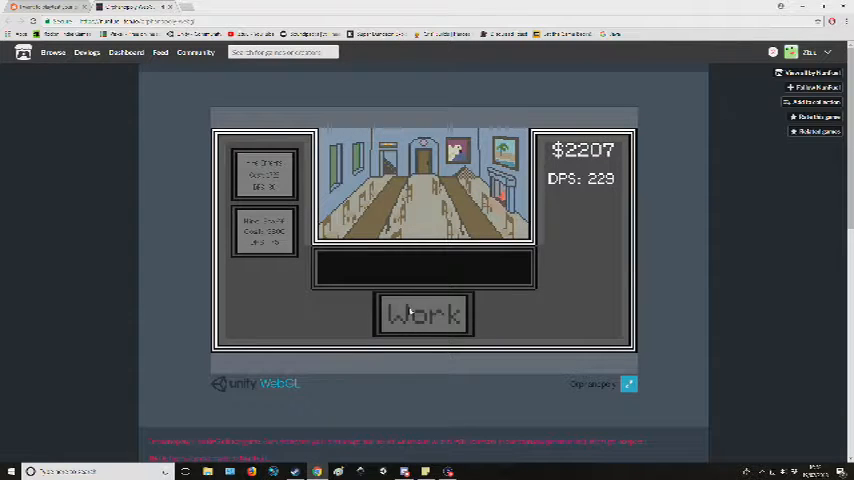
click(424, 314)
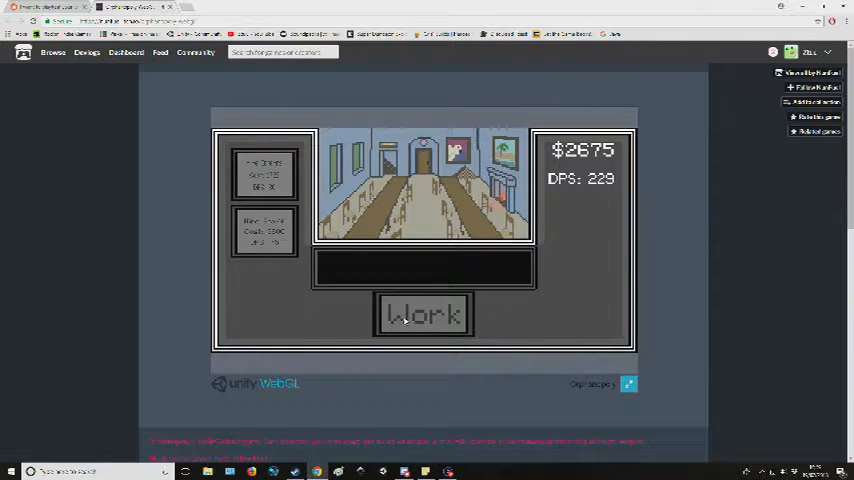
click(424, 314)
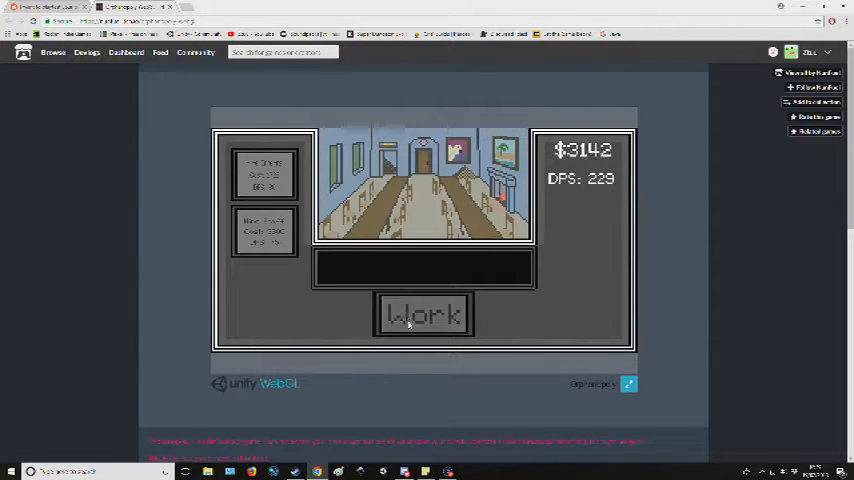
click(424, 314)
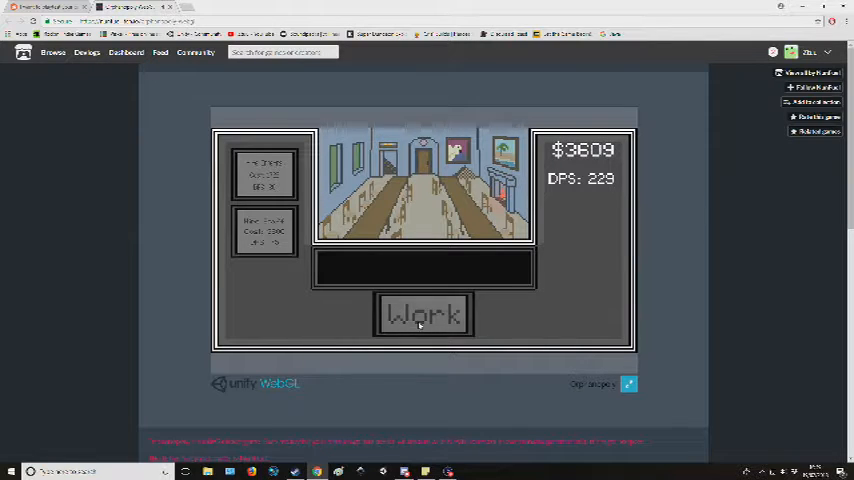
click(424, 312)
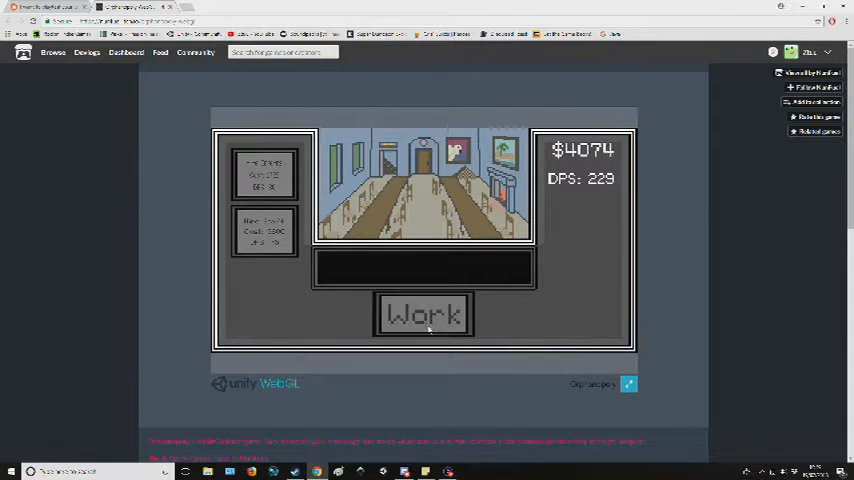
click(424, 314)
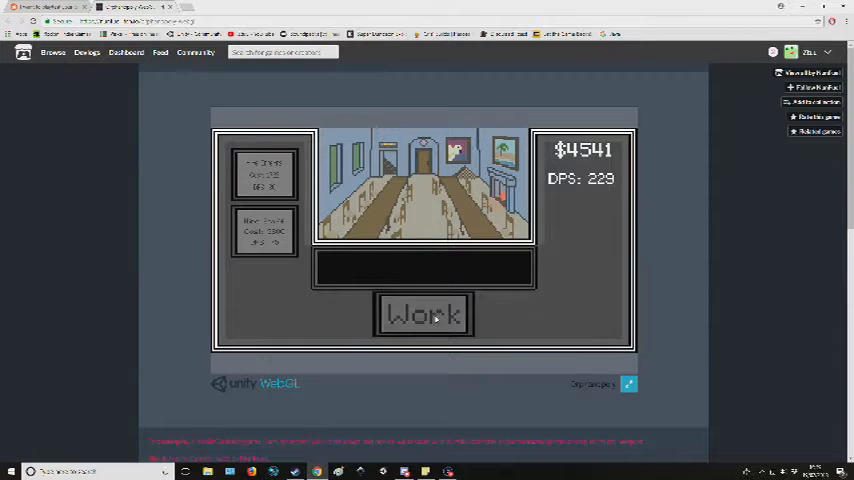
click(424, 312)
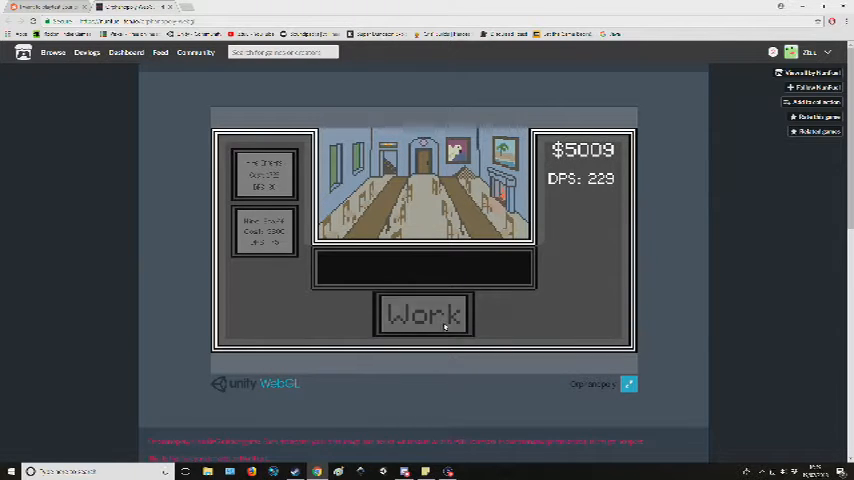
- Play through the boy's hallway story dialogue and resume working for cash
click(422, 314)
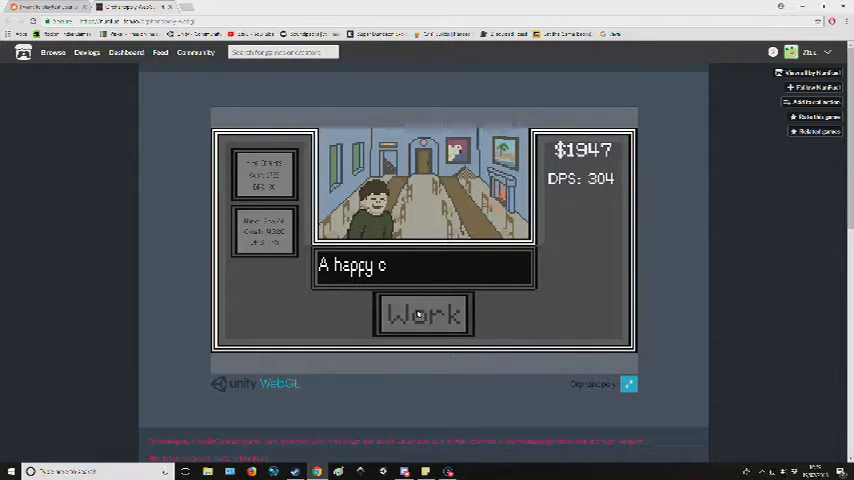
click(424, 314)
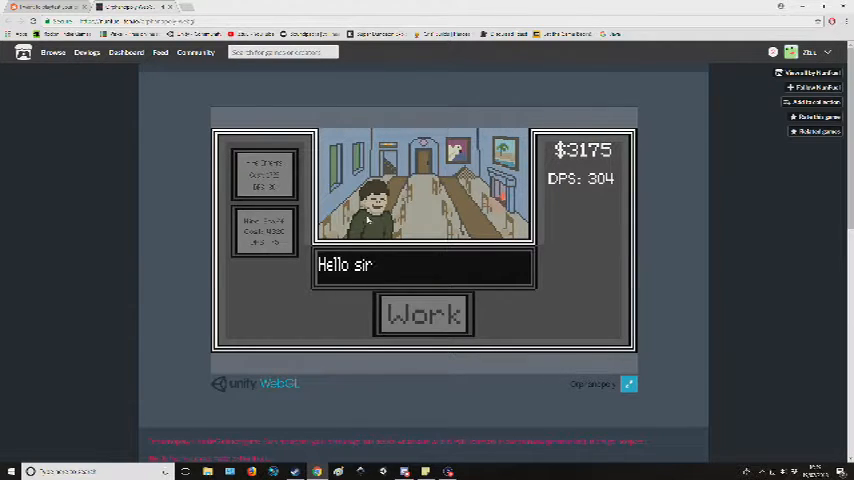
click(424, 314)
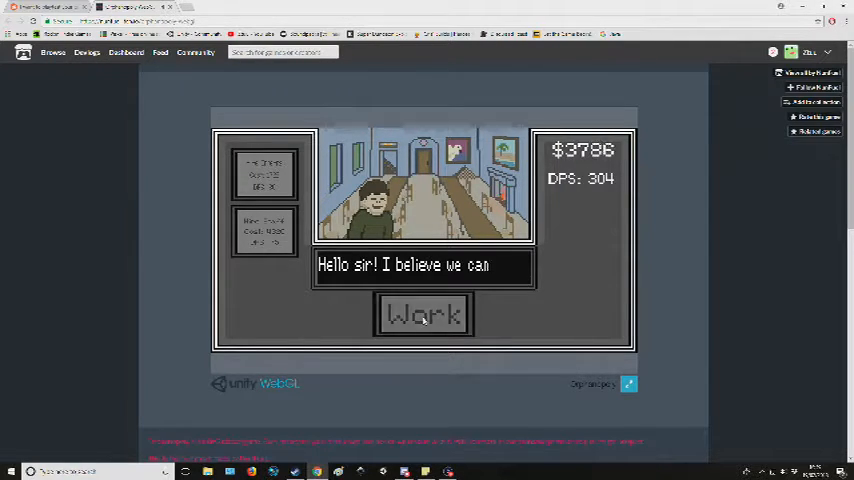
click(424, 314)
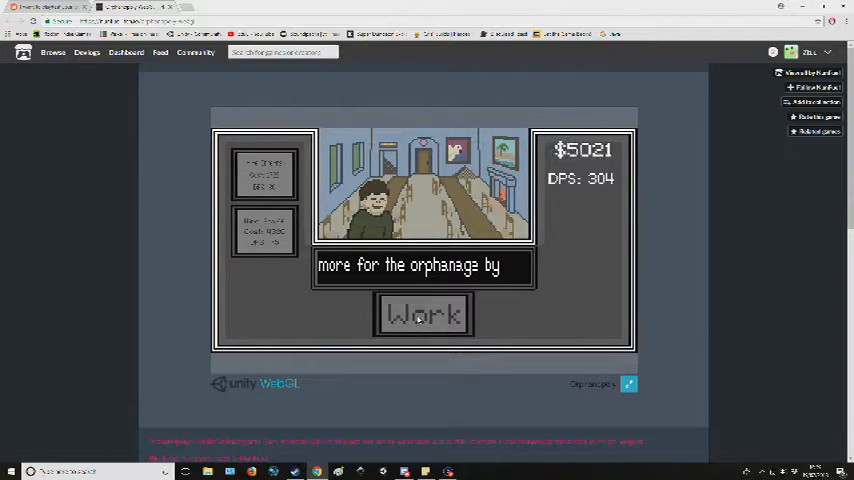
click(424, 314)
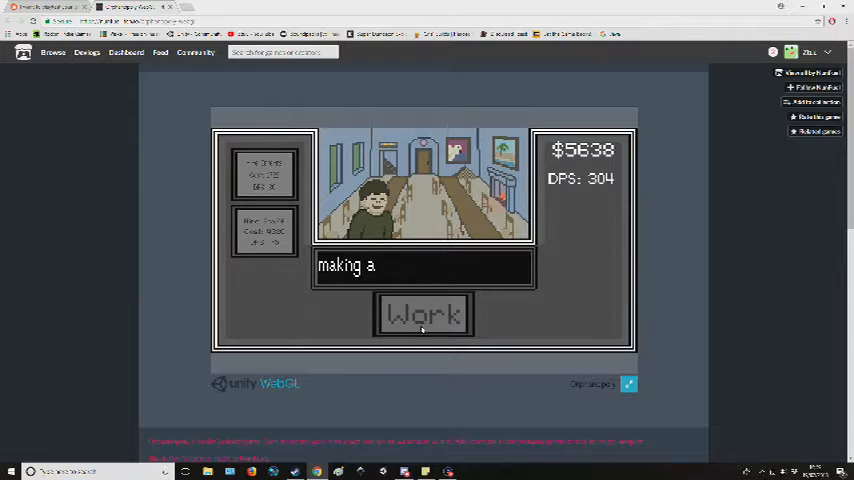
click(424, 314)
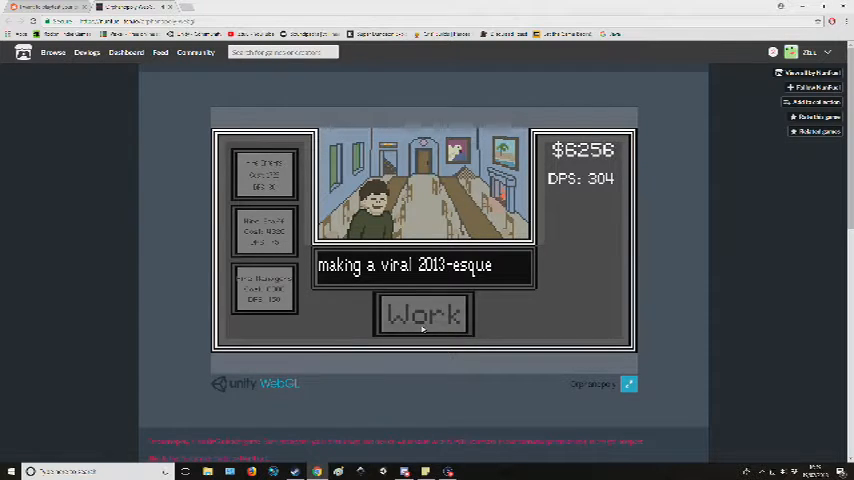
click(424, 314)
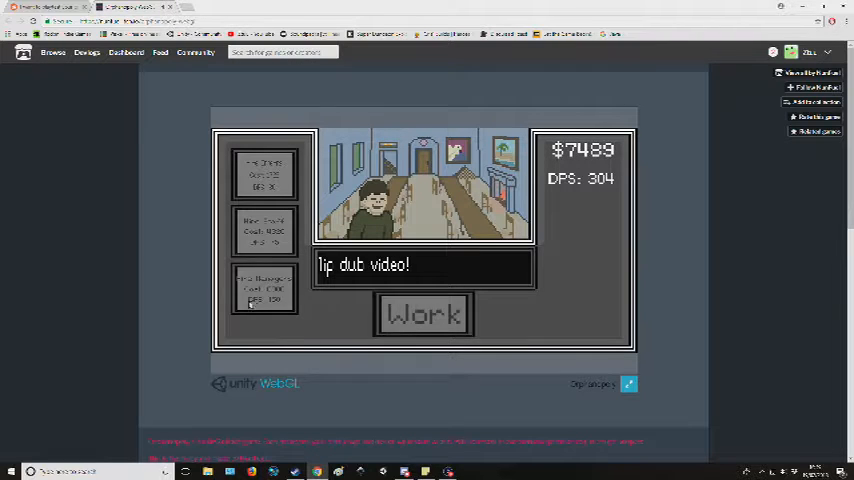
click(424, 314)
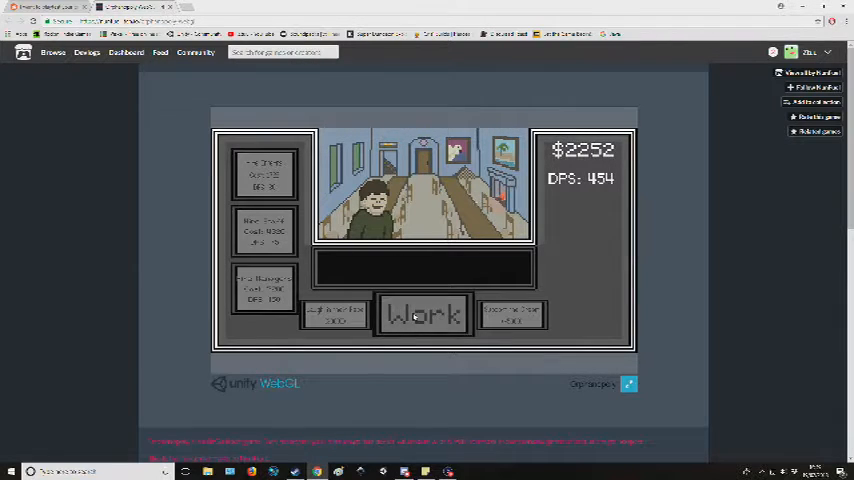
- Work past $3,000 and advance to the line where the video fails spectacularly
click(424, 314)
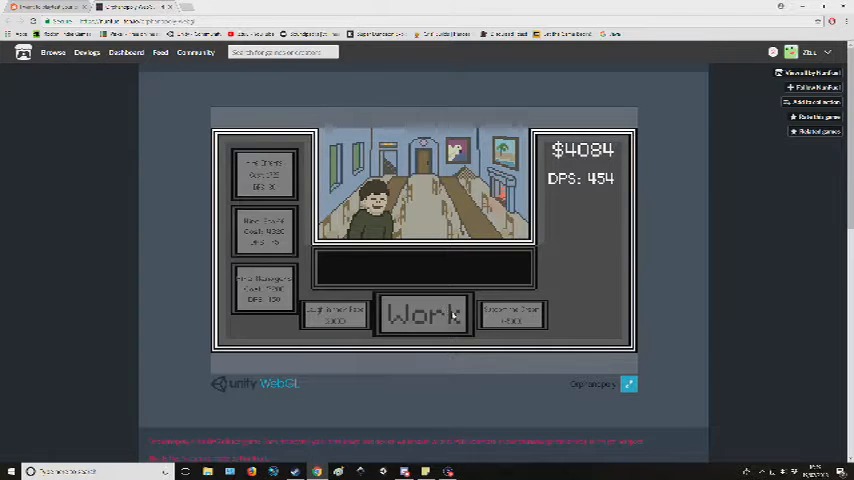
click(424, 314)
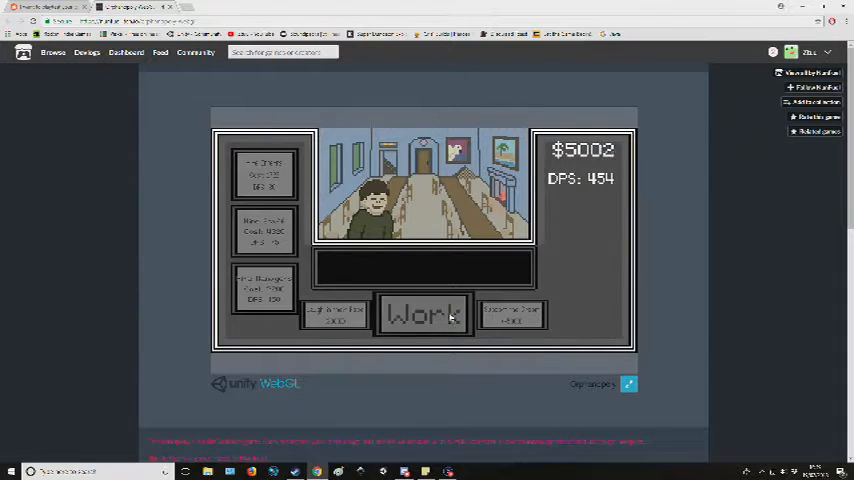
click(424, 314)
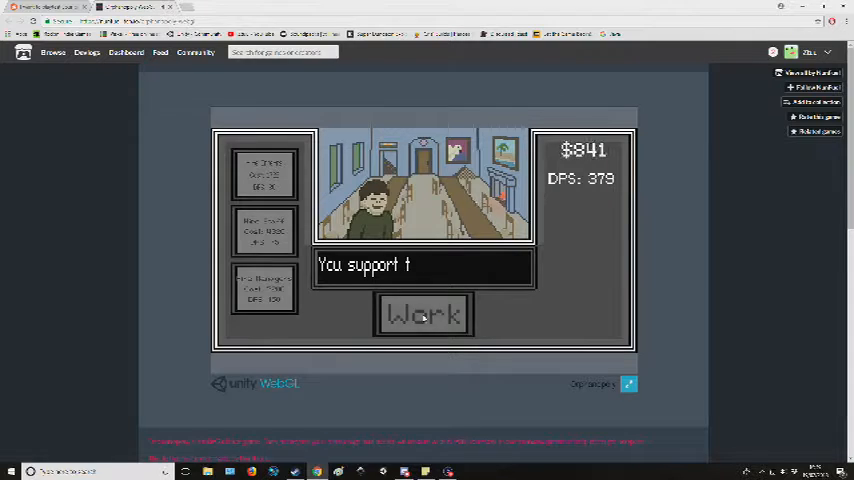
click(422, 314)
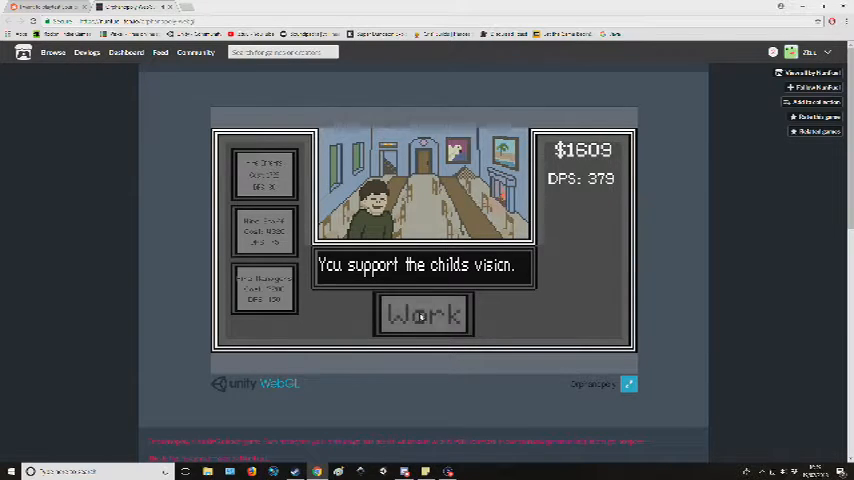
click(422, 314)
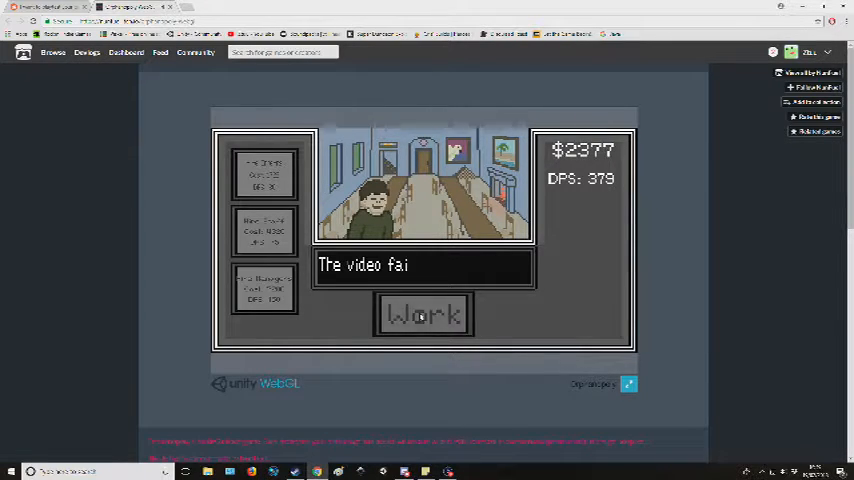
click(422, 314)
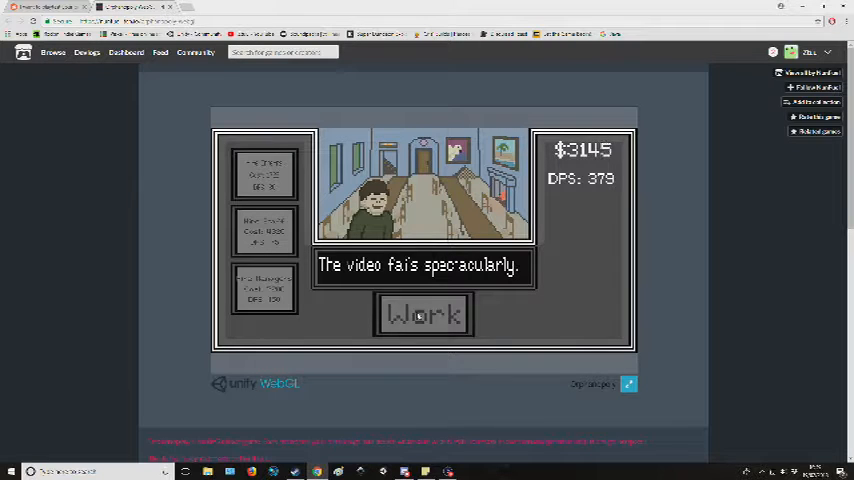
- Work up cash and buy the first upgrade lifting income above 379 per second
click(424, 314)
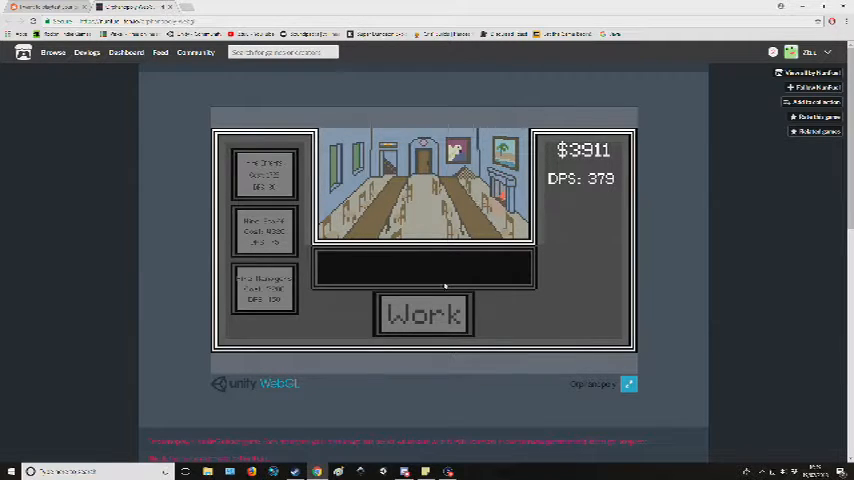
click(424, 316)
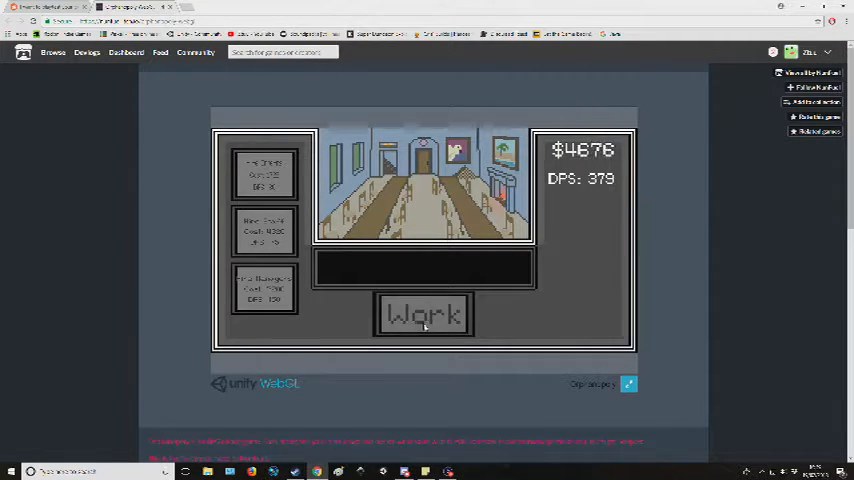
click(422, 314)
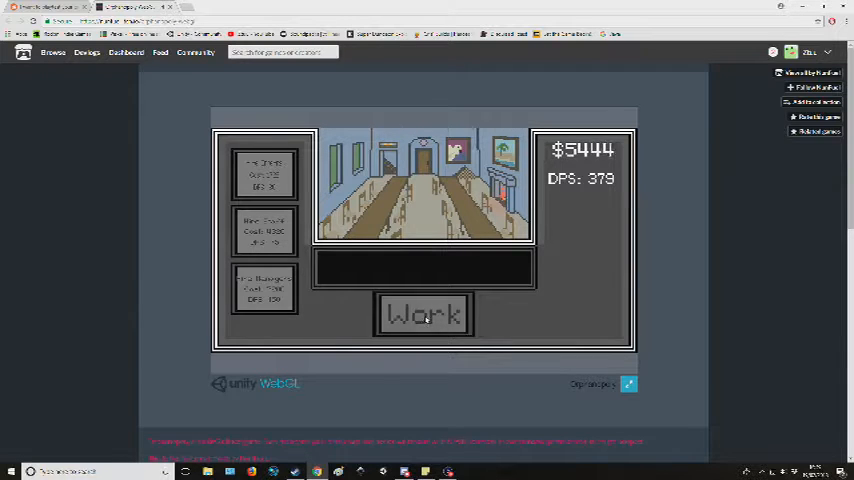
click(422, 314)
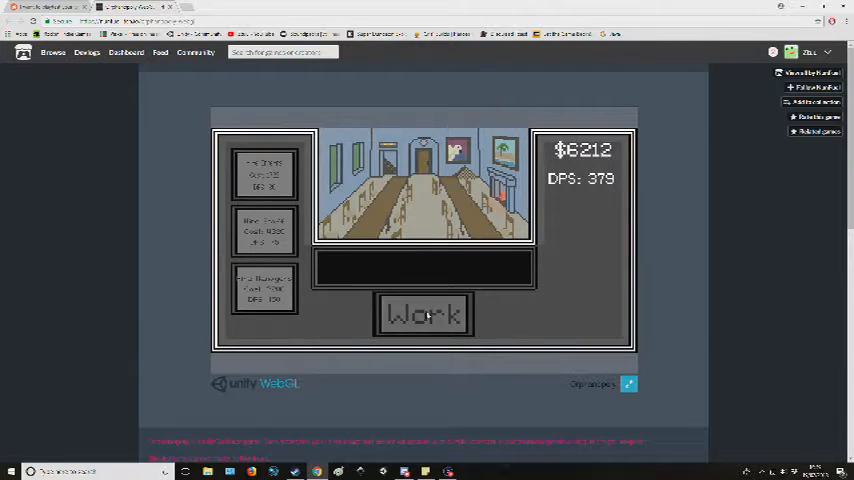
click(424, 314)
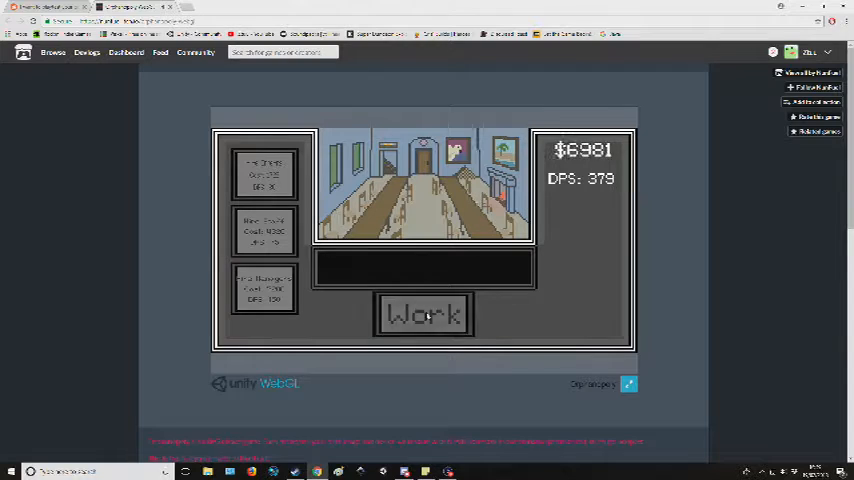
click(422, 314)
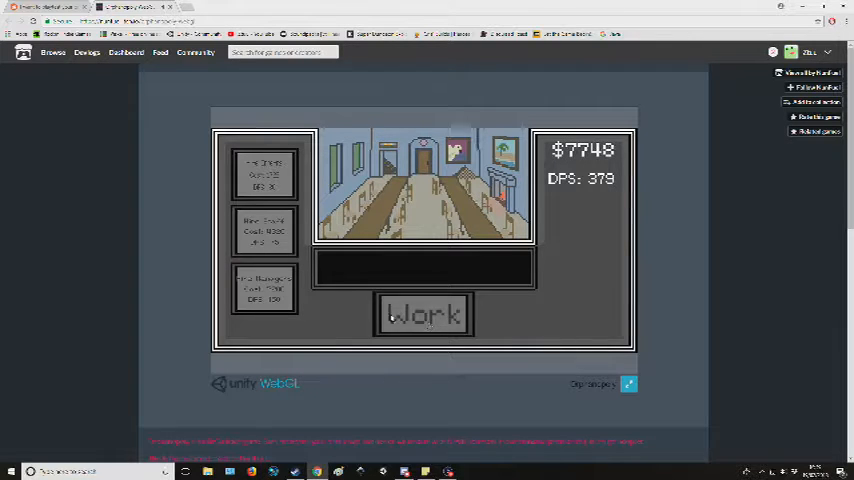
click(424, 312)
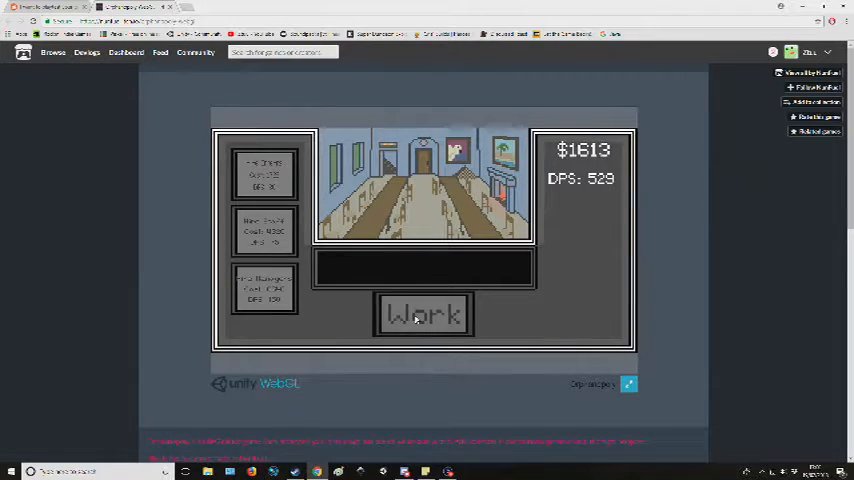
- Work to past $12,000, buy another upgrade reaching 679 per second, and meet the lobbyist
click(424, 314)
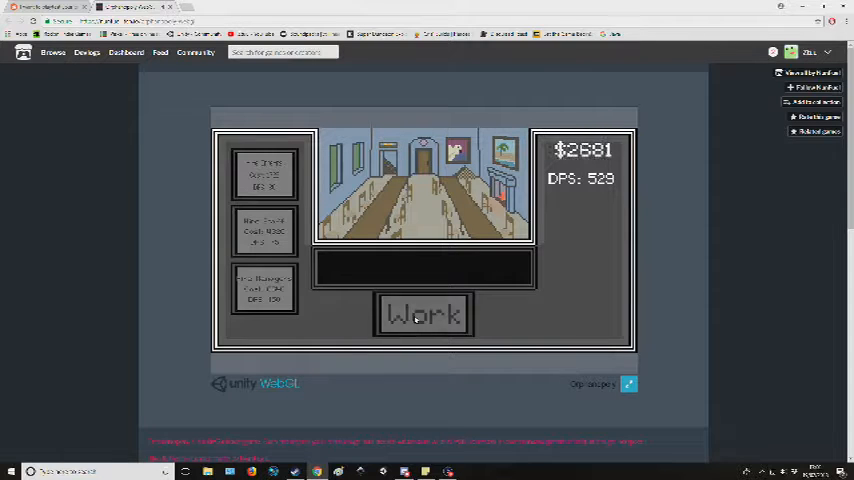
click(424, 314)
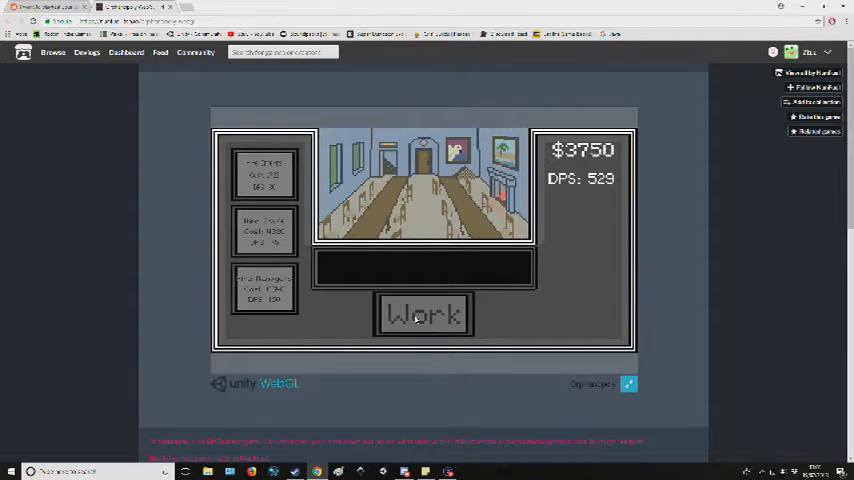
click(422, 312)
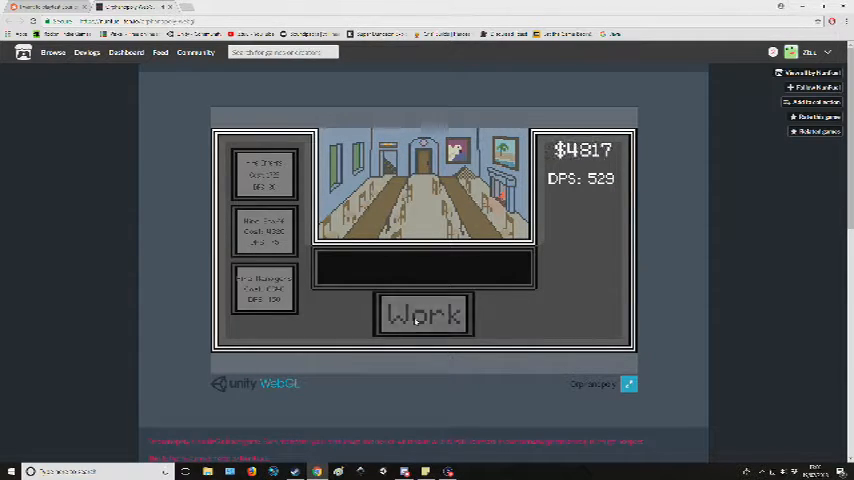
click(422, 314)
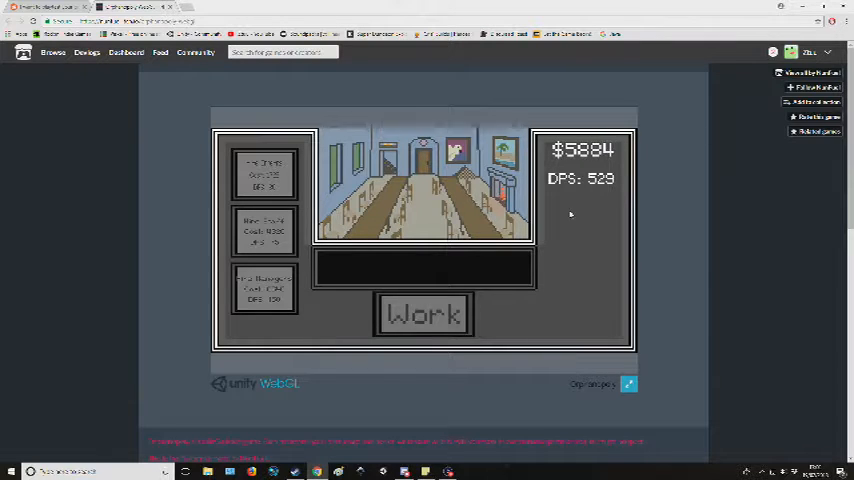
click(422, 314)
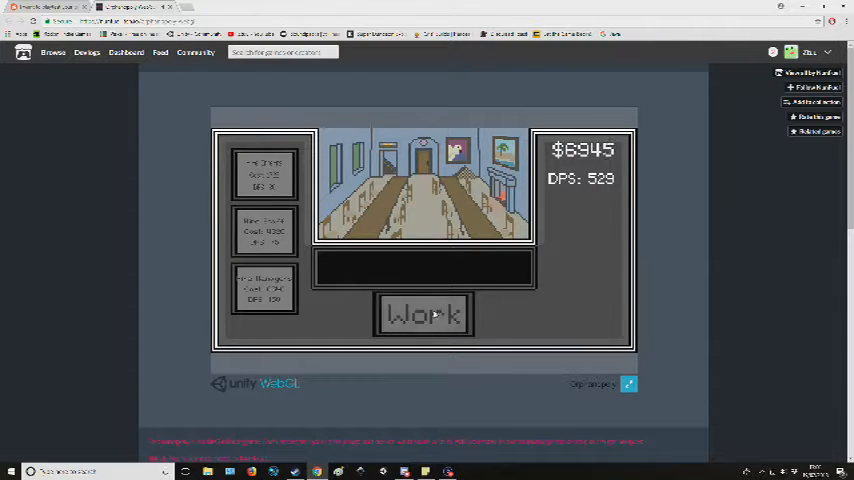
click(424, 314)
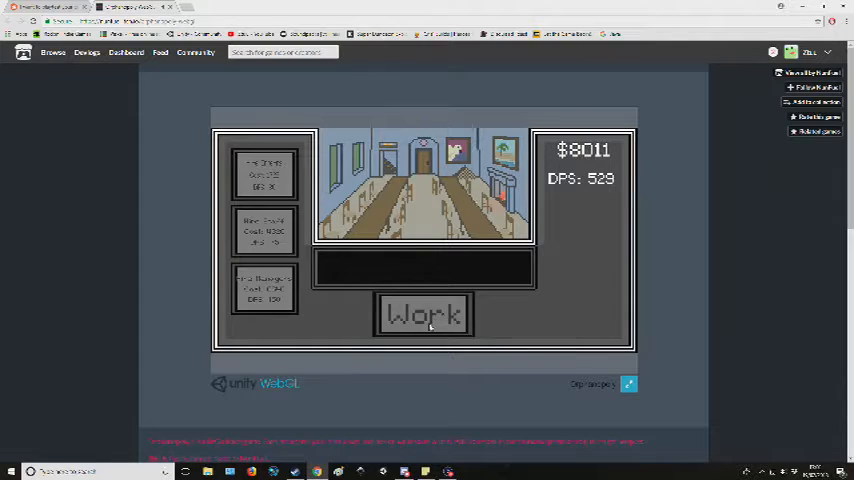
click(424, 314)
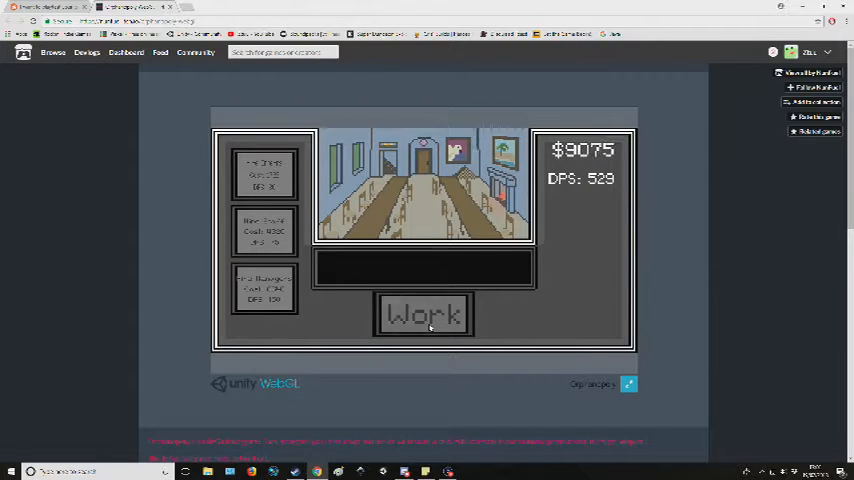
click(424, 314)
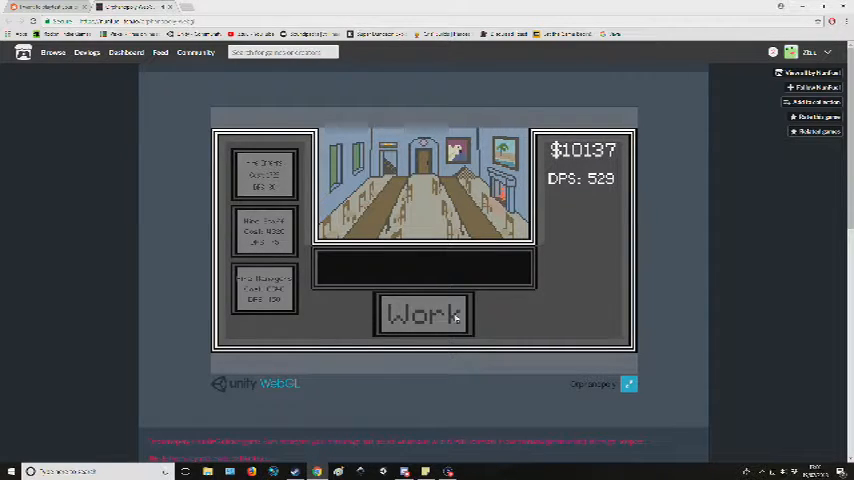
click(422, 314)
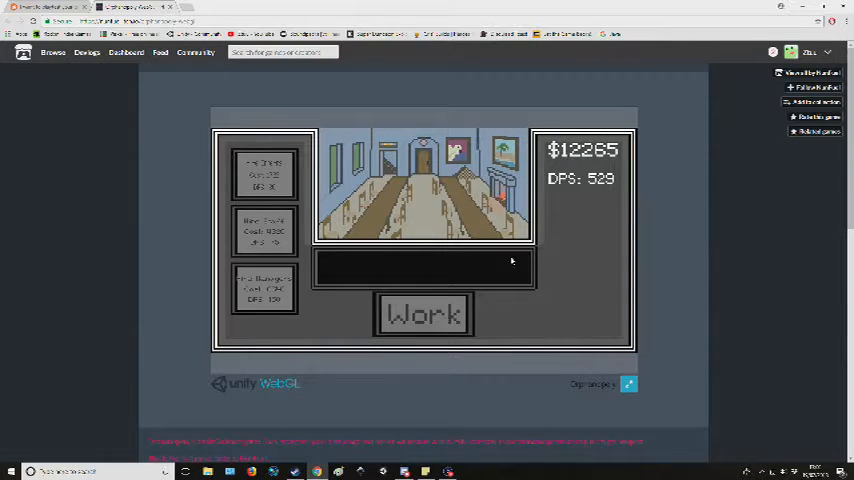
click(424, 314)
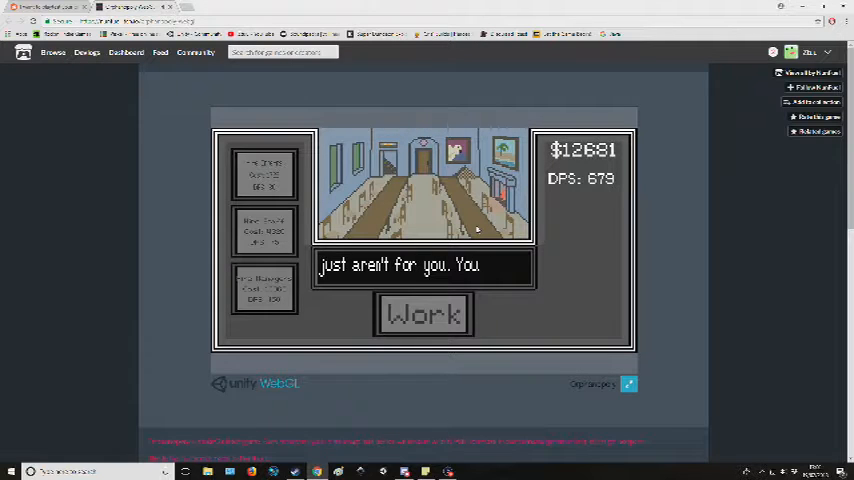
click(422, 314)
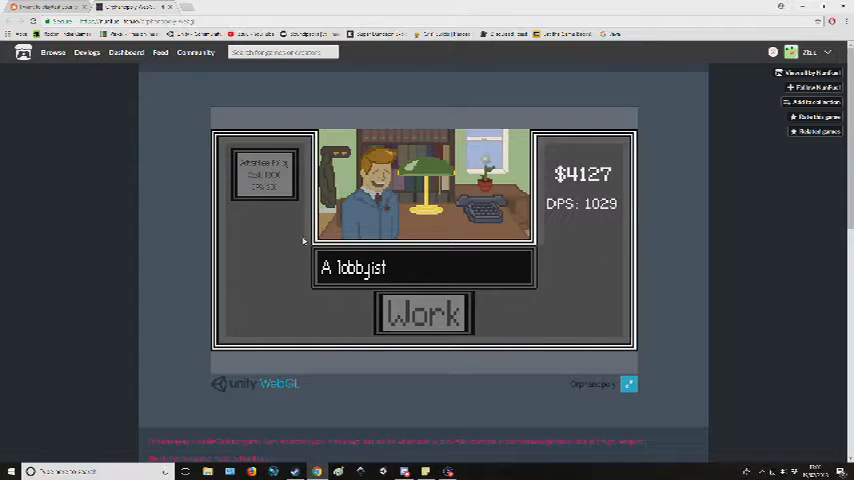
- Play through the lobbyist's offer of support for cooperation until he dismisses 'THOSE types of politicians'
click(424, 312)
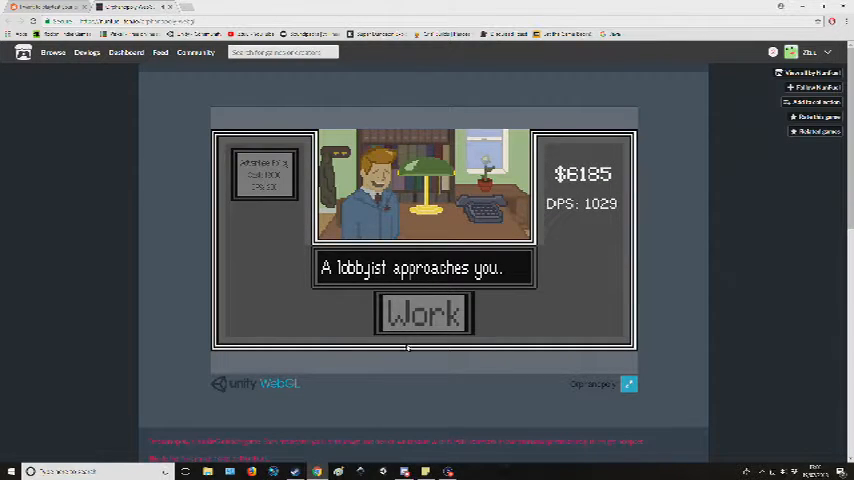
click(424, 312)
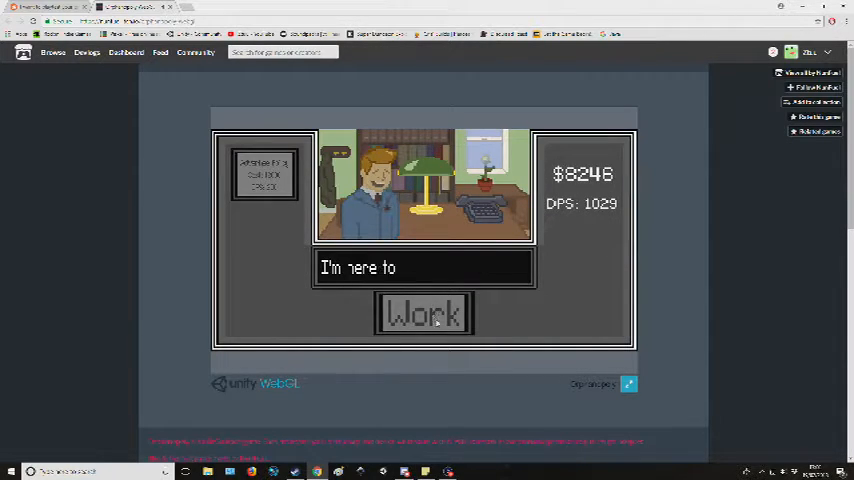
click(424, 312)
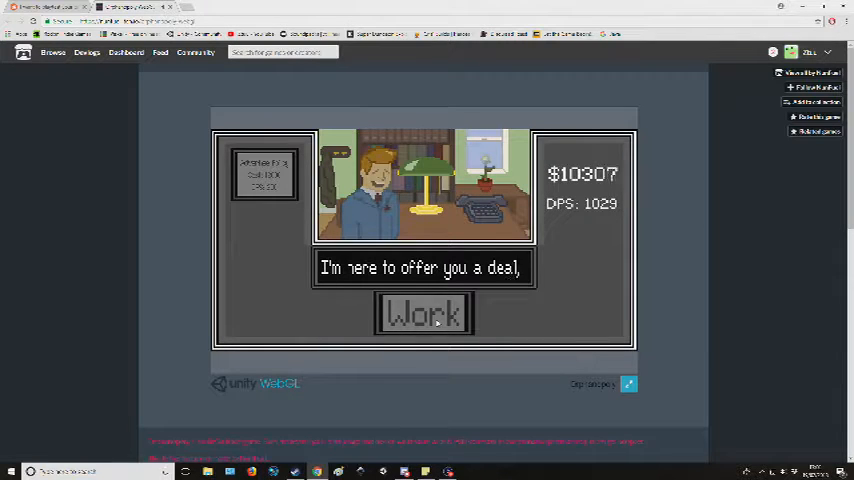
click(424, 312)
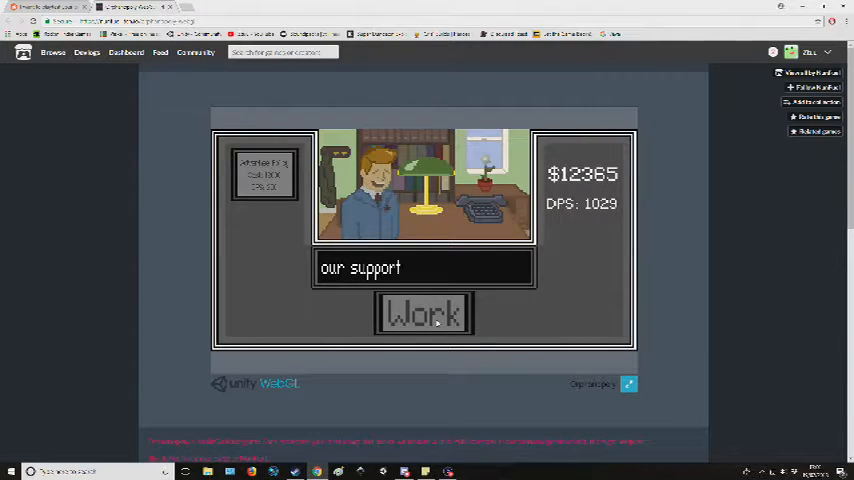
click(424, 312)
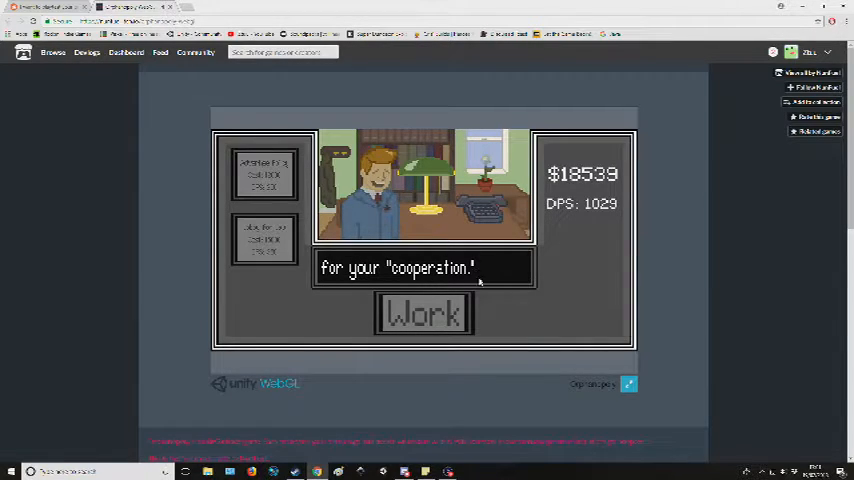
click(424, 312)
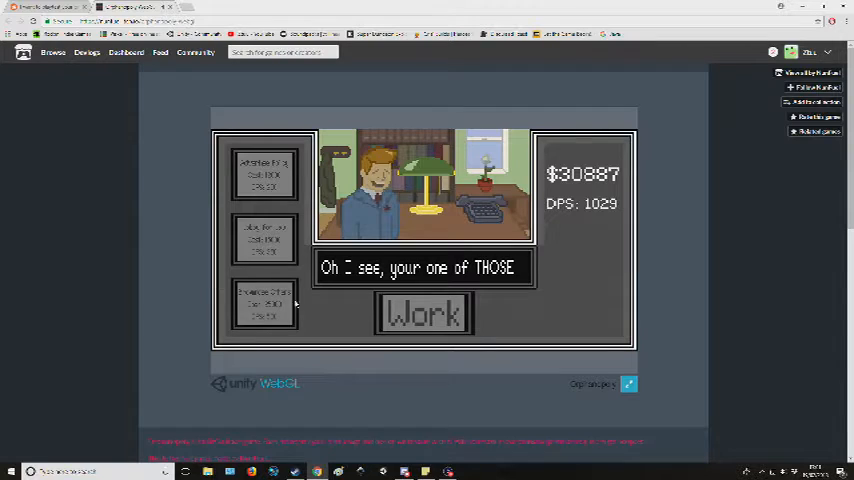
click(422, 314)
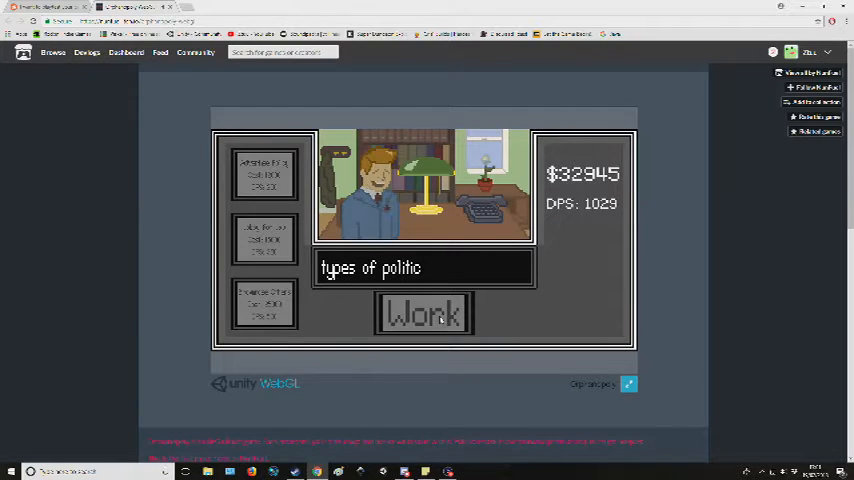
click(424, 314)
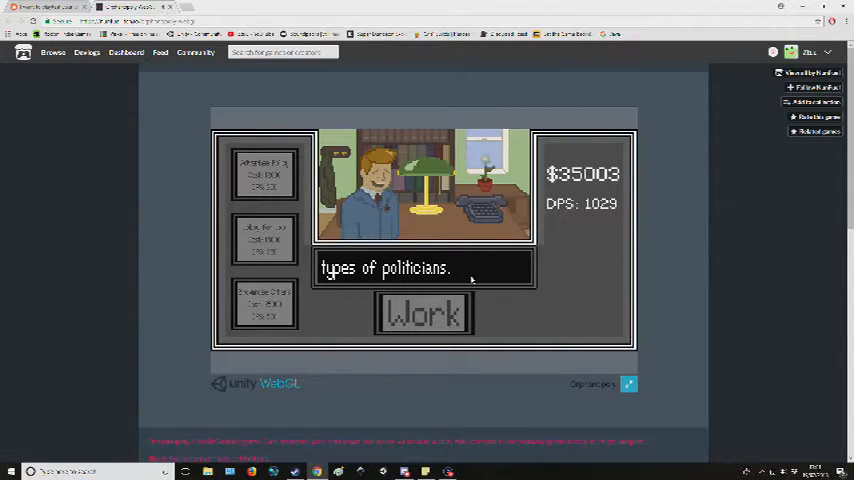
click(424, 312)
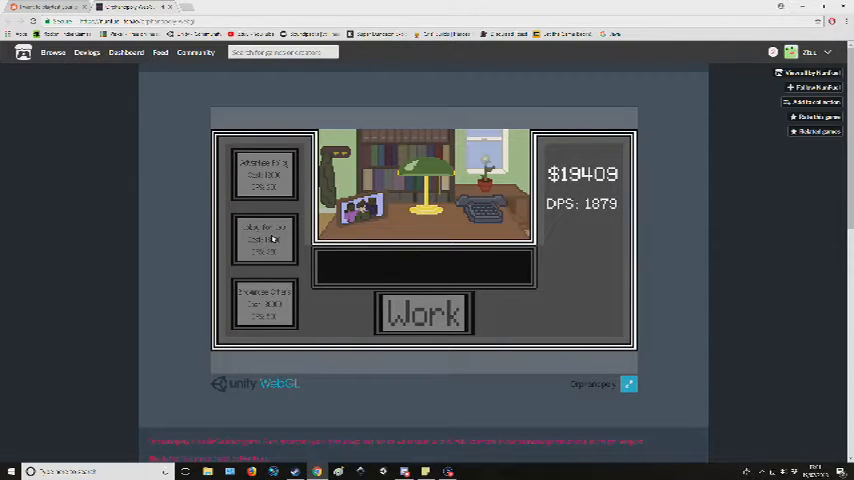
- Work in the empty office and buy an upgrade raising income toward 2,879 per second
click(424, 312)
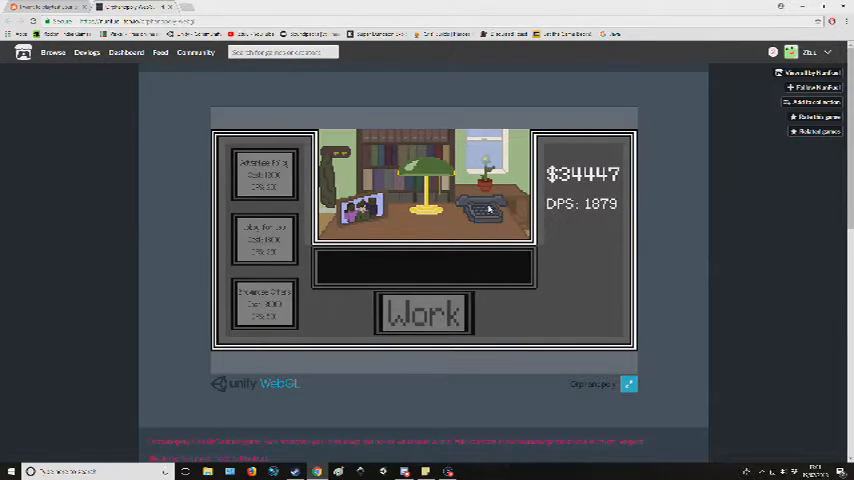
click(424, 312)
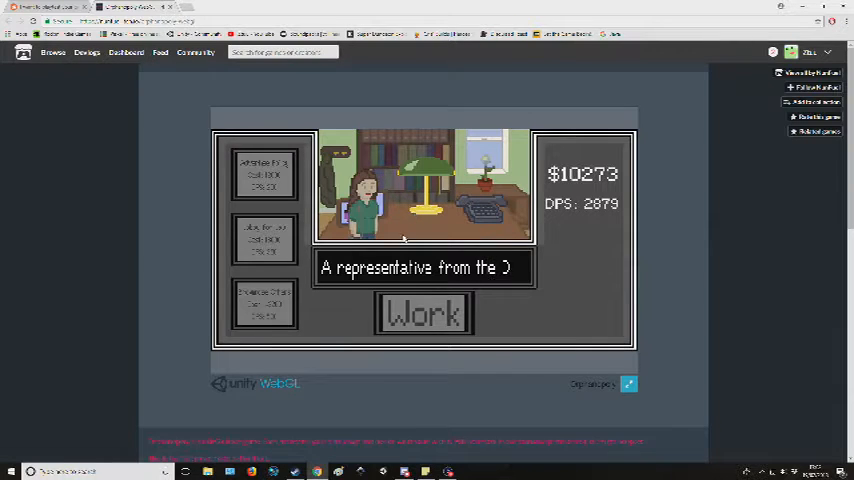
- Hear the arts representative's pitch, agree to fund the arts expansion program, and finish the thank-you dialogue
click(422, 312)
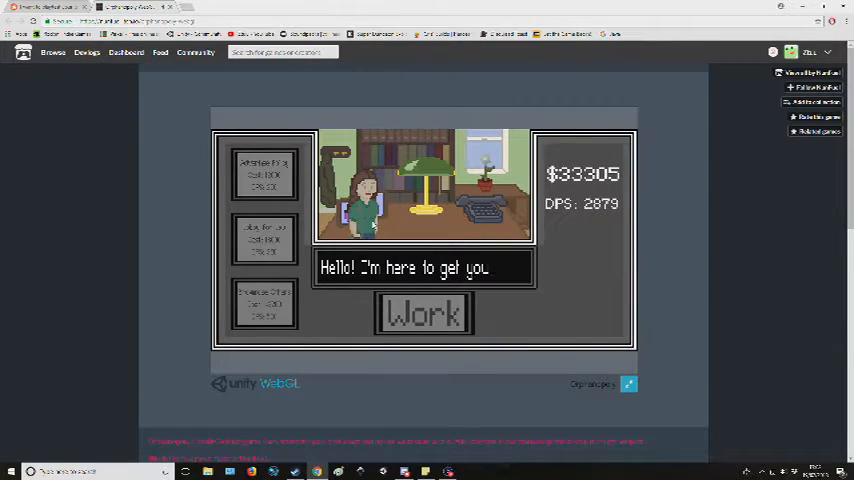
click(422, 312)
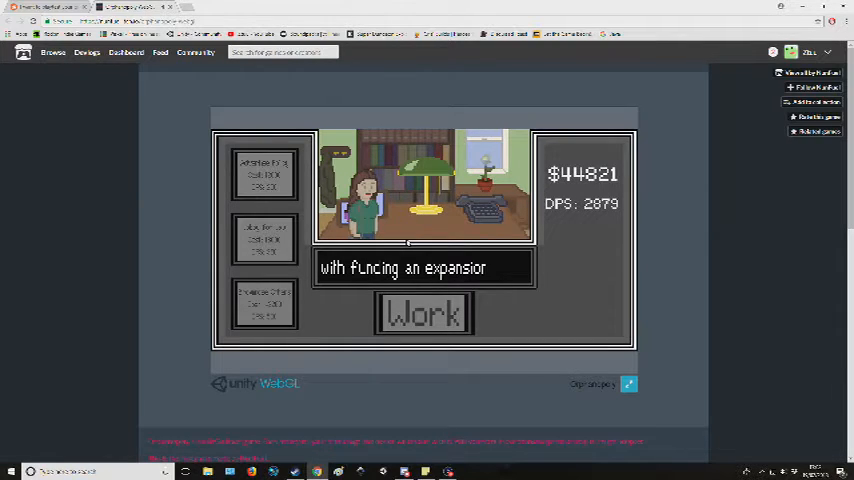
click(424, 312)
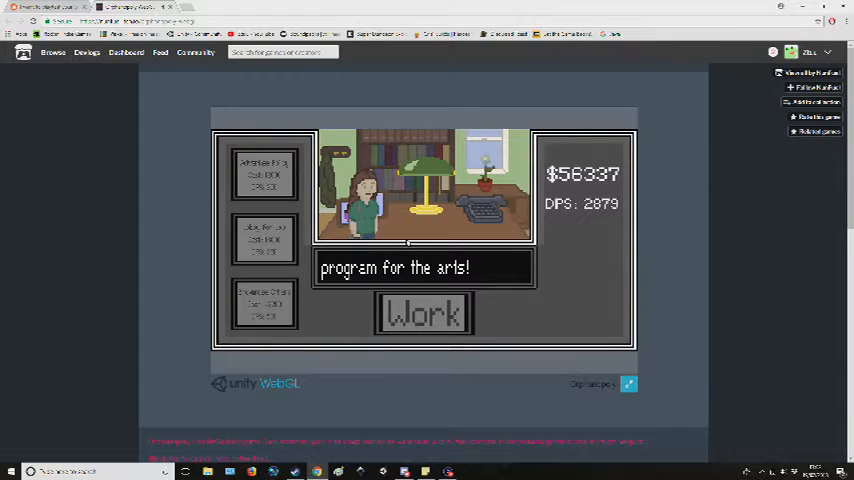
click(422, 314)
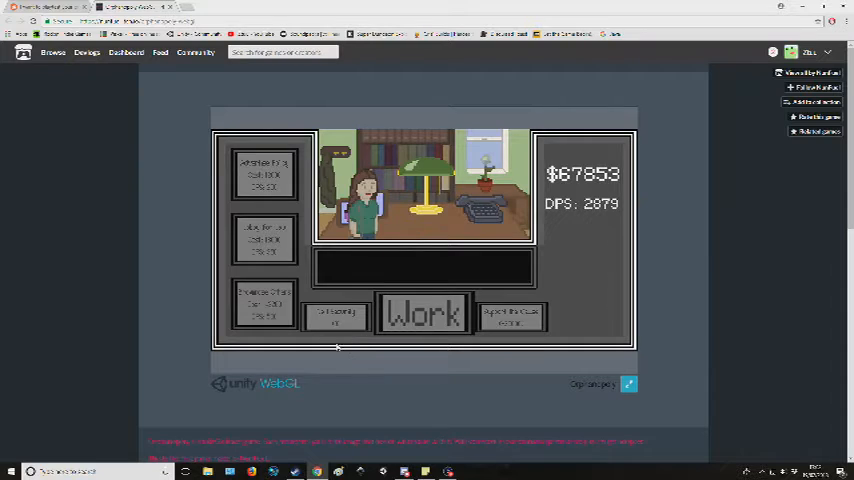
click(424, 312)
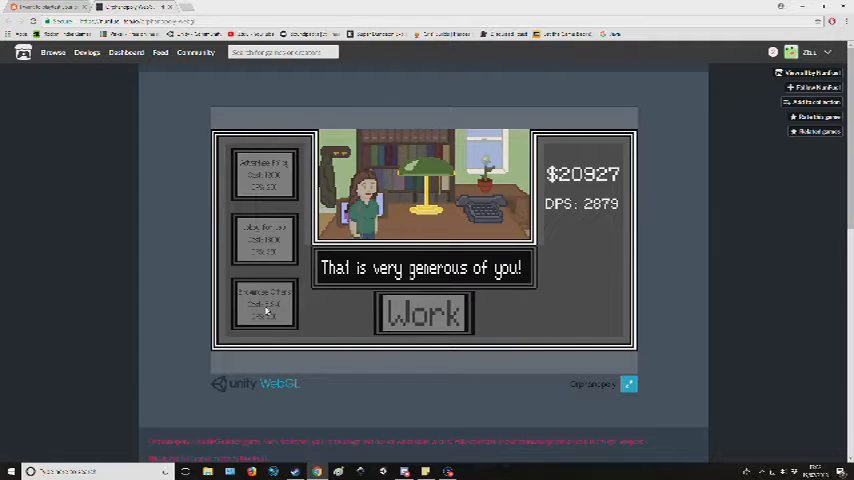
click(424, 312)
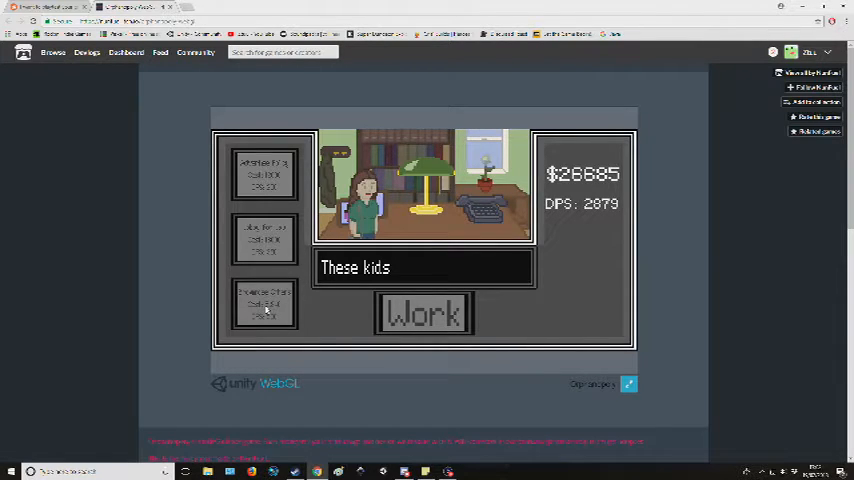
click(422, 312)
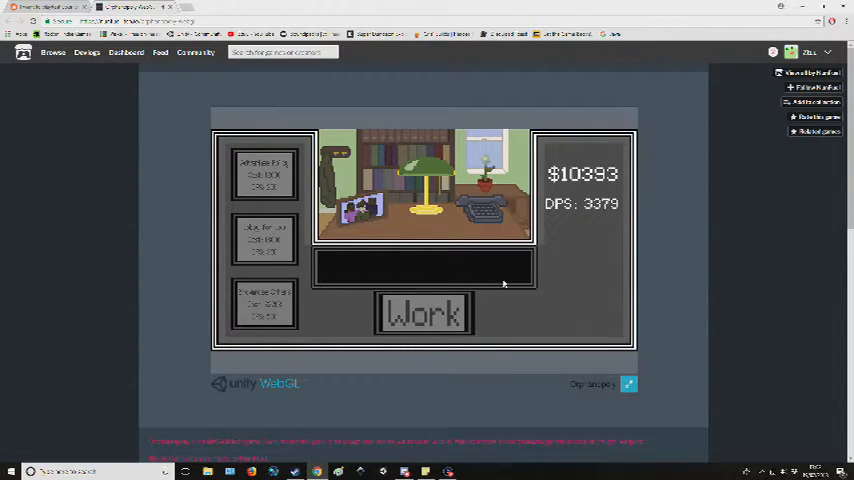
- Buy three upgrades taking earnings from 2,879 to 4,229 per second
click(424, 312)
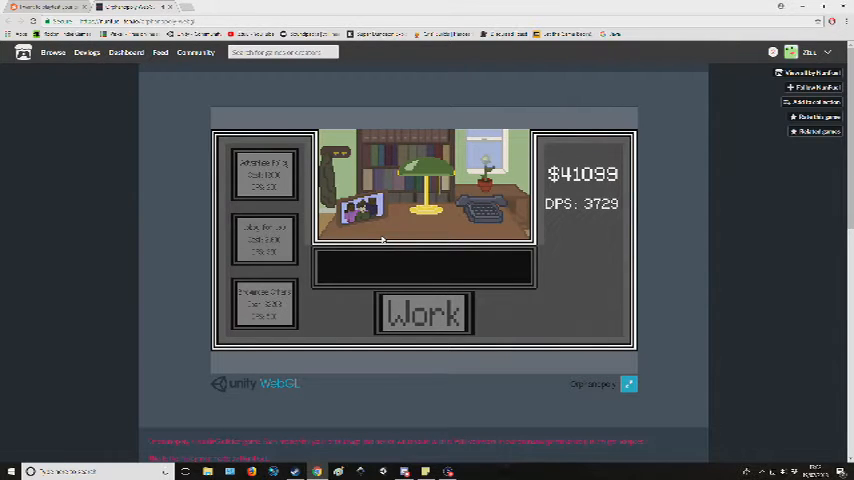
click(422, 312)
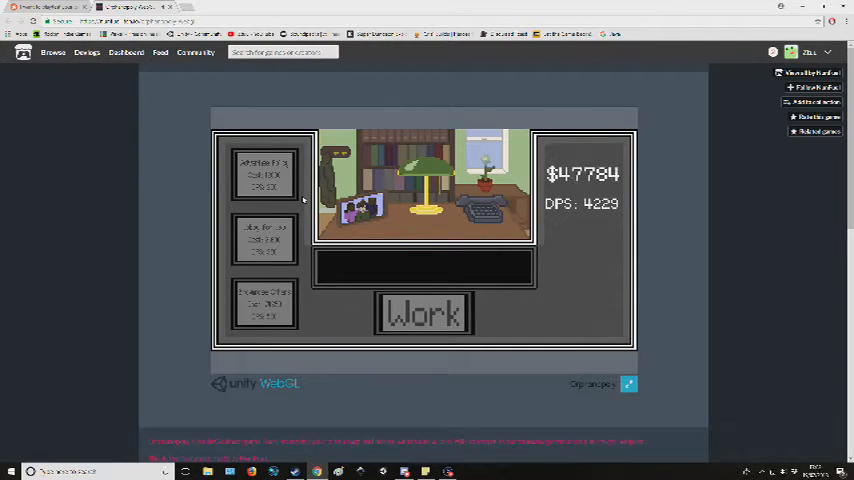
click(422, 312)
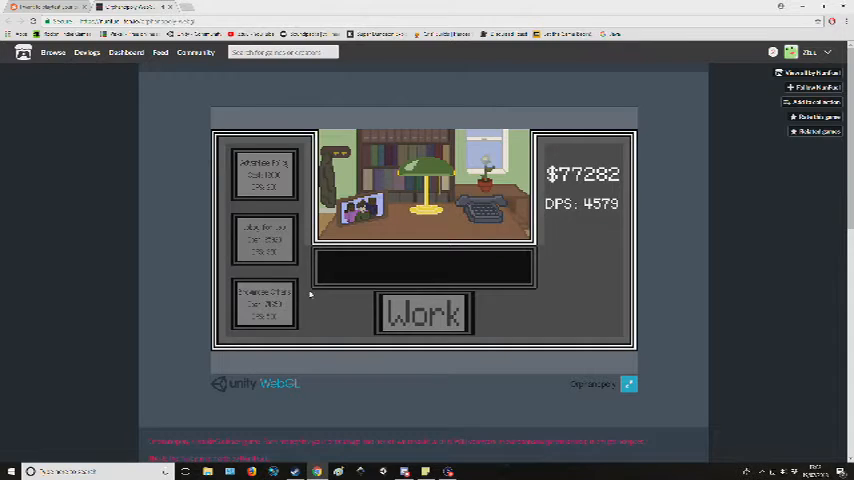
- Buy an upgrade reaching 6,079 per second and play the community narration to The End
click(422, 312)
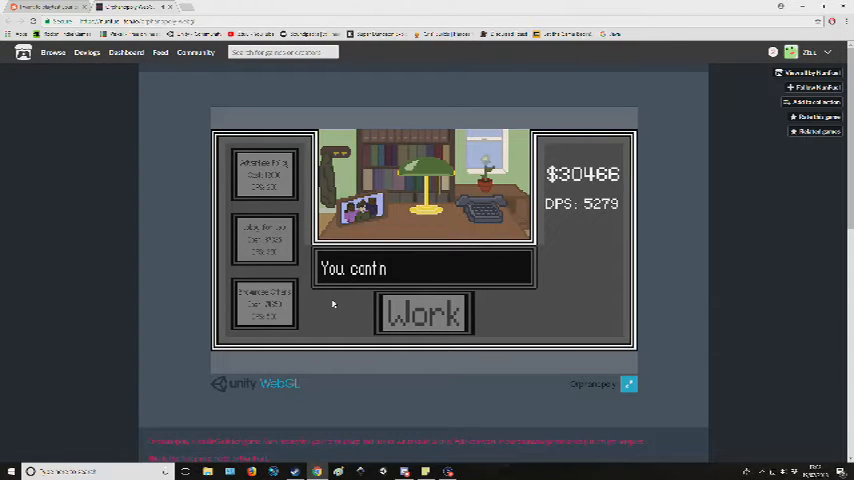
click(424, 312)
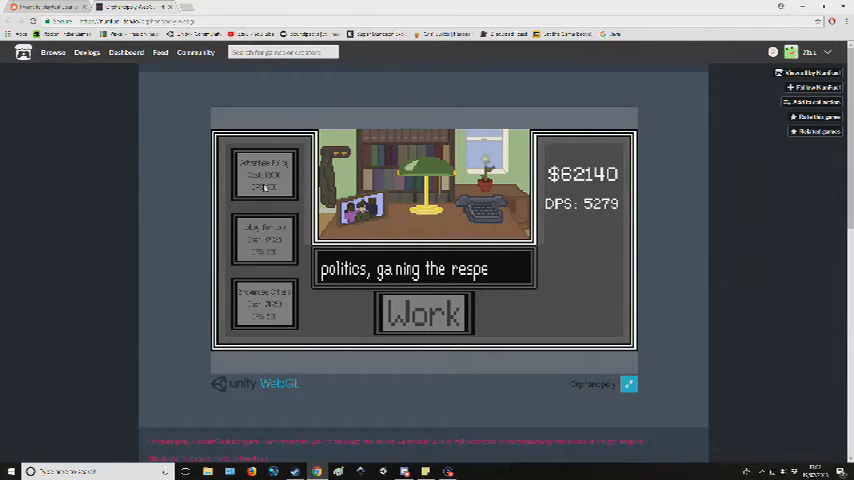
click(422, 312)
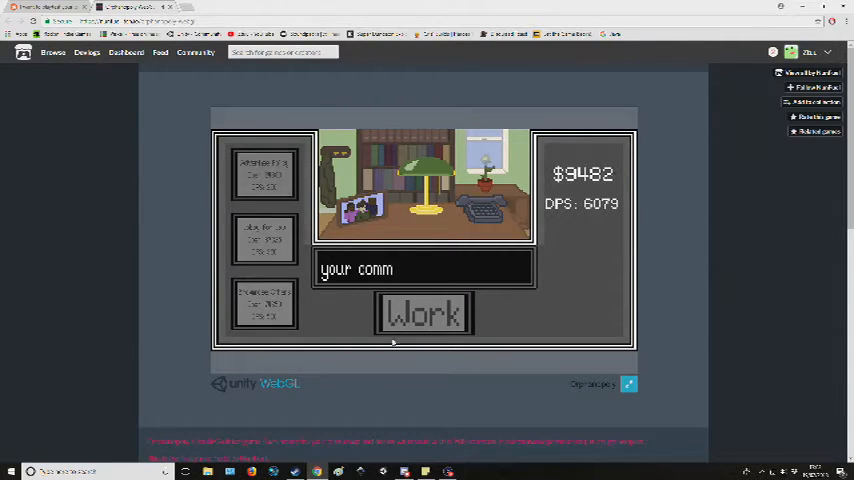
click(422, 314)
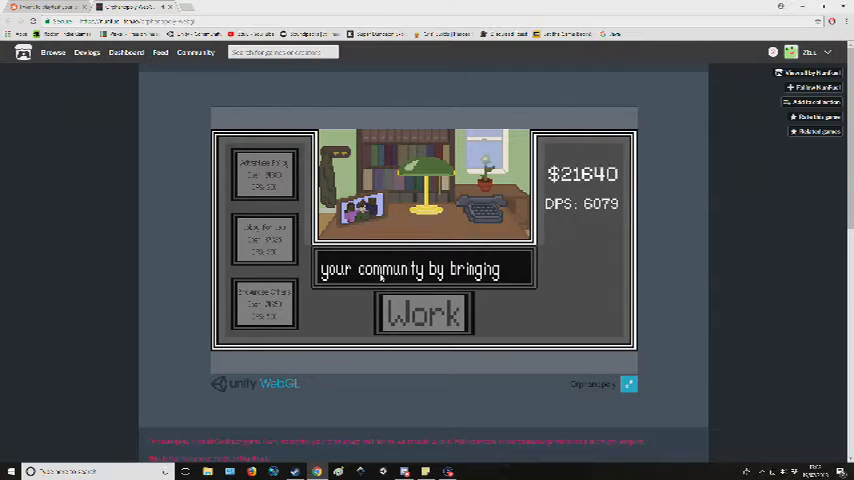
click(424, 312)
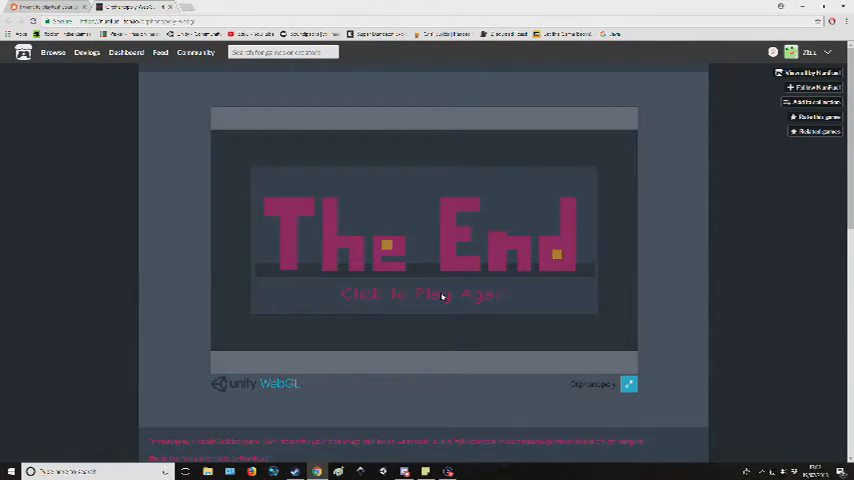
- Choose 'Click to Play Again' on The End screen, bringing up the rating form
click(422, 296)
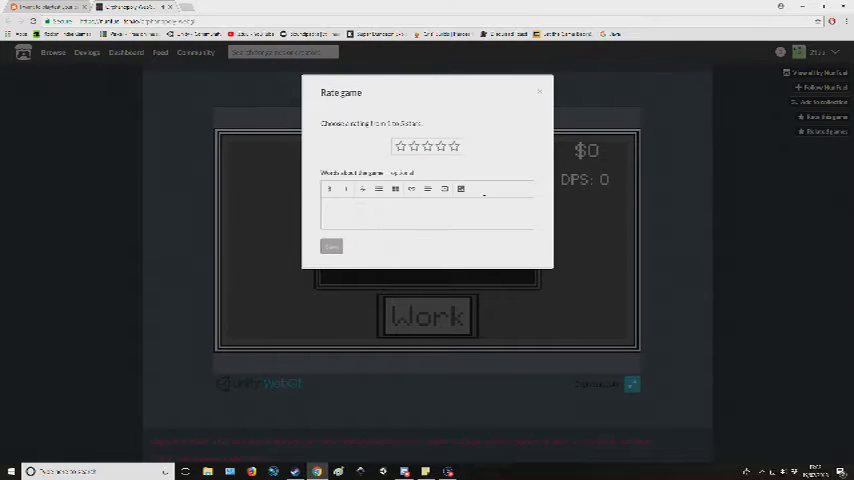
- Give the game five stars with a short comment, save it, and close the Success popup
click(454, 146)
text(ORPHANS 4EVER)
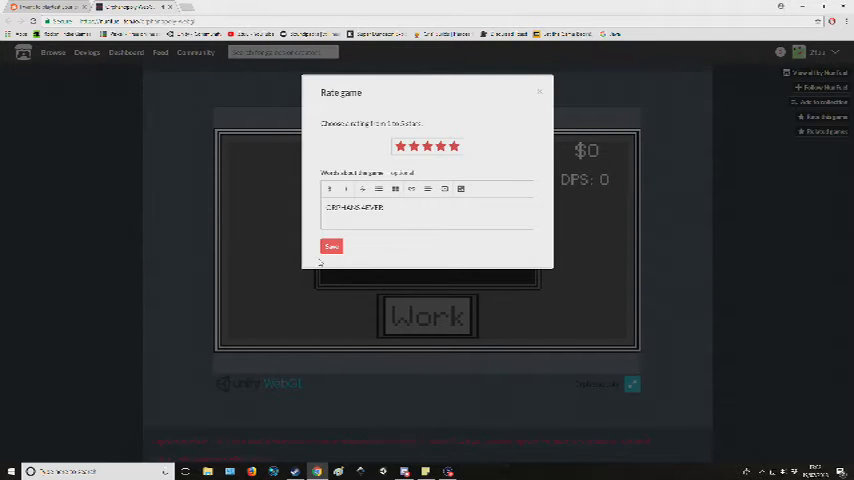
click(332, 246)
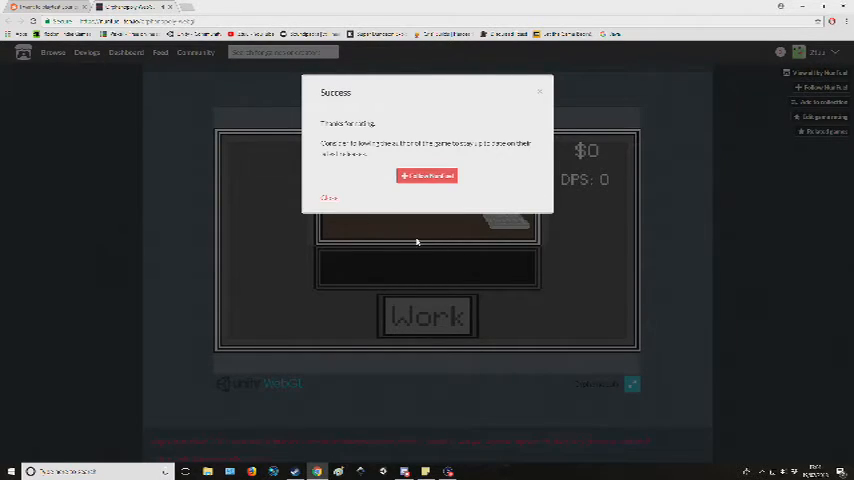
click(328, 196)
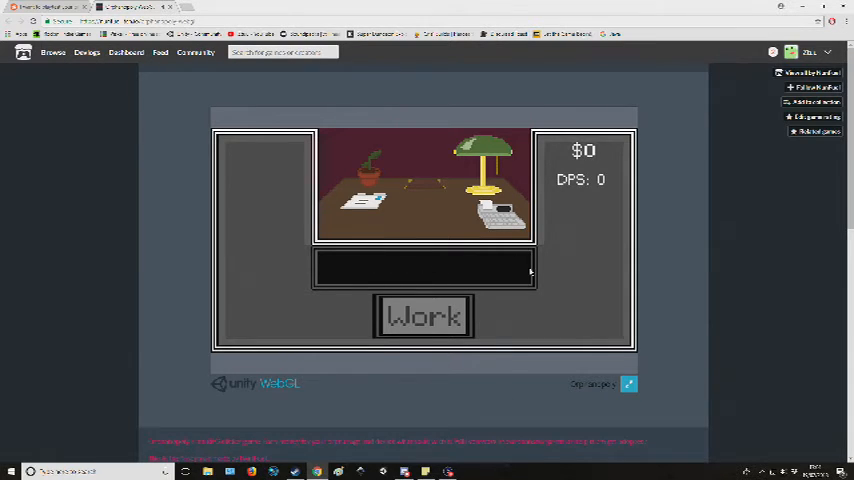
mouse_move(508, 320)
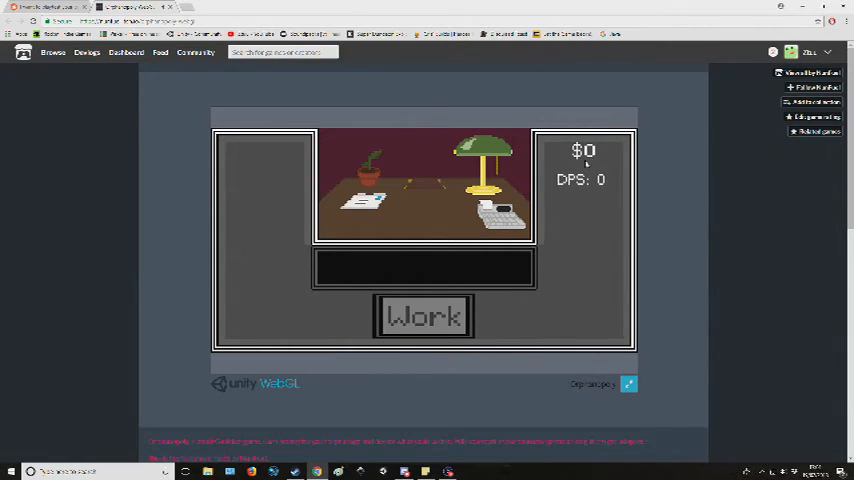
mouse_move(344, 376)
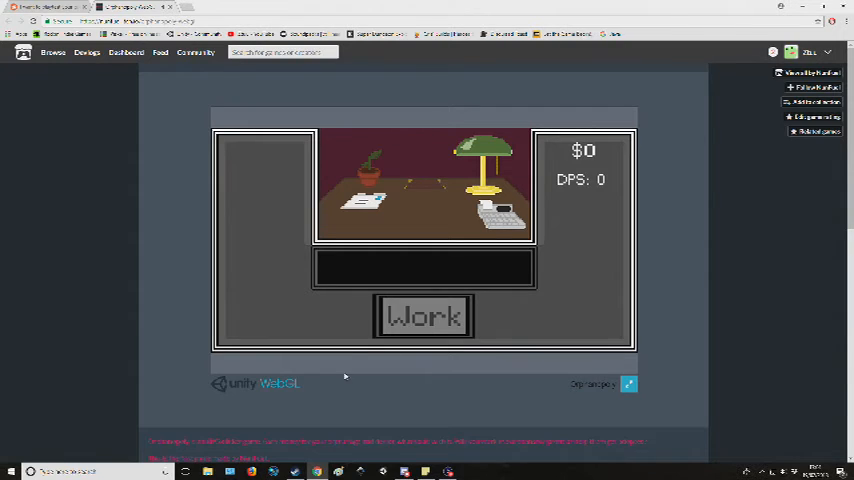
mouse_move(548, 336)
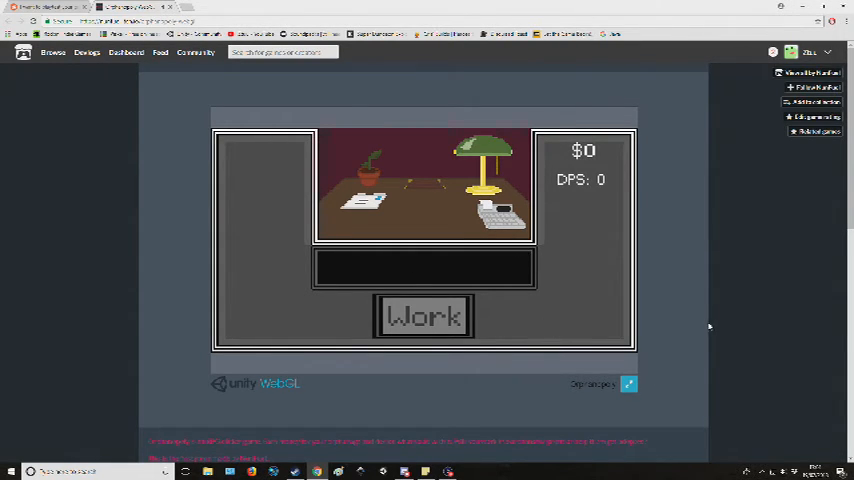
scroll(down, 3)
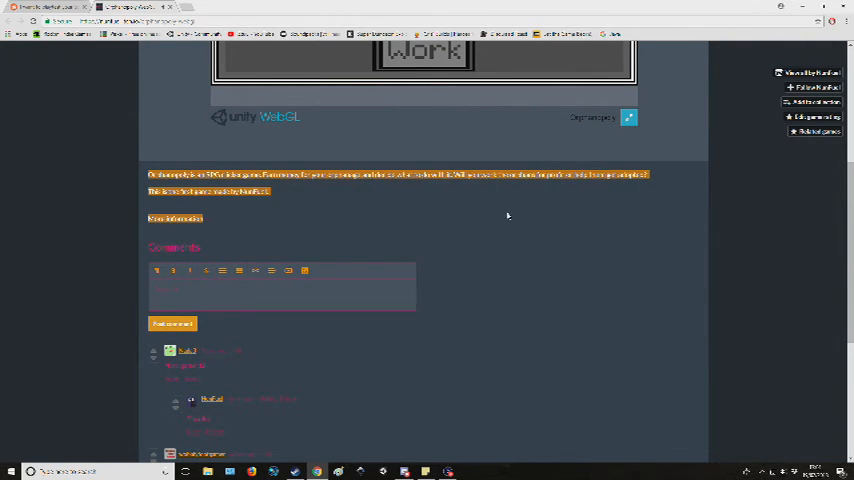
scroll(down, 3)
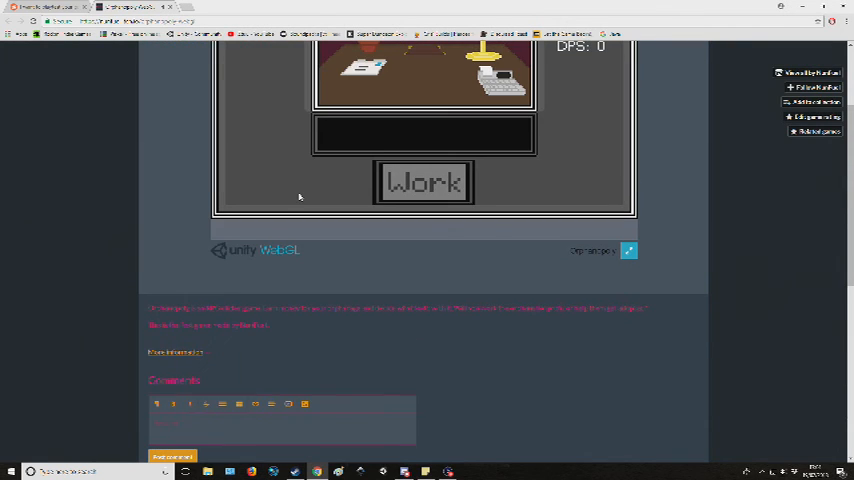
scroll(up, 3)
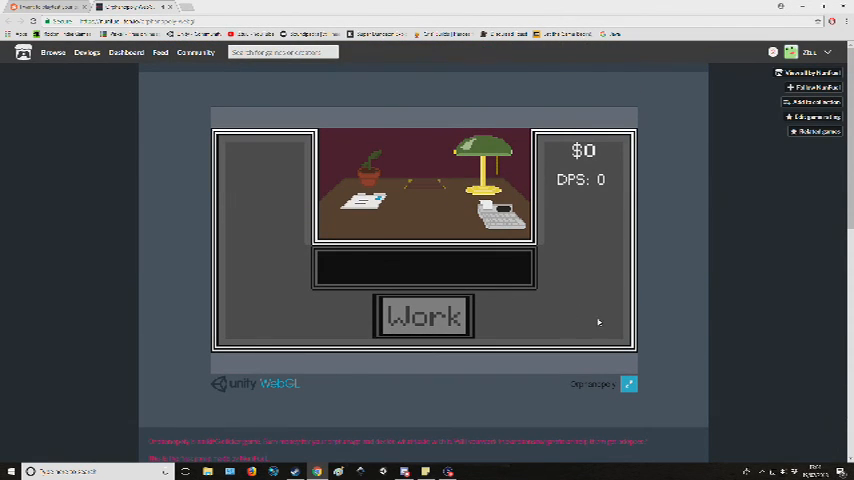
click(628, 384)
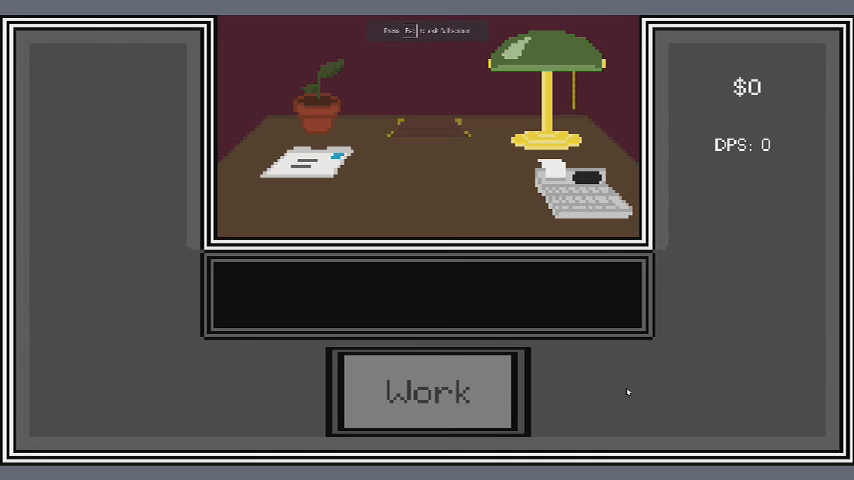